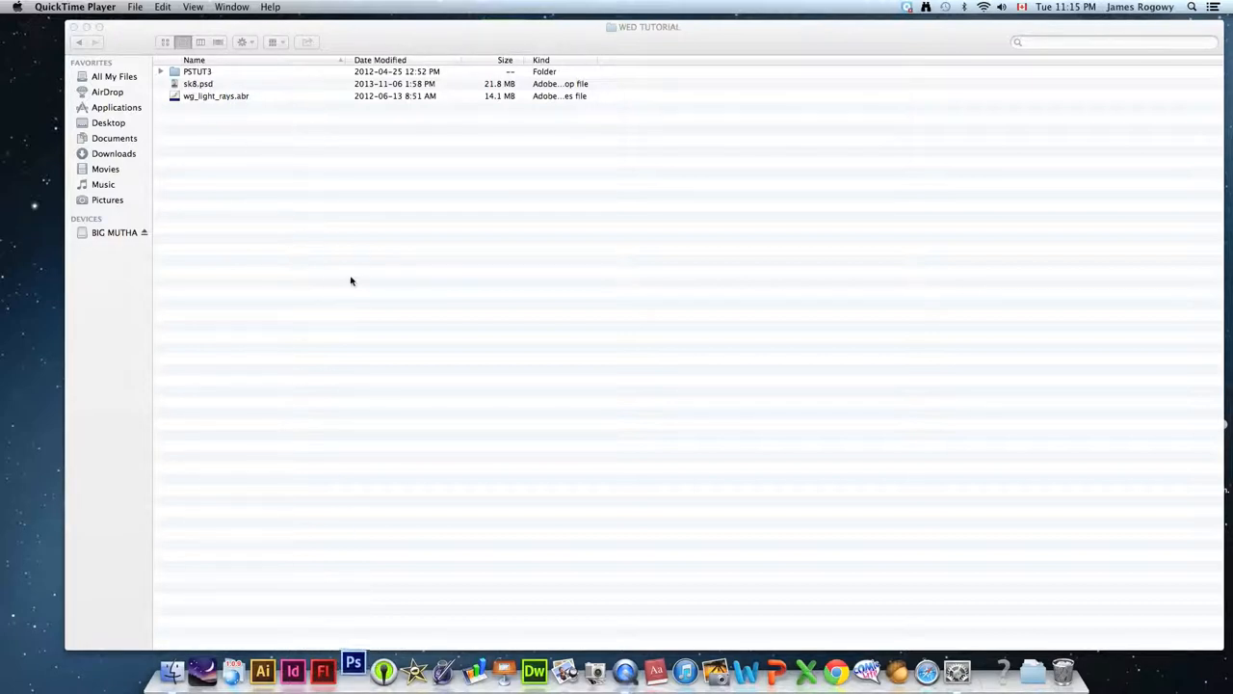
- Open sk8.psd from the WED TUTORIAL folder in Photoshop CS6
{"action": "left_click", "coordinate": [353, 670]}
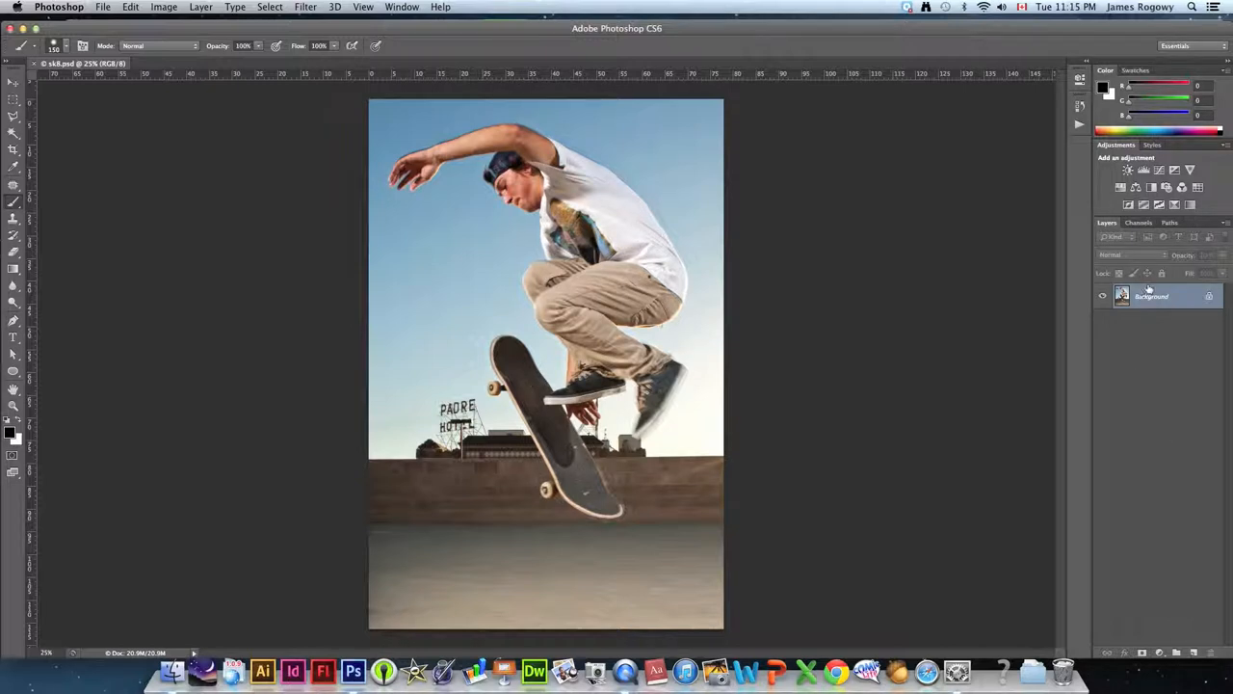
- Unlock the background as Layer 0, add a black-filled Layer 1 beneath, and reselect Layer 0
{"action": "double_click", "coordinate": [1152, 296]}
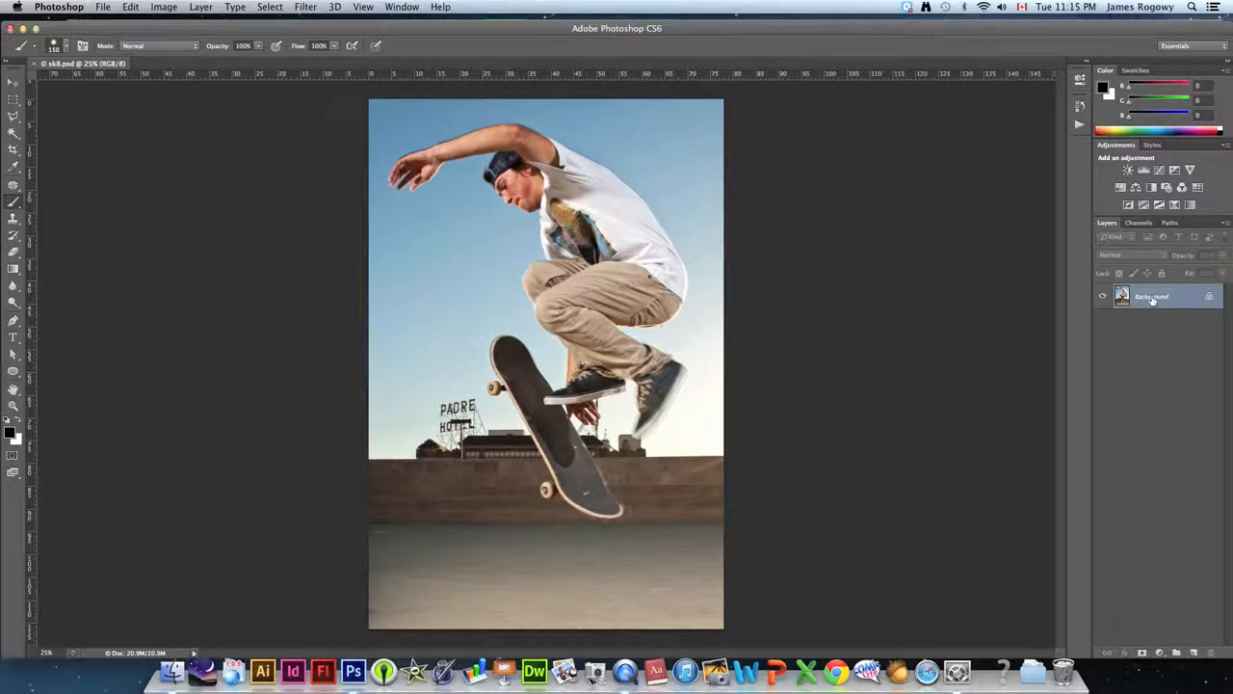
{"action": "double_click", "coordinate": [1152, 295]}
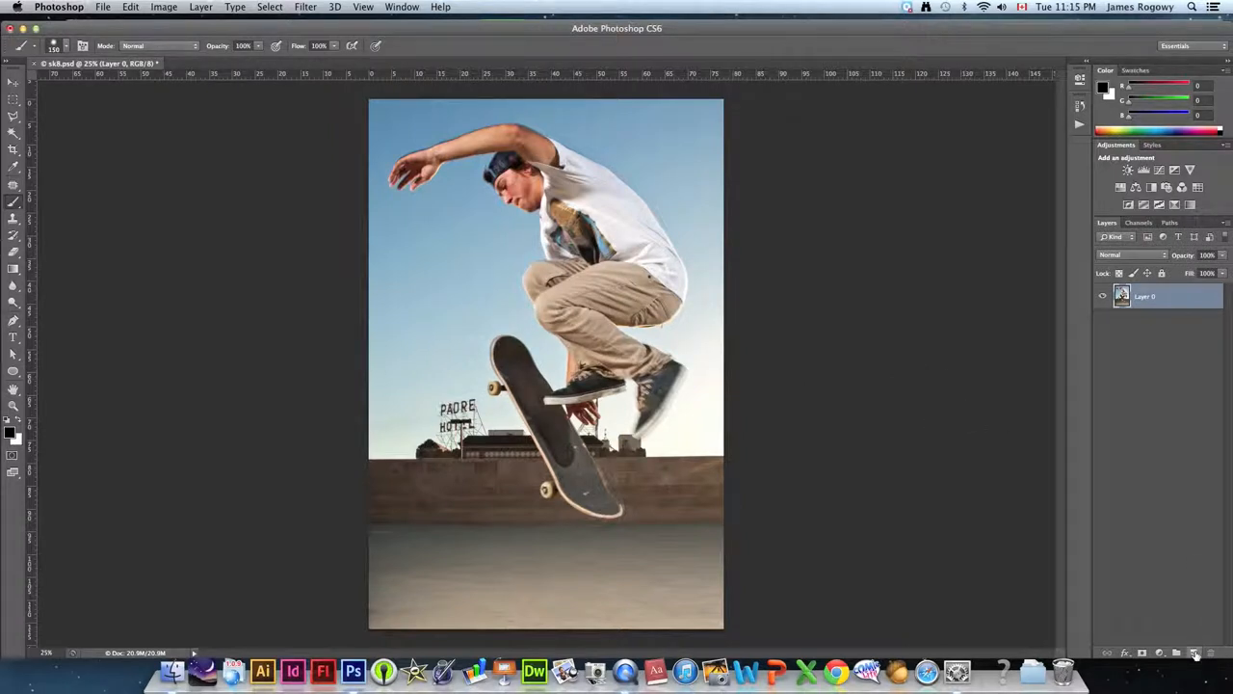
{"action": "left_click", "coordinate": [1195, 654]}
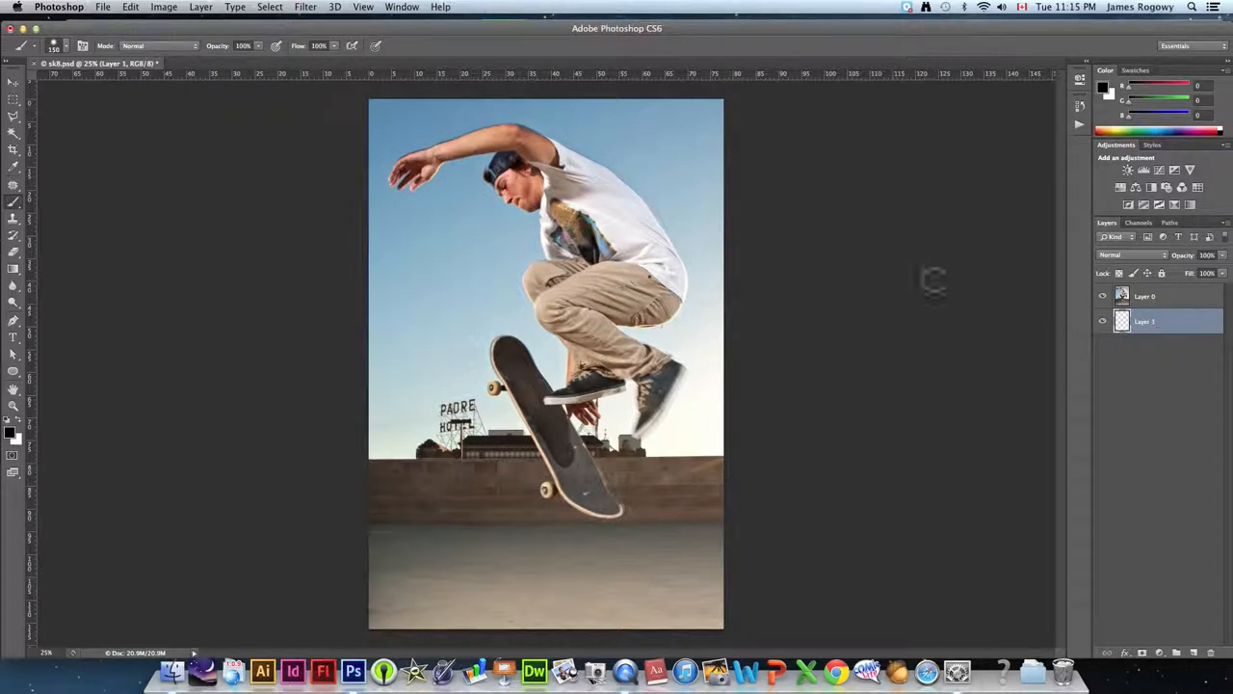
{"action": "left_click", "coordinate": [130, 7]}
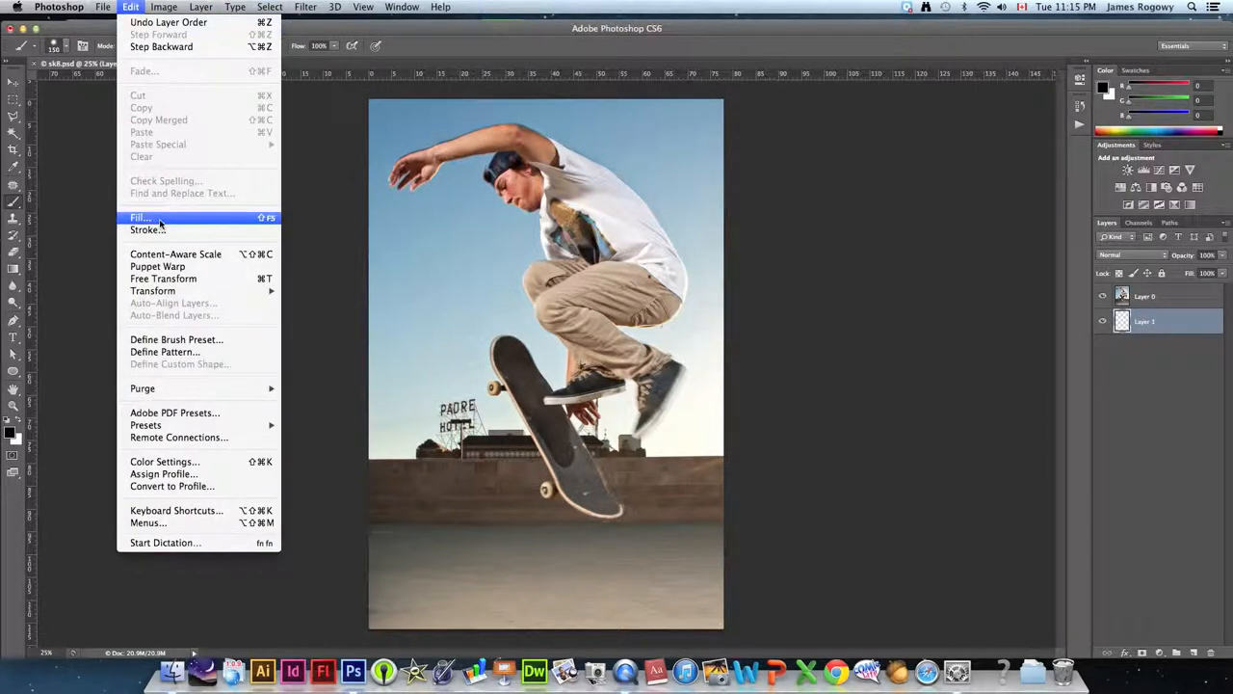
{"action": "left_click", "coordinate": [140, 217]}
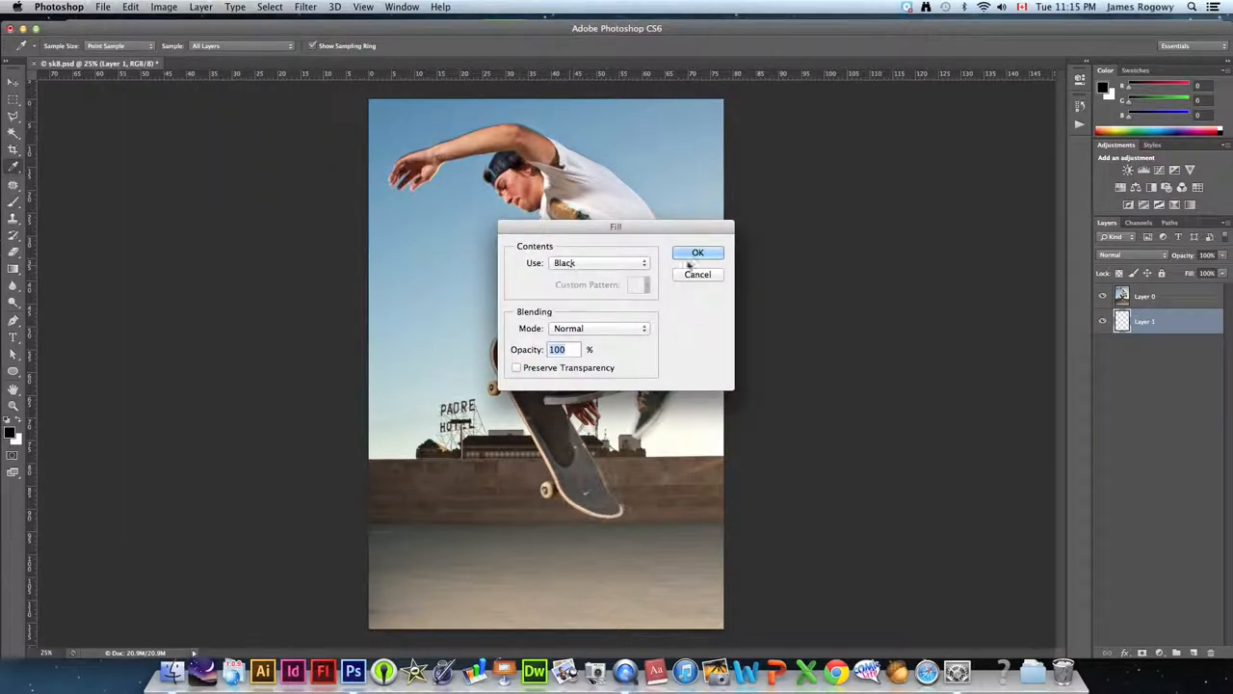
{"action": "left_click", "coordinate": [698, 252]}
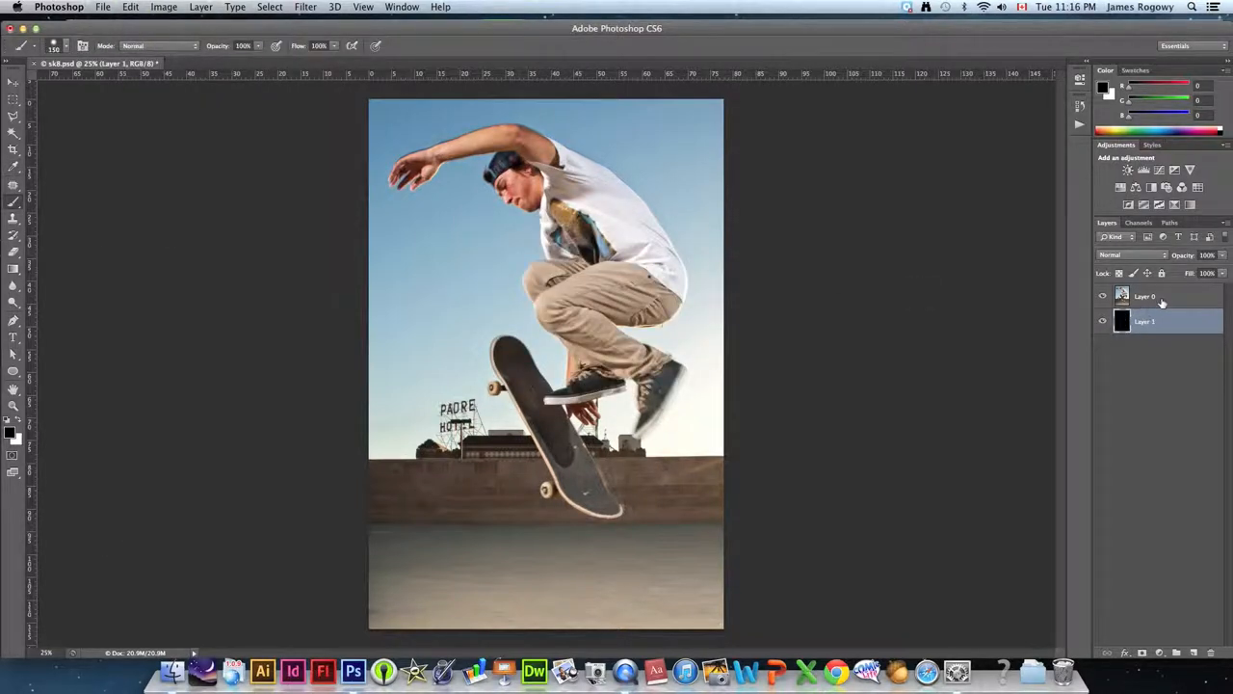
{"action": "left_click", "coordinate": [1145, 296]}
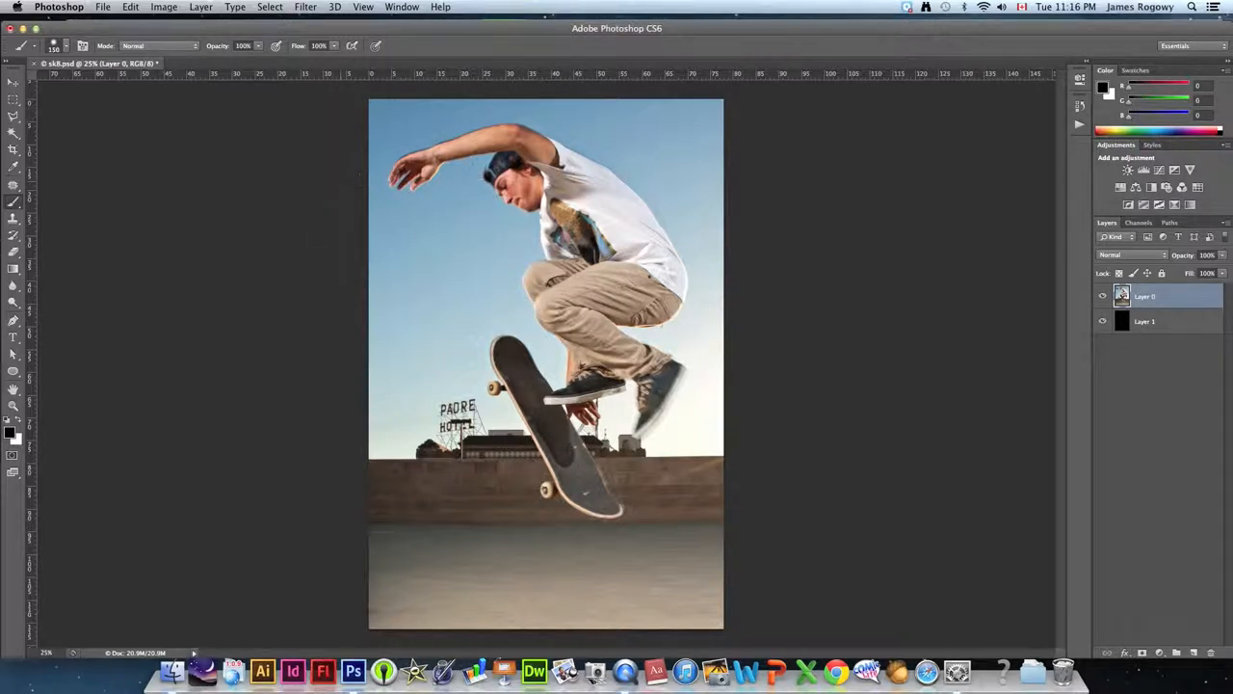
{"action": "mouse_move", "coordinate": [791, 349]}
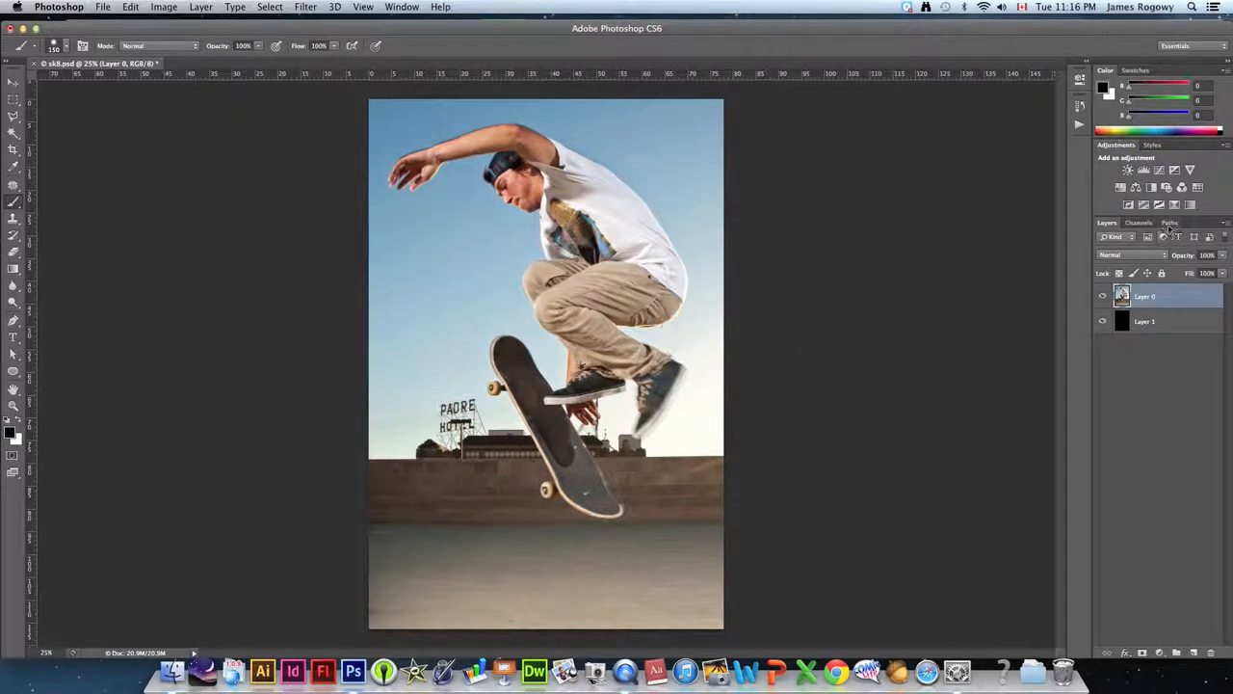
- Load the Path 1 skateboarder outline as a selection, then return to the Layers panel
{"action": "left_click", "coordinate": [1169, 223]}
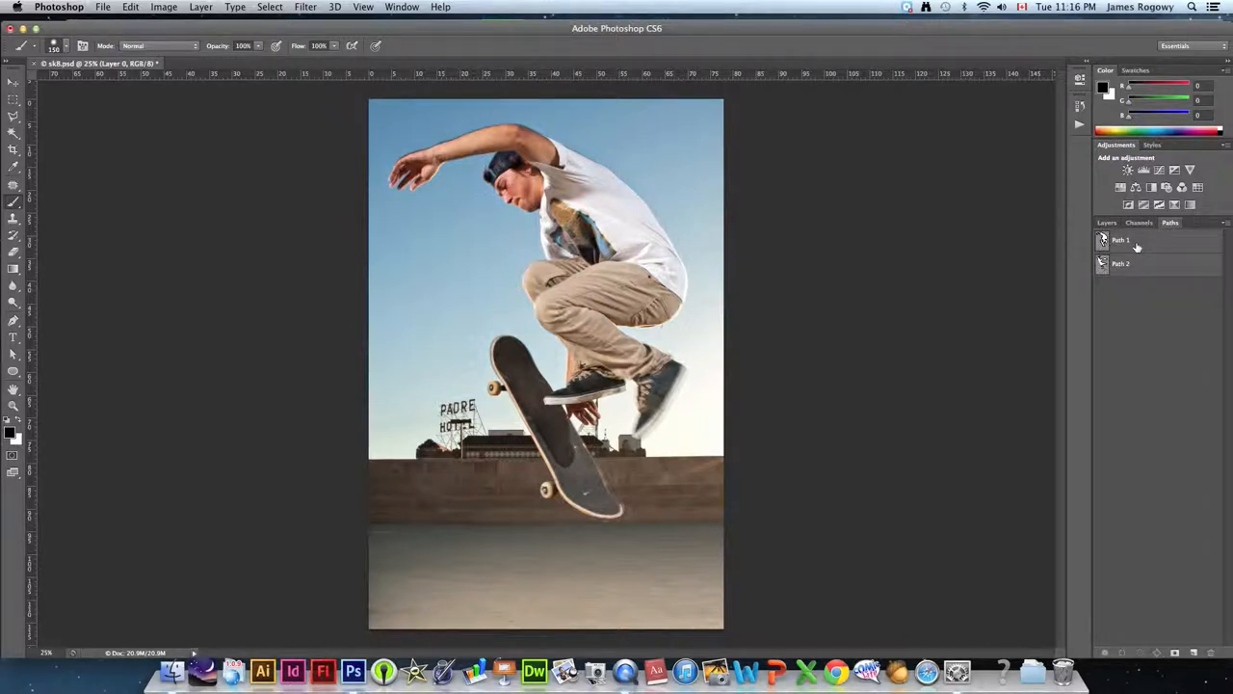
{"action": "left_click", "coordinate": [1121, 239]}
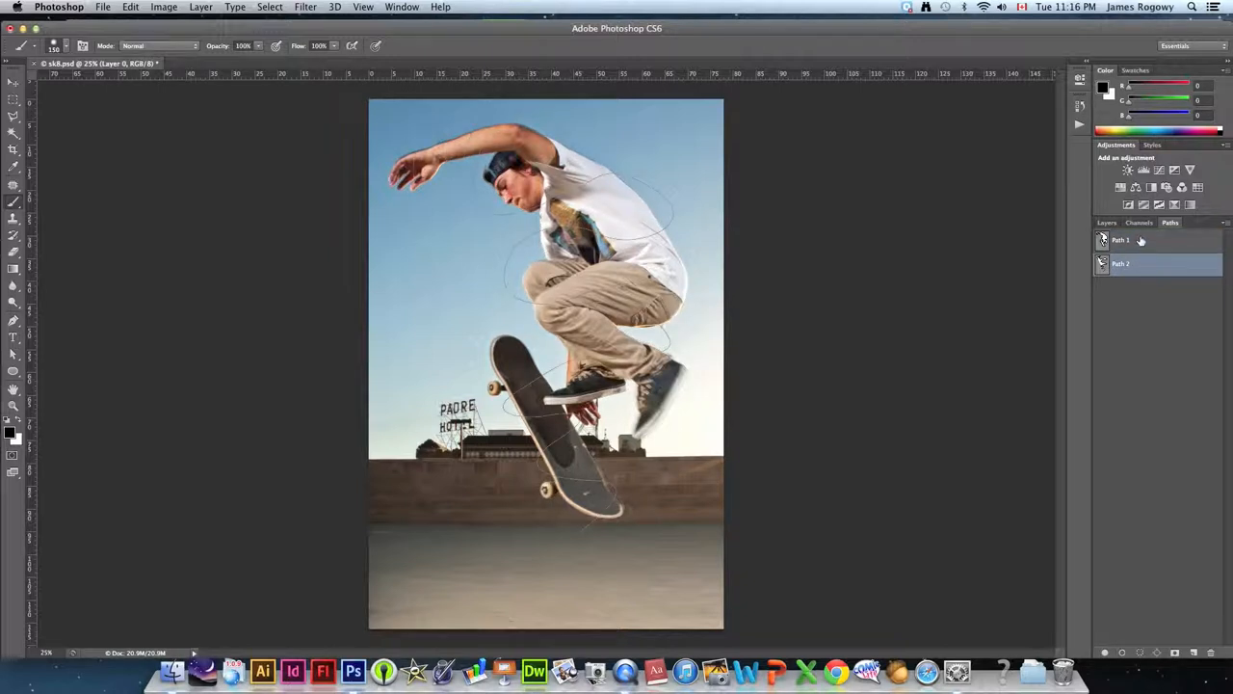
{"action": "left_click", "coordinate": [1122, 240]}
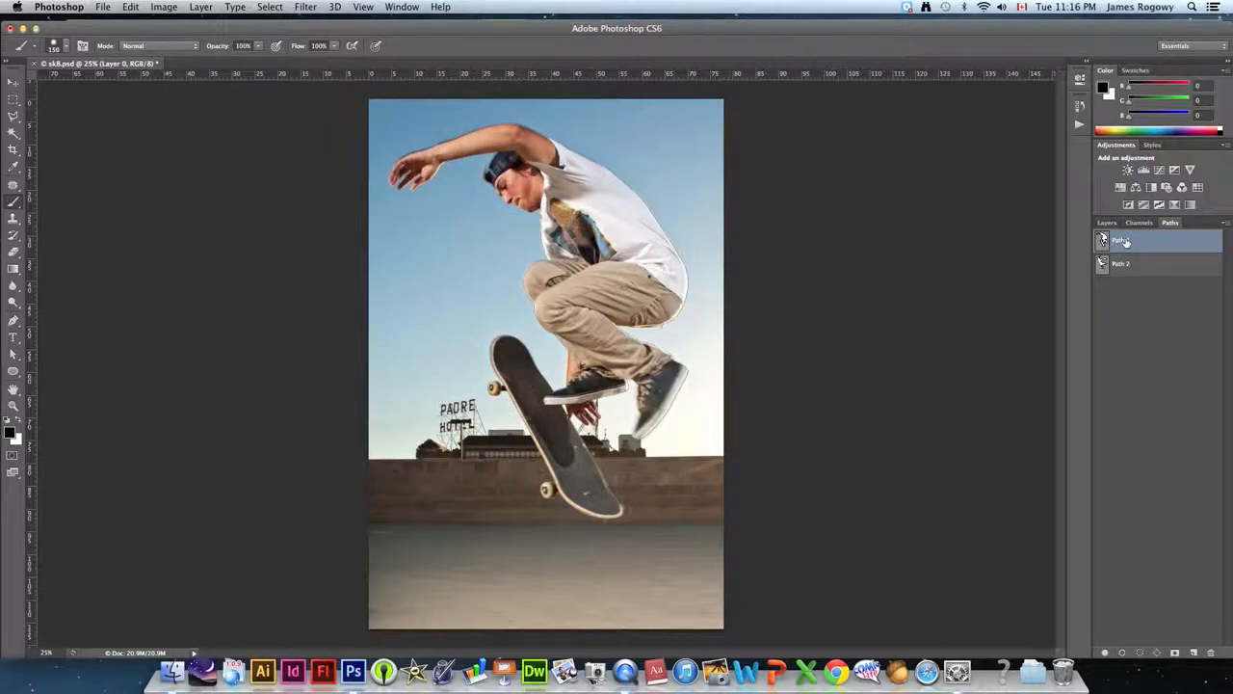
{"action": "left_click", "coordinate": [1120, 240]}
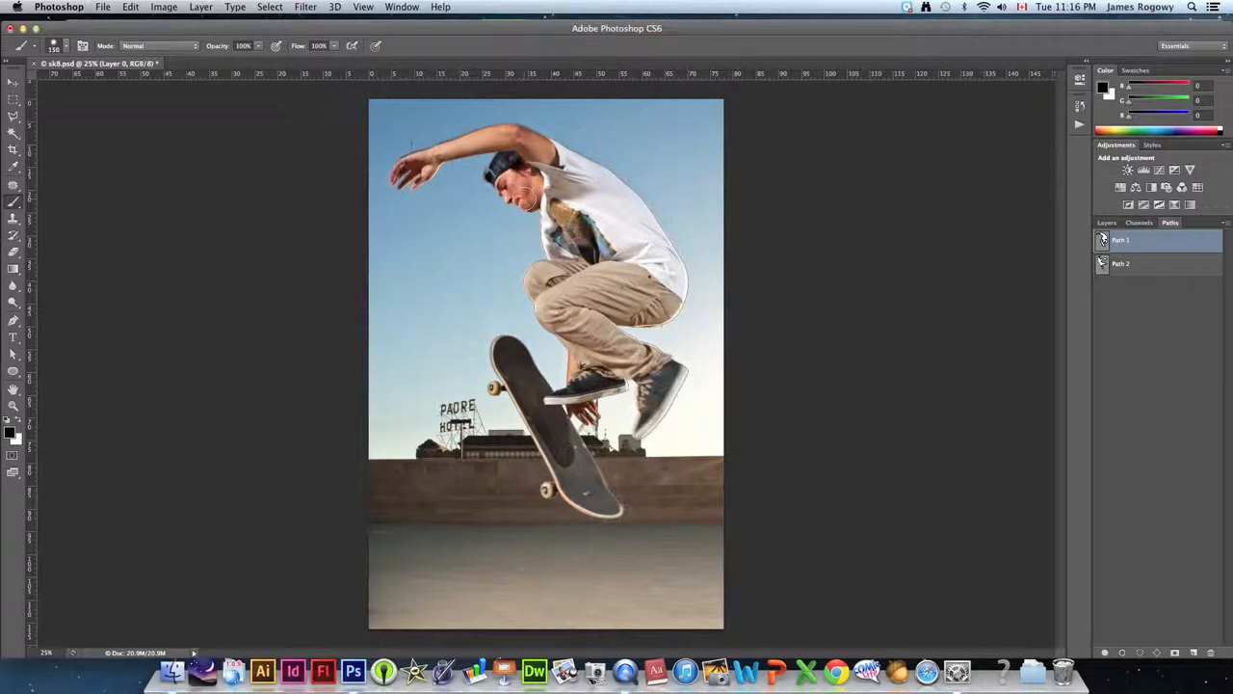
{"action": "left_click", "coordinate": [1137, 240]}
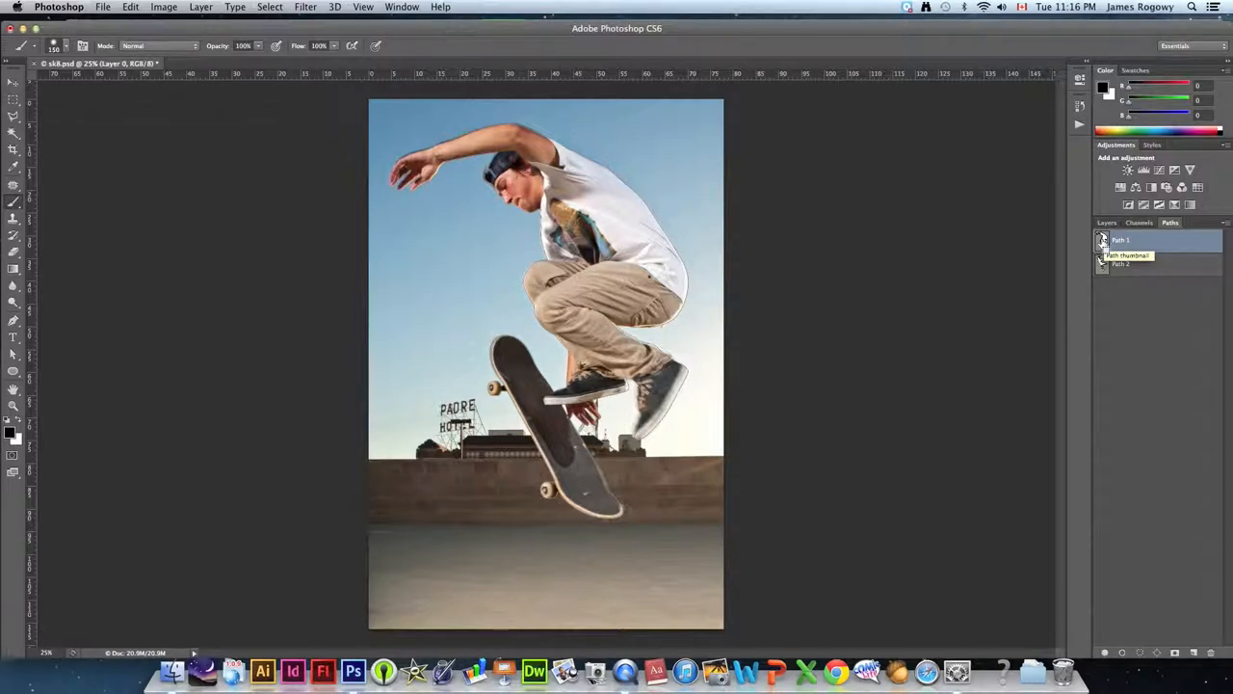
{"action": "left_click", "coordinate": [1121, 240]}
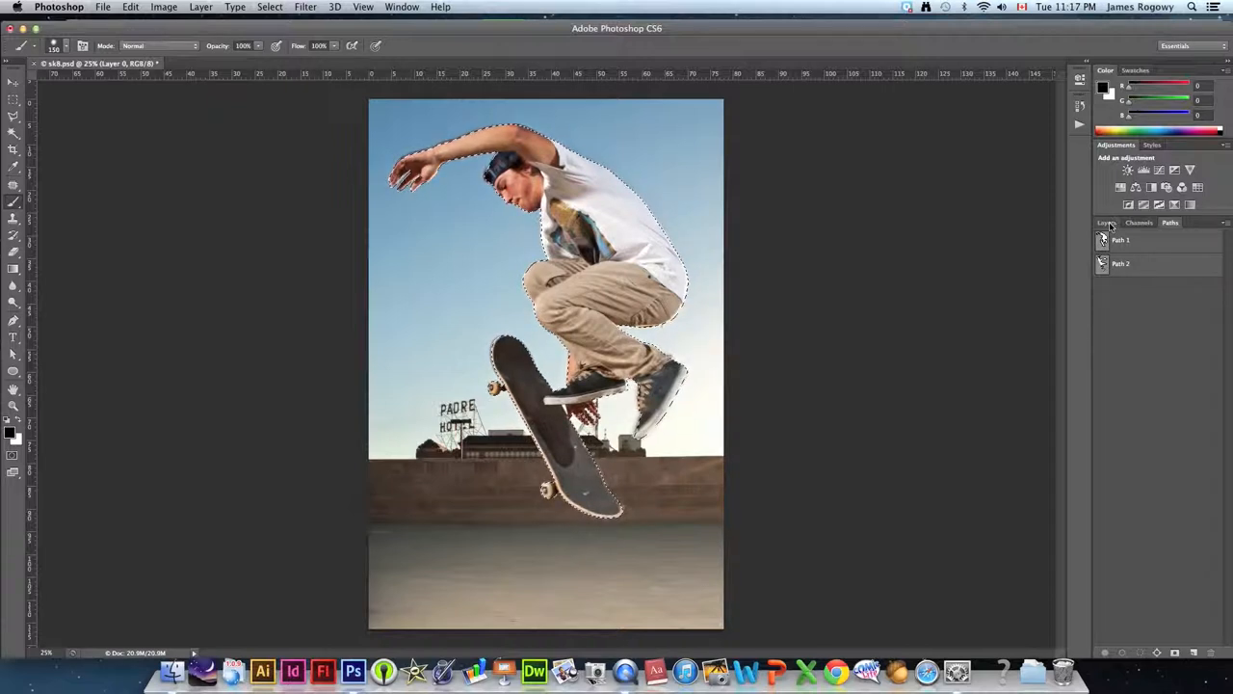
{"action": "left_click", "coordinate": [1106, 222]}
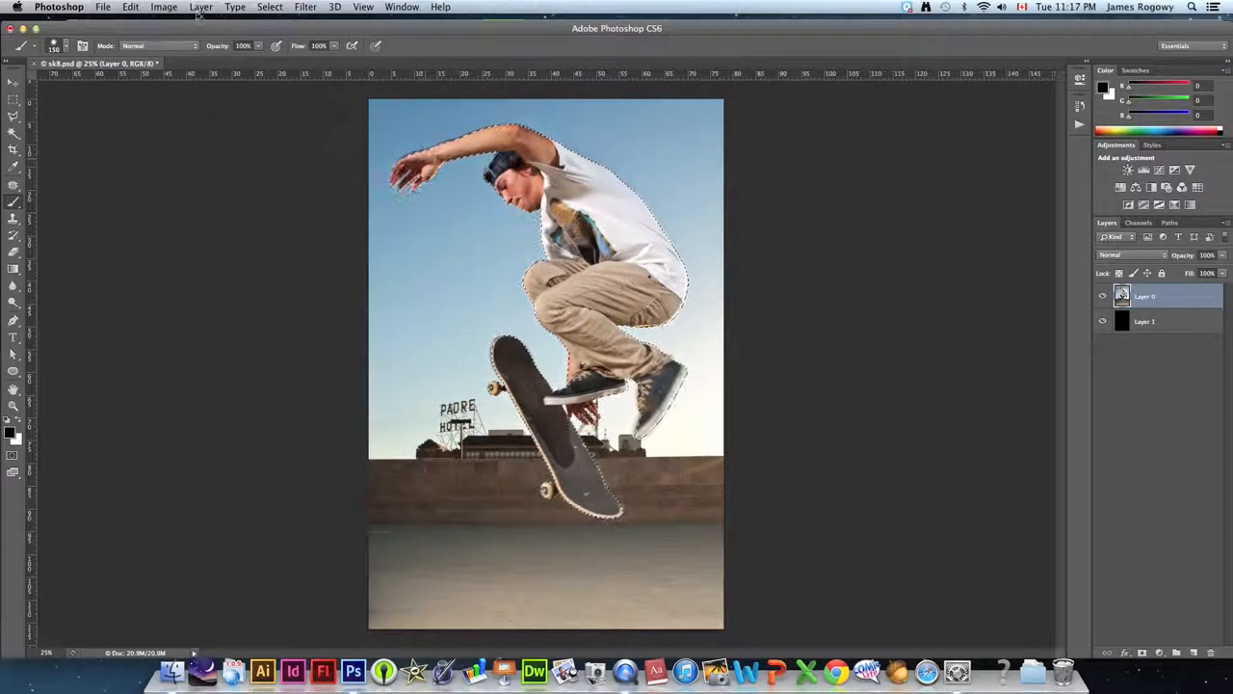
- Invert the selection to remove sky and wall, toggling Layer 1 to check the cutout
{"action": "left_click", "coordinate": [270, 7]}
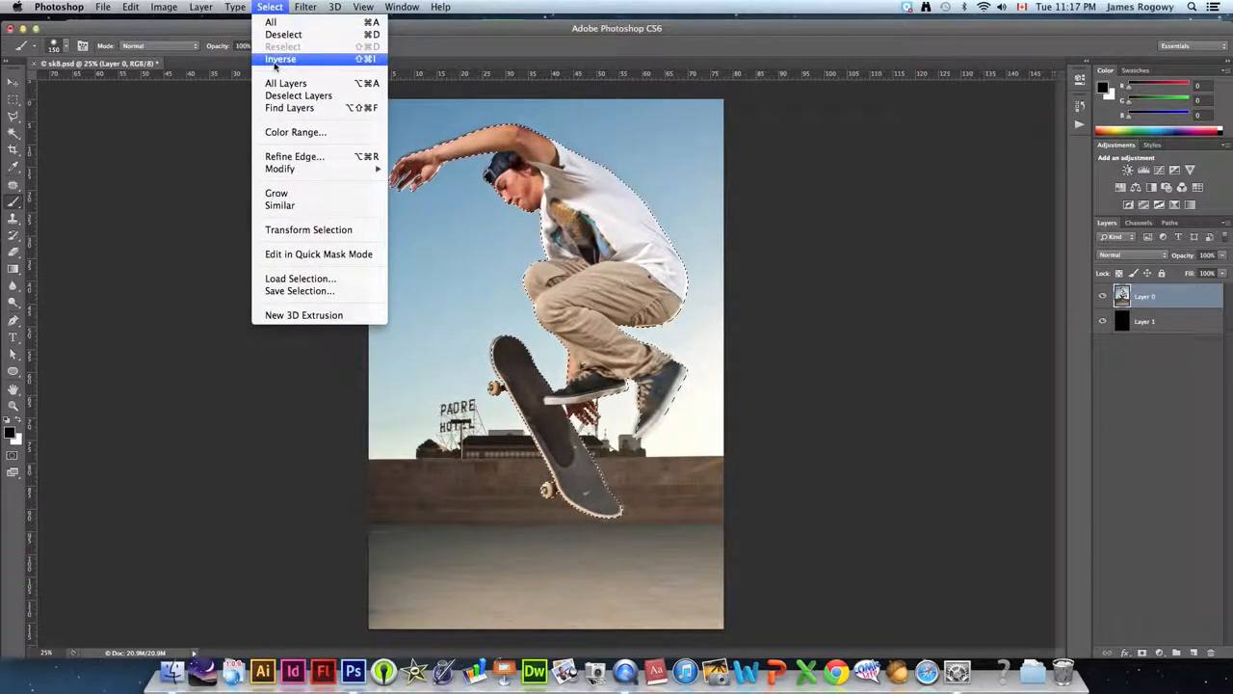
{"action": "left_click", "coordinate": [281, 59]}
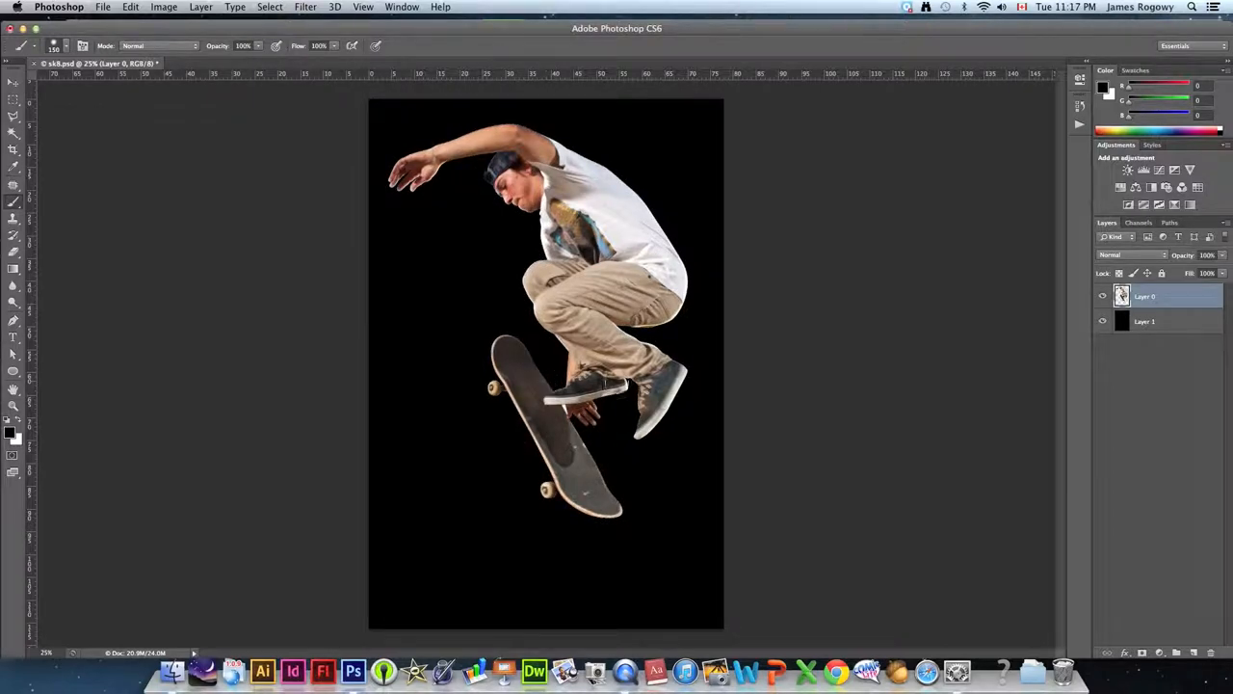
{"action": "left_click", "coordinate": [1103, 322]}
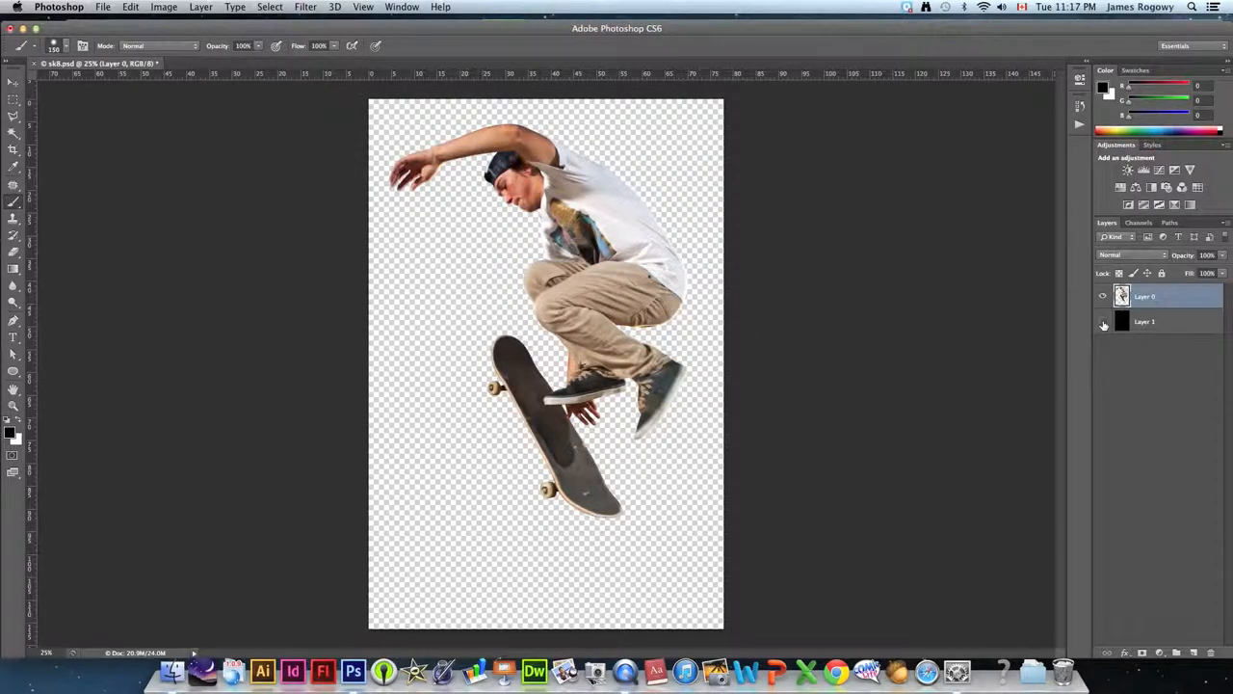
{"action": "left_click", "coordinate": [1104, 322]}
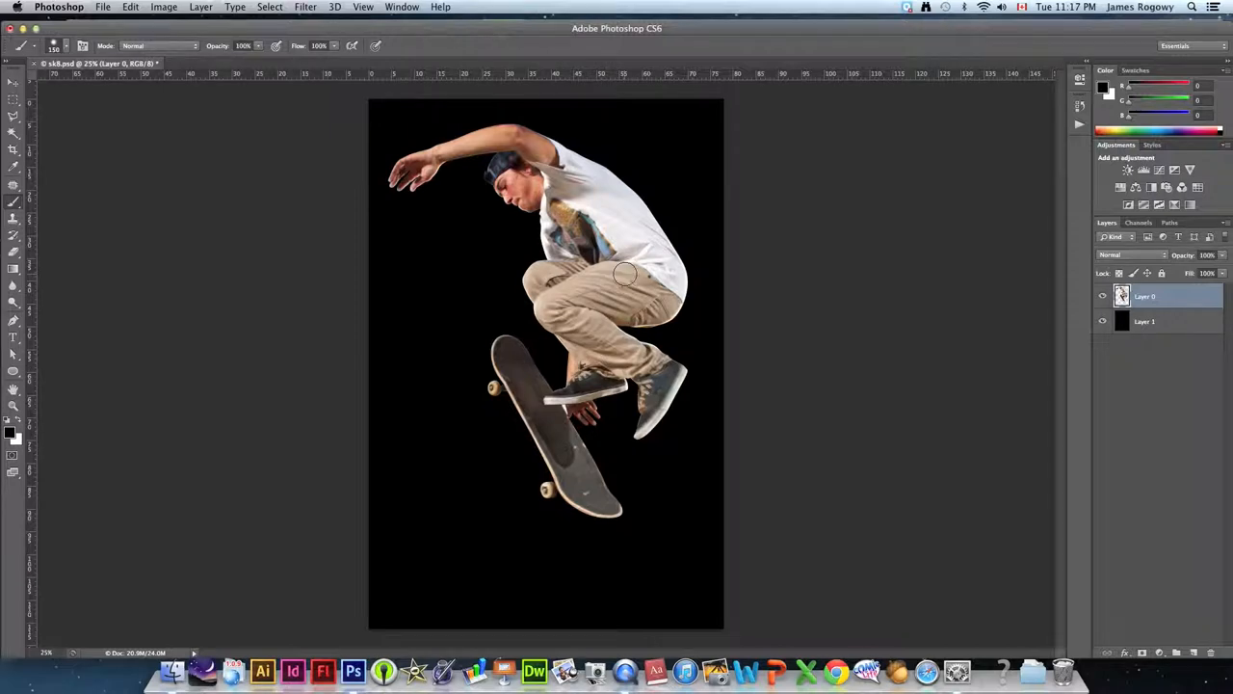
- Apply a High Pass filter to Layer 0 with a radius of about 114 px
{"action": "left_click", "coordinate": [306, 7]}
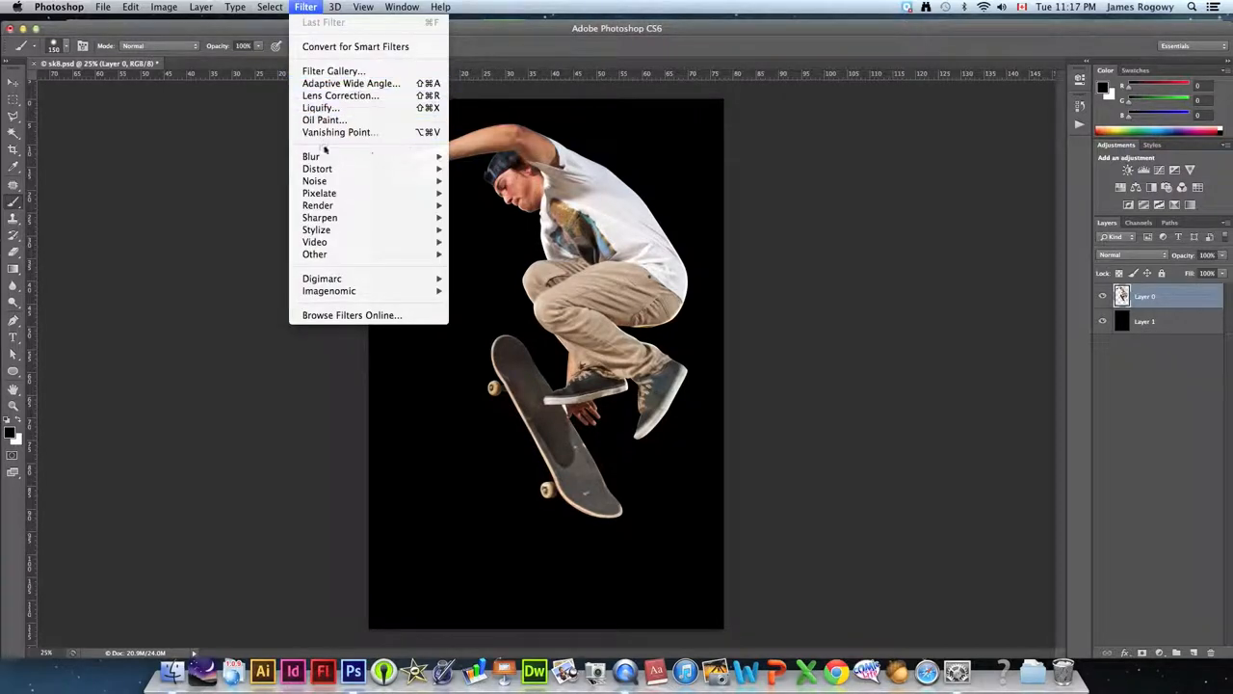
{"action": "mouse_move", "coordinate": [315, 242]}
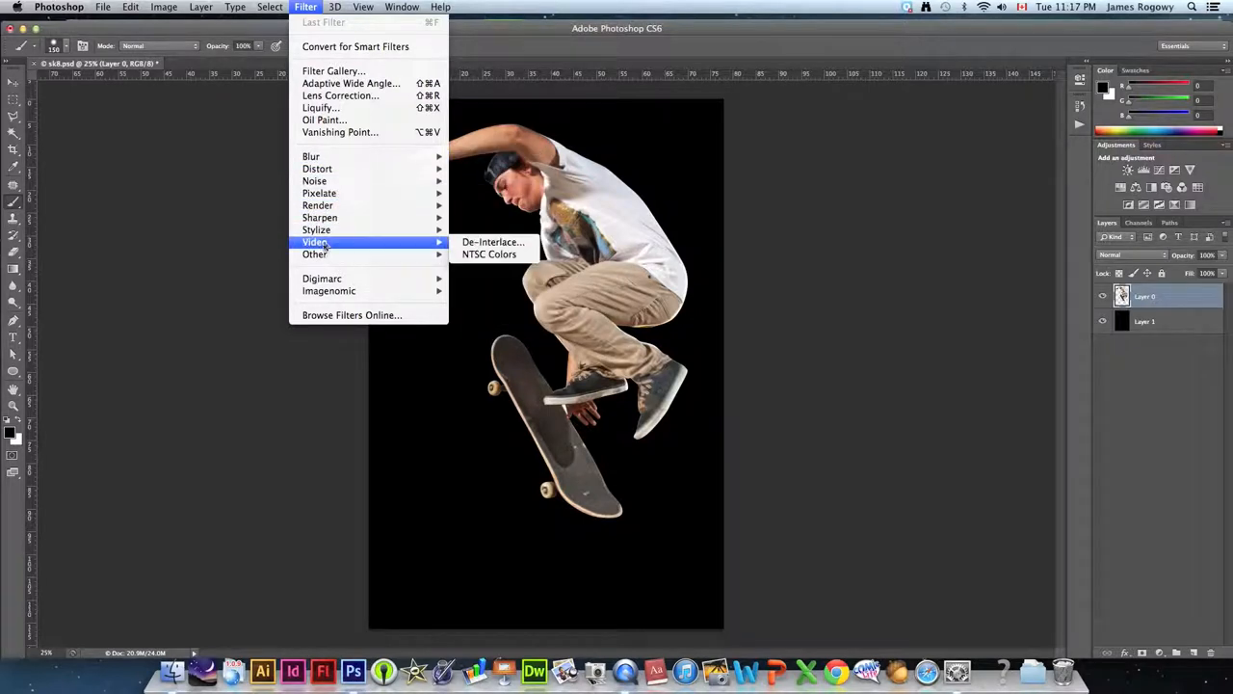
{"action": "mouse_move", "coordinate": [315, 253]}
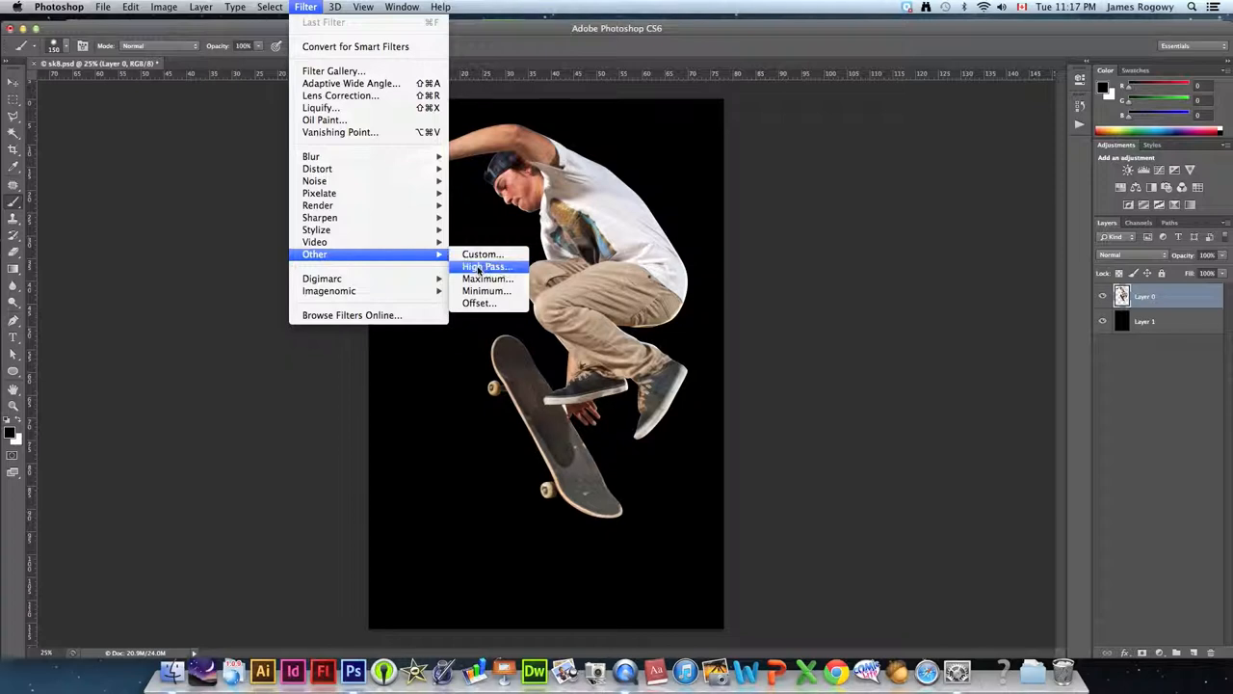
{"action": "left_click", "coordinate": [486, 267]}
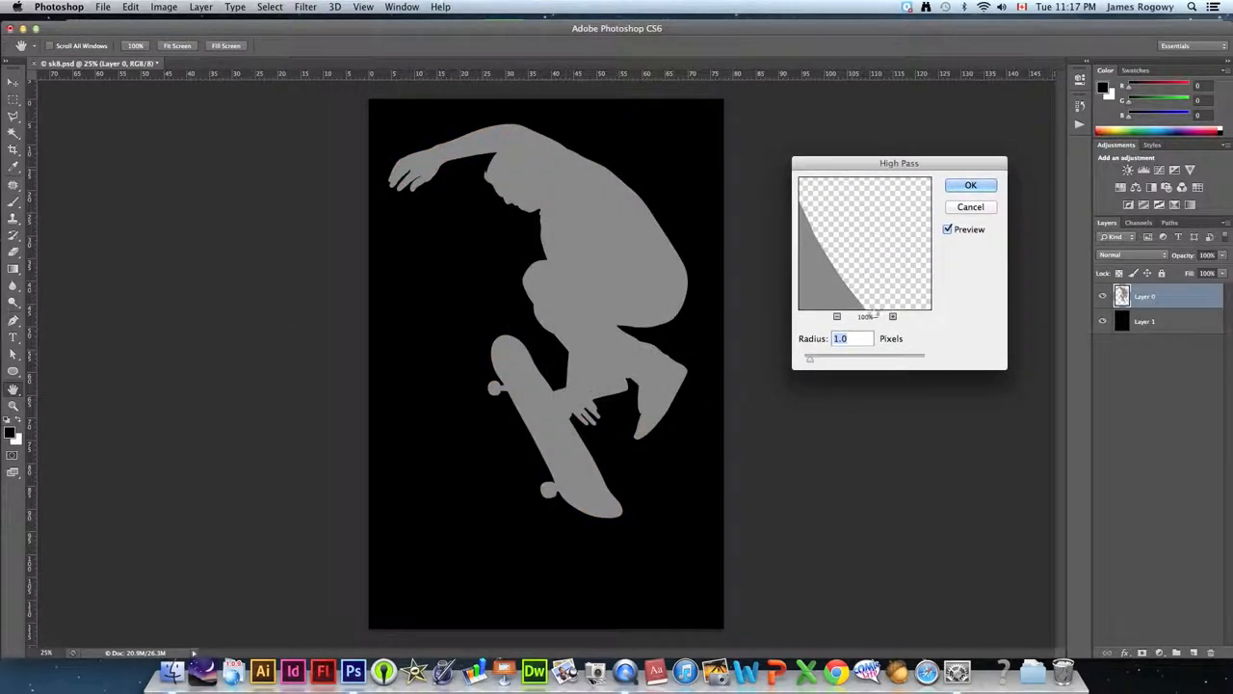
{"action": "left_click_drag", "start_coordinate": [810, 357], "coordinate": [824, 356]}
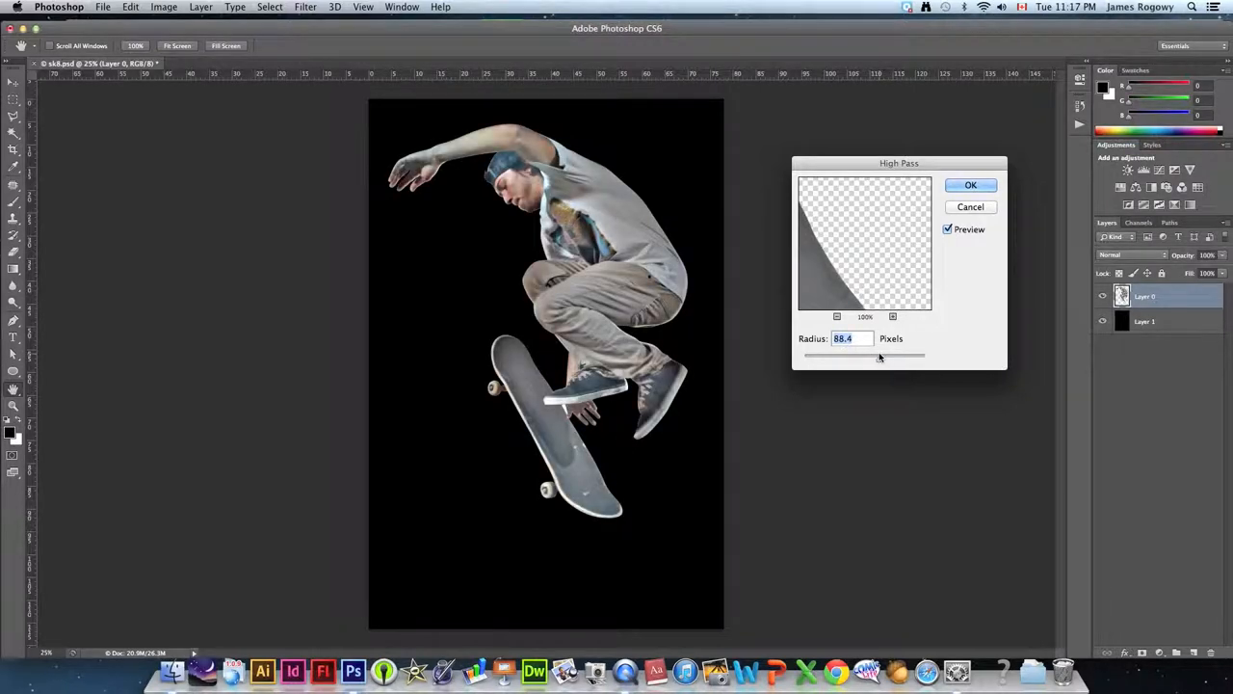
{"action": "left_click_drag", "start_coordinate": [872, 357], "coordinate": [886, 356]}
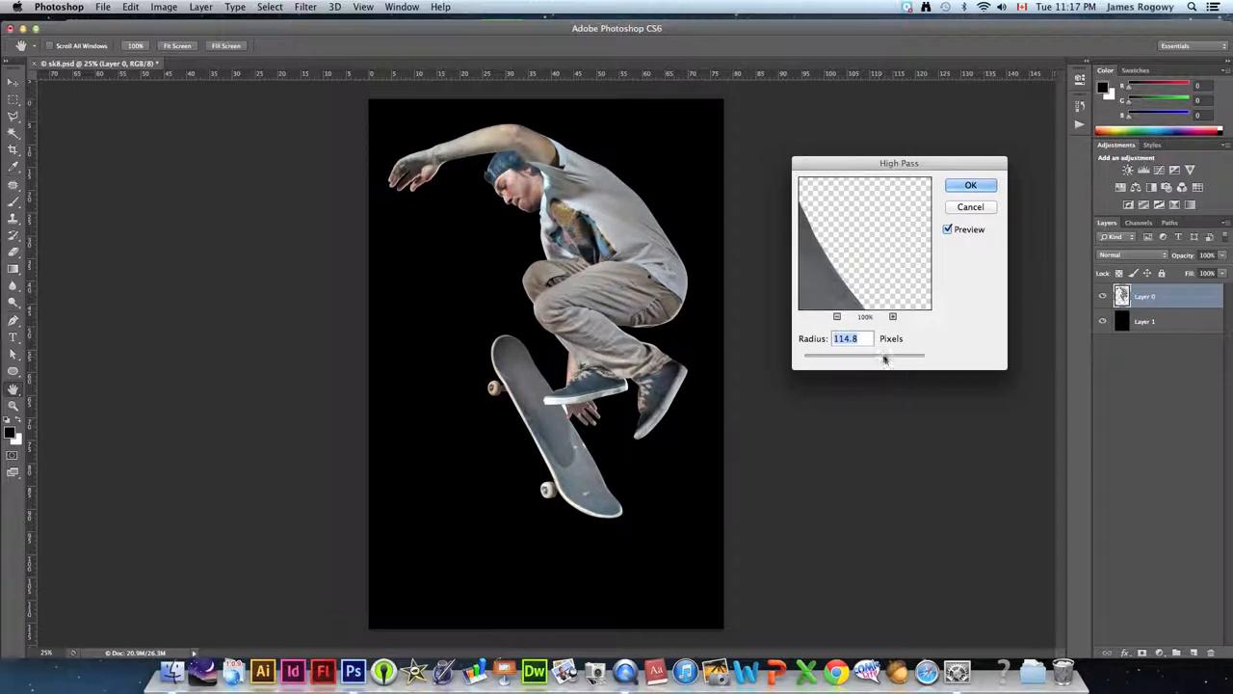
{"action": "left_click_drag", "start_coordinate": [882, 356], "coordinate": [889, 356]}
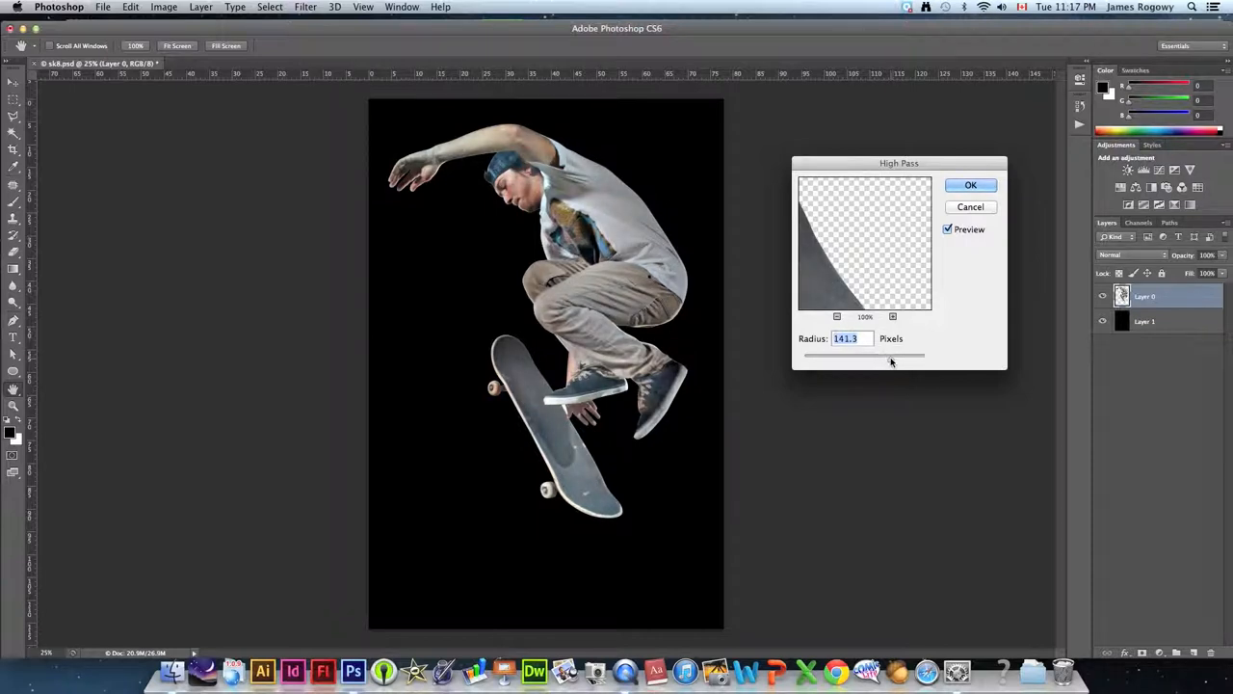
{"action": "left_click_drag", "start_coordinate": [891, 357], "coordinate": [886, 357]}
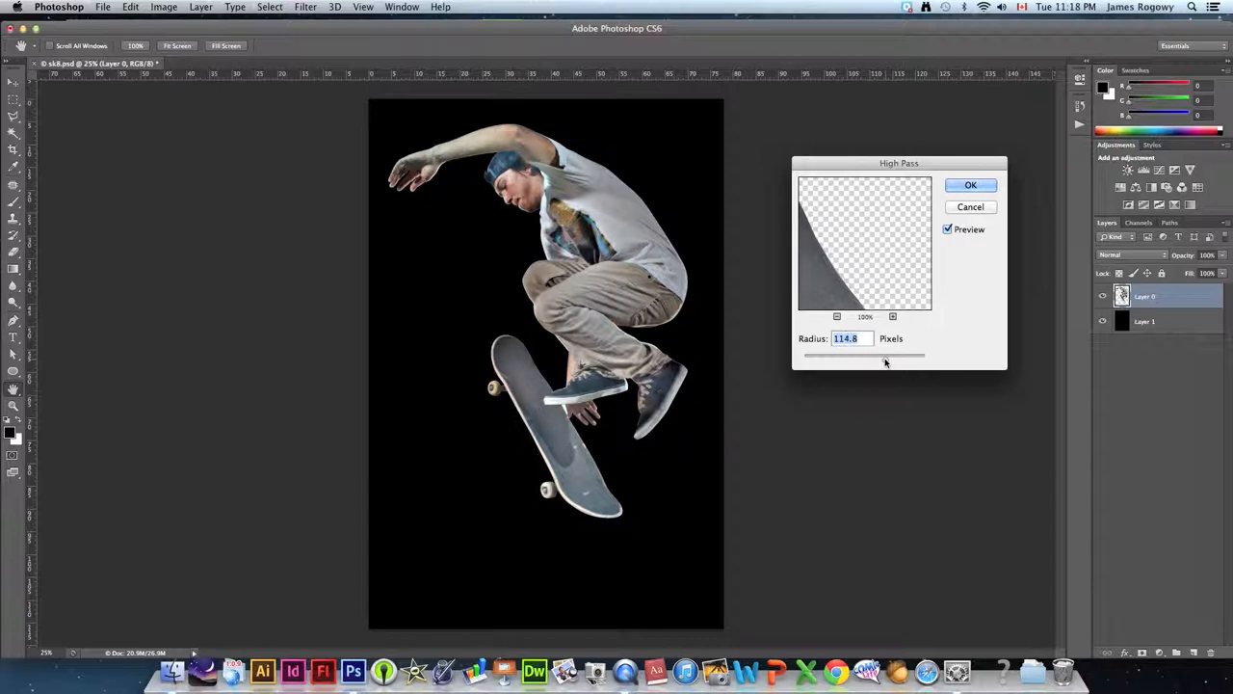
{"action": "left_click_drag", "start_coordinate": [884, 356], "coordinate": [891, 357]}
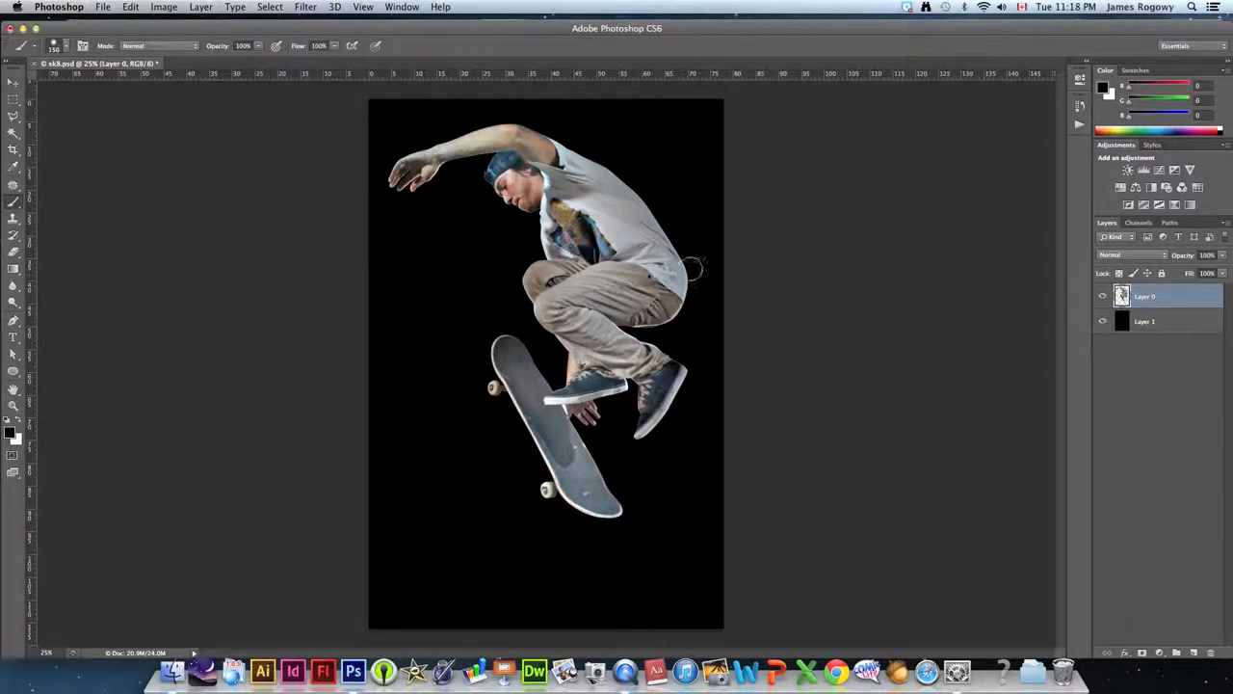
- Show the History panel from the Window menu
{"action": "left_click", "coordinate": [402, 7]}
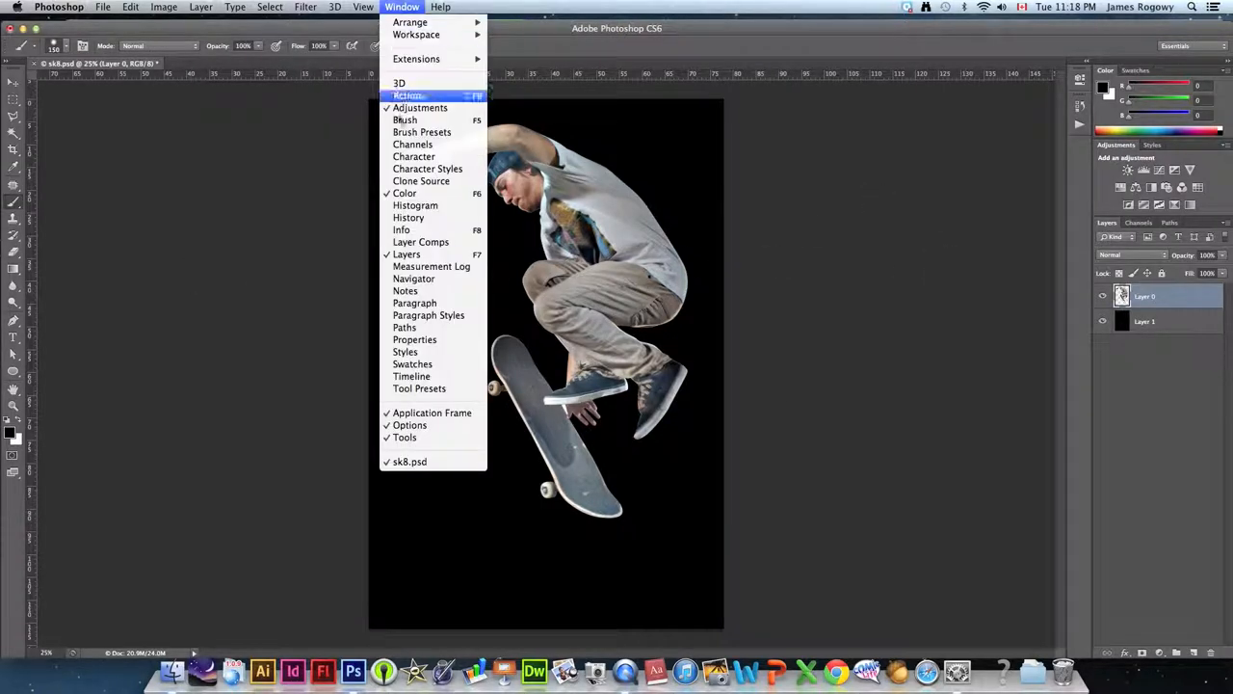
{"action": "left_click", "coordinate": [408, 95]}
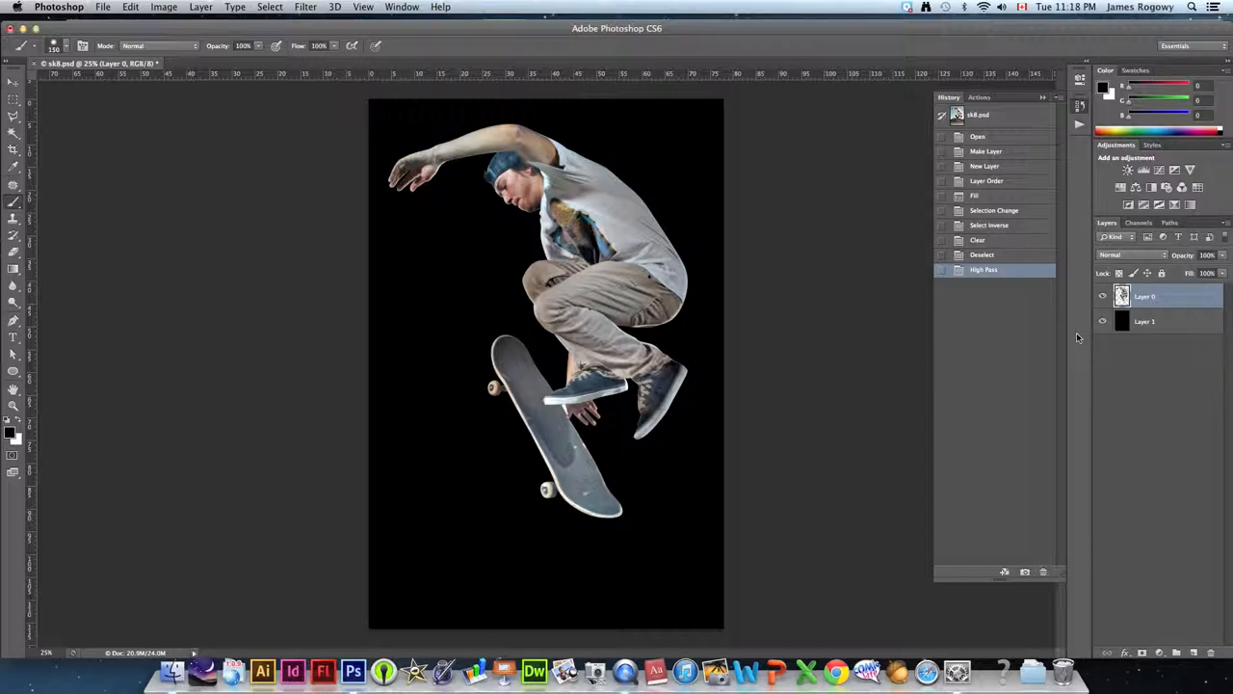
{"action": "mouse_move", "coordinate": [1168, 346]}
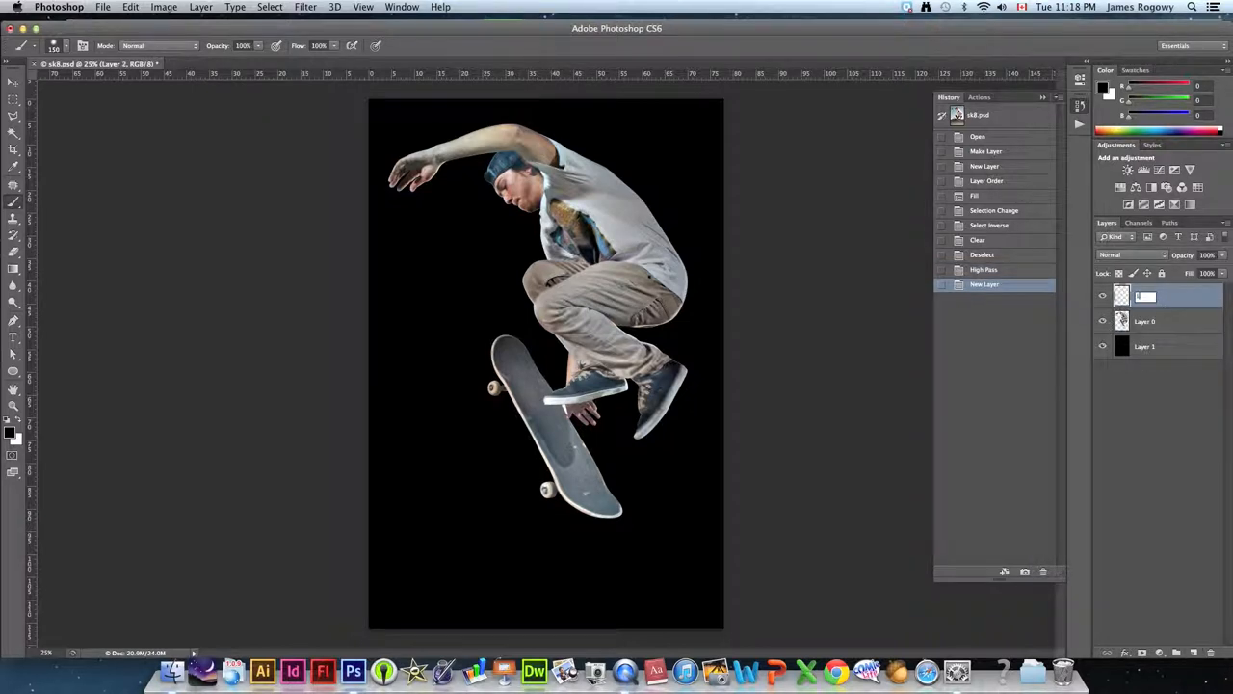
- Name the new layer above the skateboarder LIGHT FX
{"action": "type", "text": "LIGHTING"}
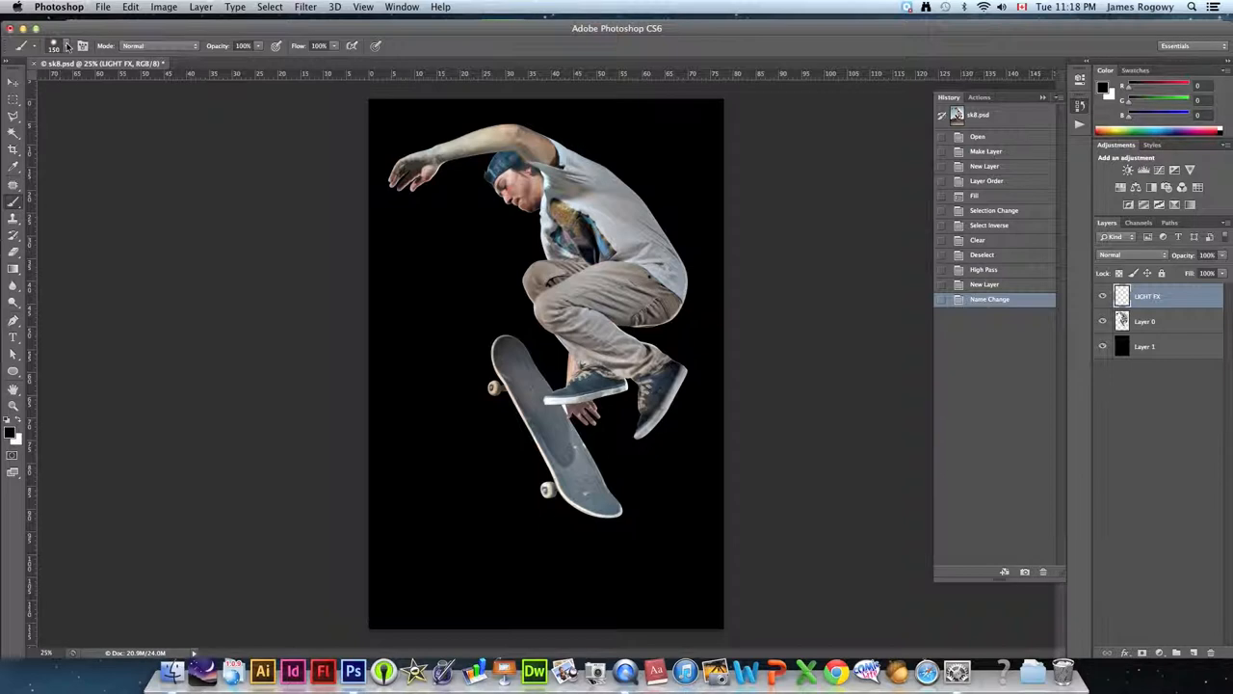
{"action": "left_click", "coordinate": [82, 45]}
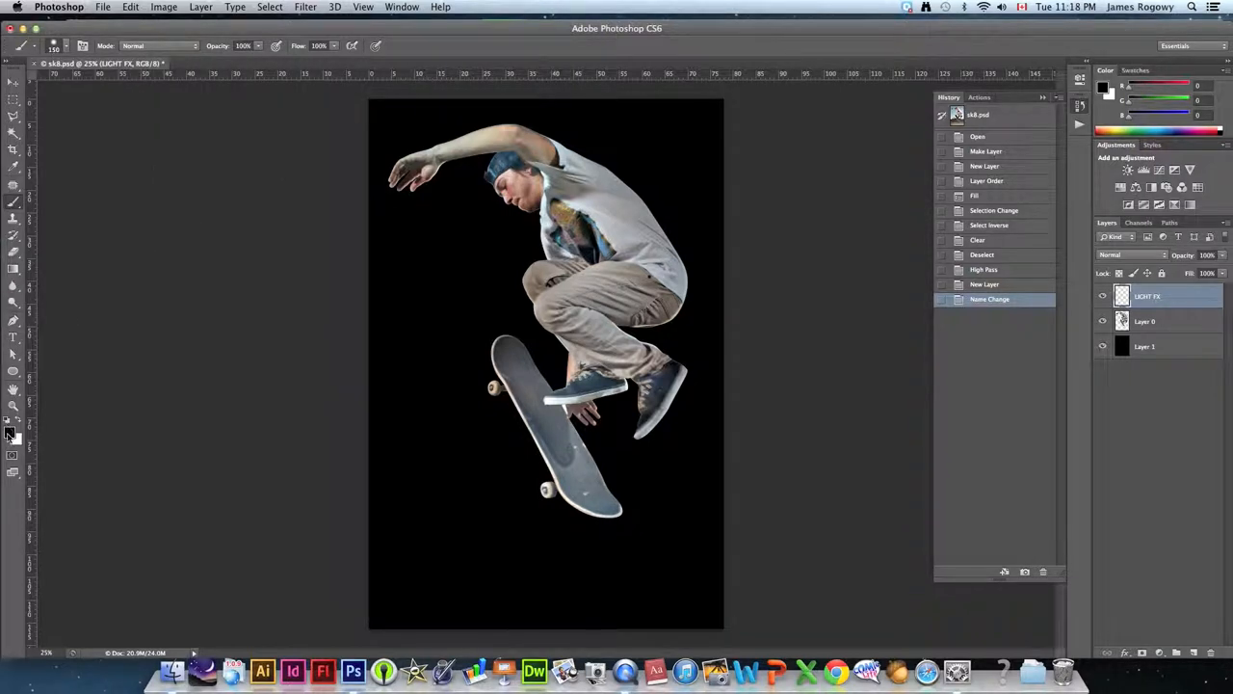
- Set white as the foreground colour and display Path 2 over the skateboarder
{"action": "left_click", "coordinate": [13, 426]}
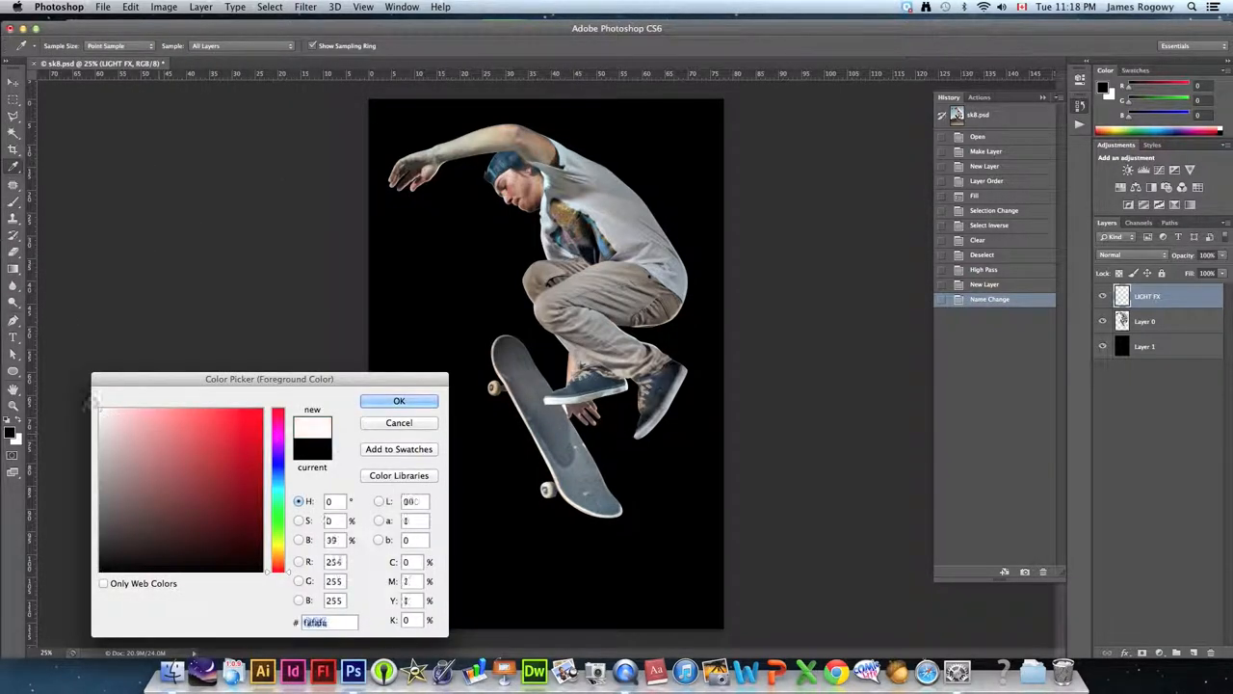
{"action": "left_click", "coordinate": [399, 401]}
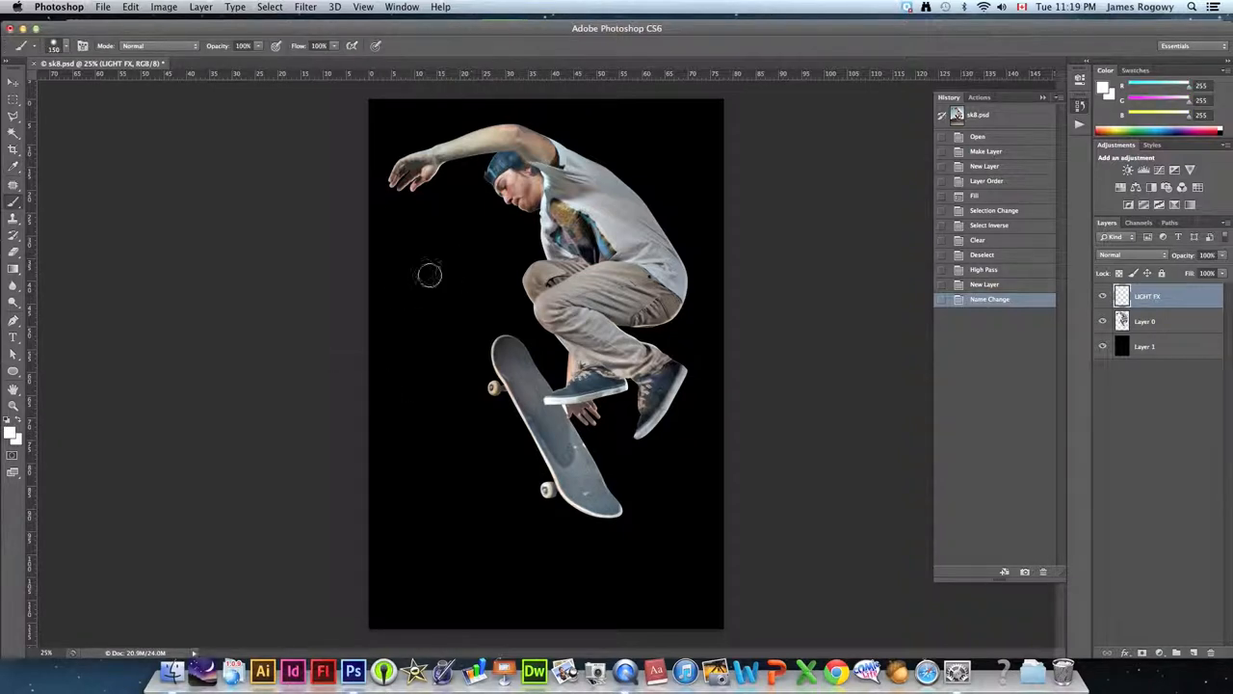
{"action": "mouse_move", "coordinate": [473, 268]}
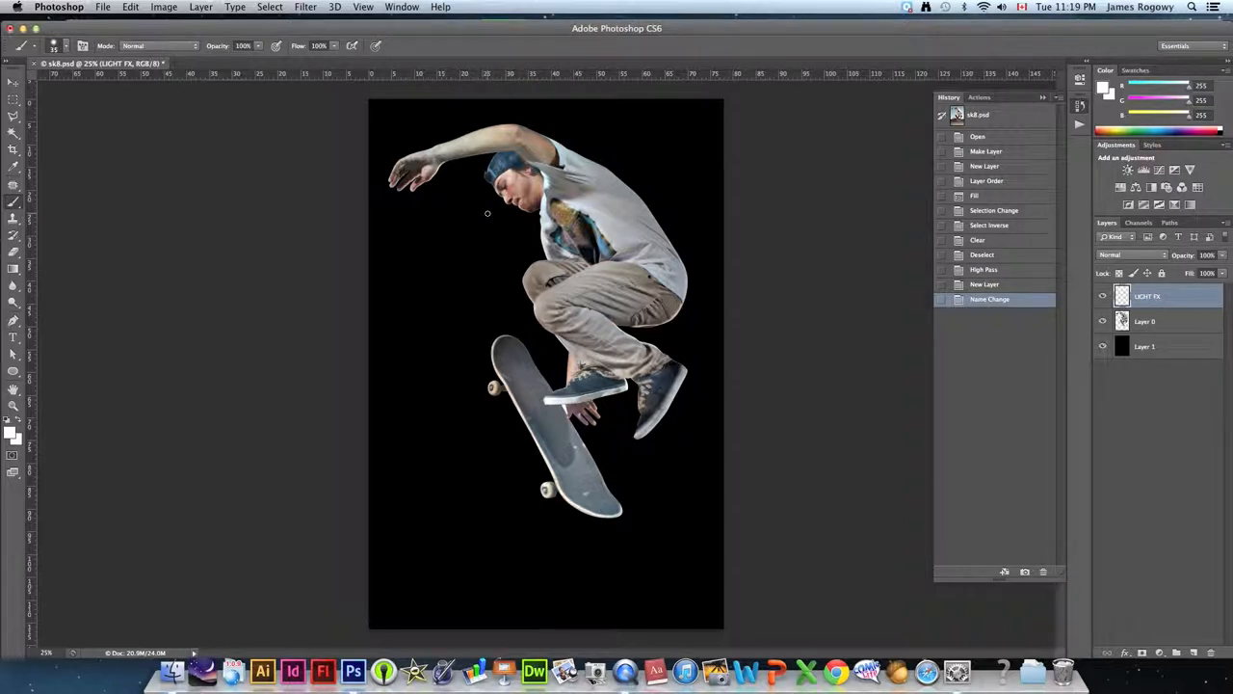
{"action": "mouse_move", "coordinate": [485, 218]}
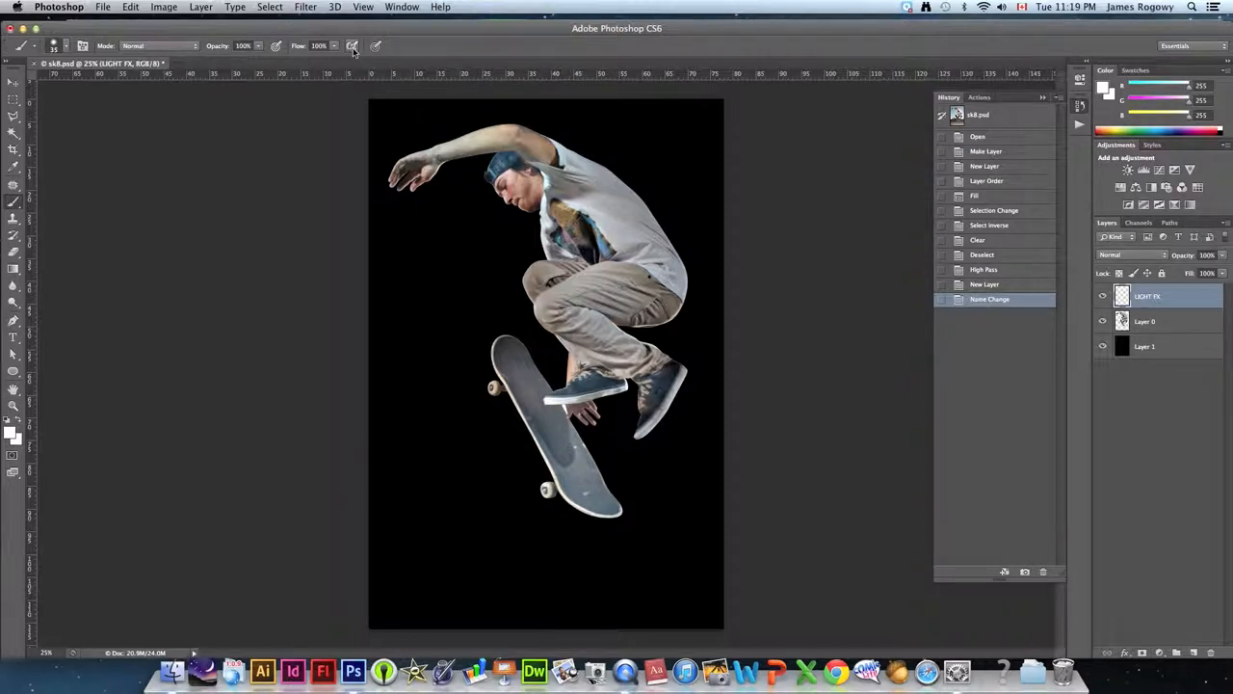
{"action": "mouse_move", "coordinate": [354, 45]}
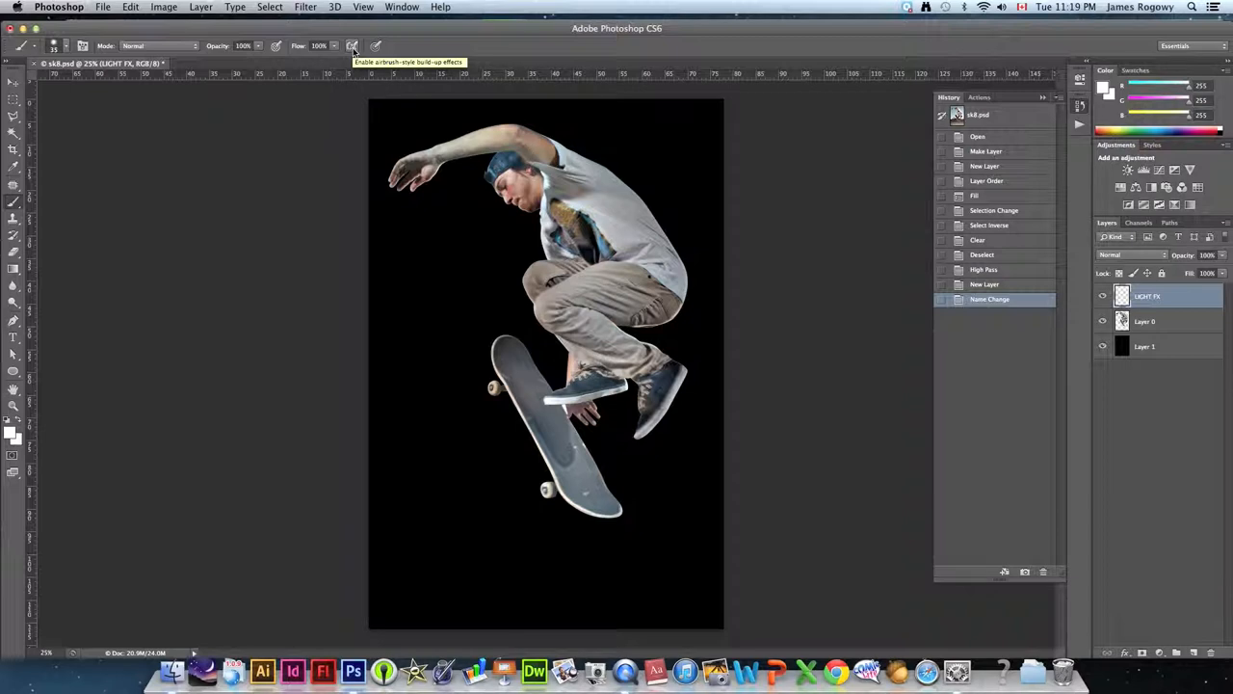
{"action": "mouse_move", "coordinate": [360, 59]}
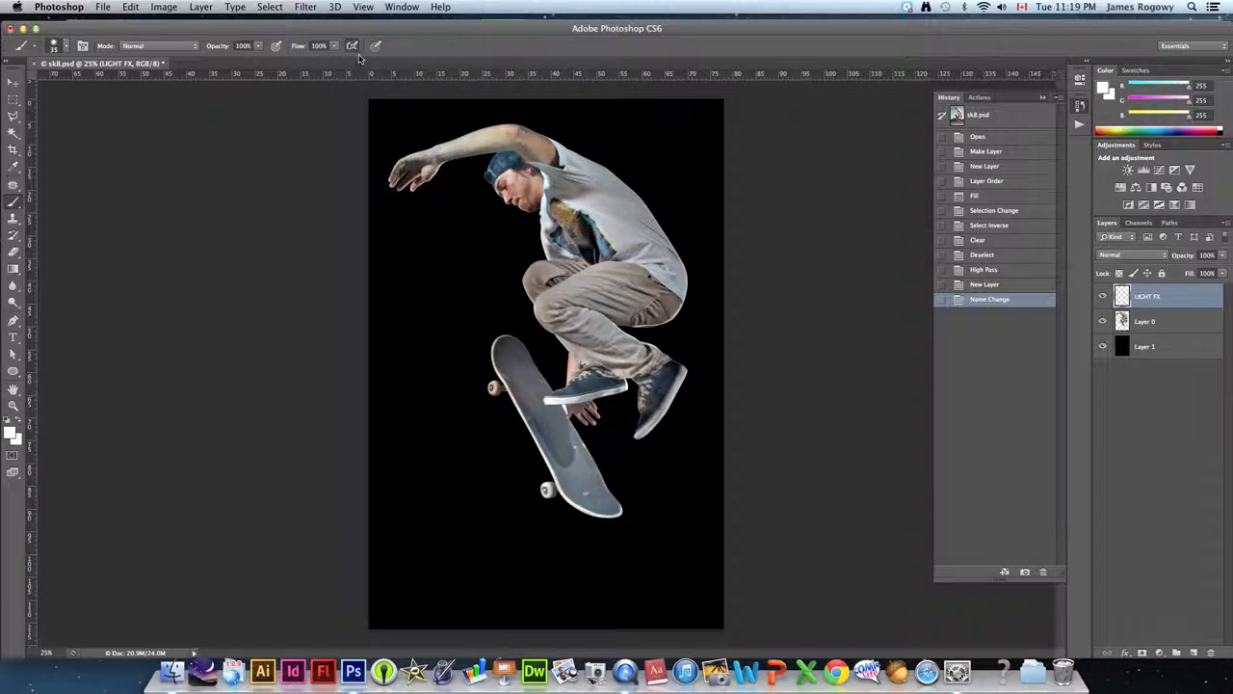
{"action": "mouse_move", "coordinate": [496, 215]}
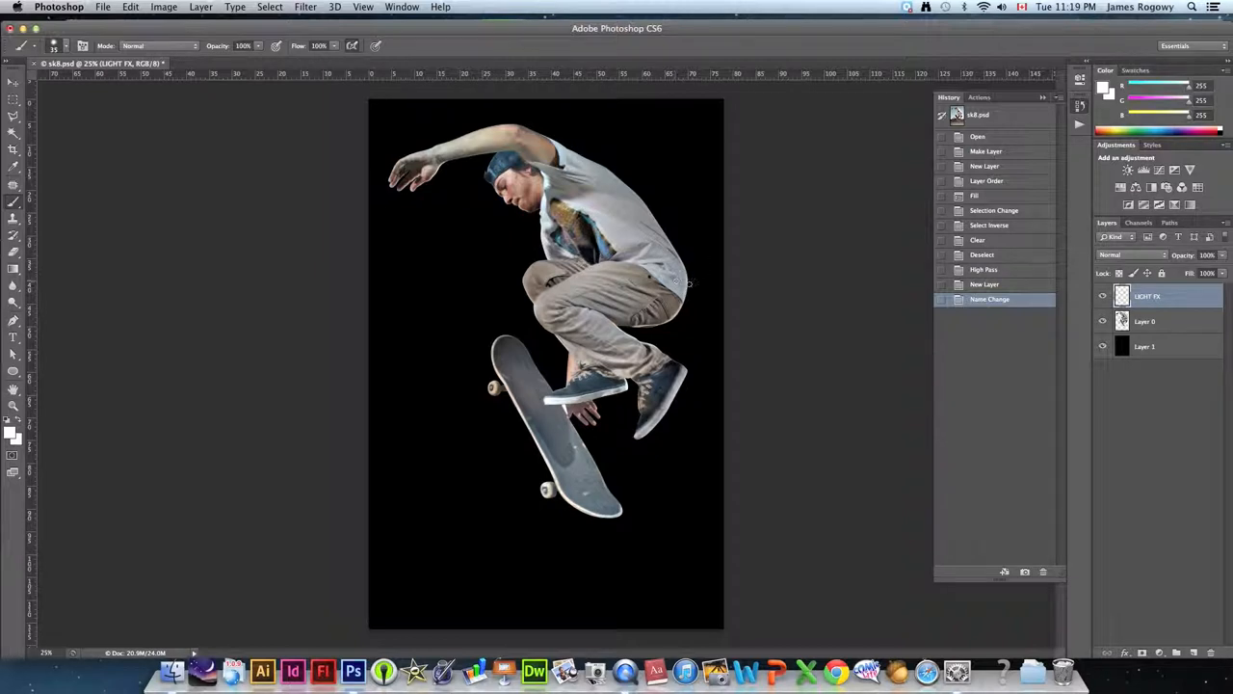
{"action": "mouse_move", "coordinate": [765, 280]}
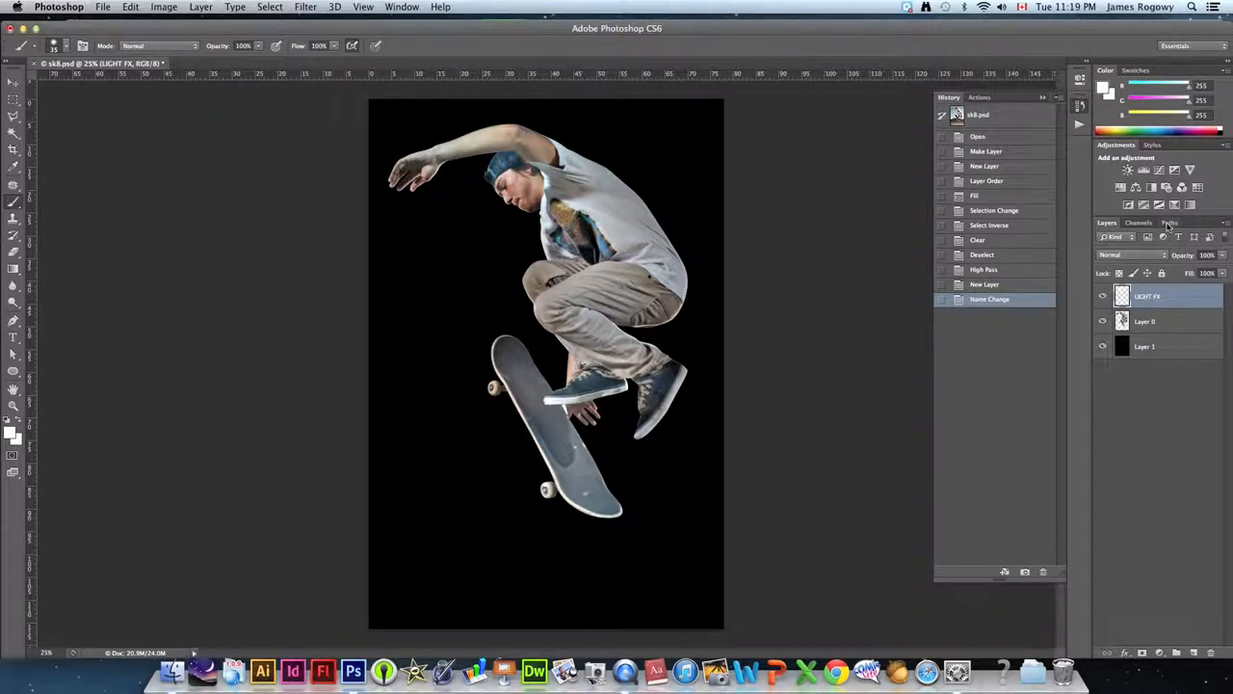
{"action": "left_click", "coordinate": [1170, 223]}
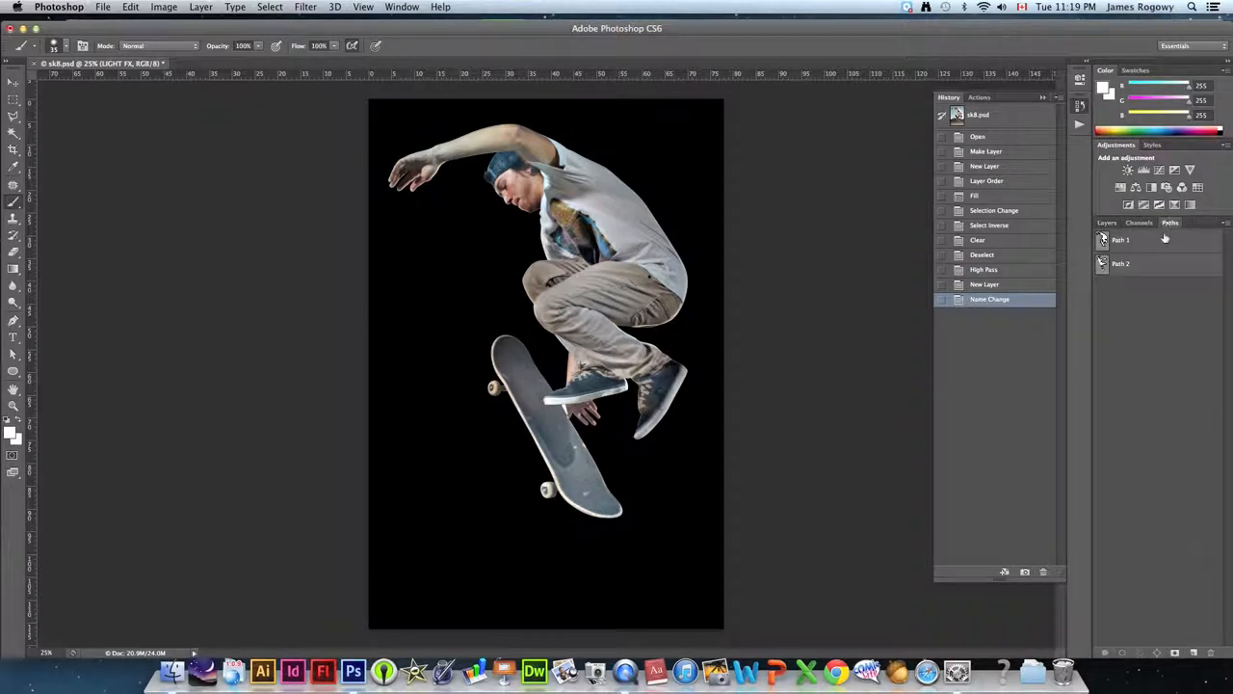
{"action": "left_click", "coordinate": [1120, 263]}
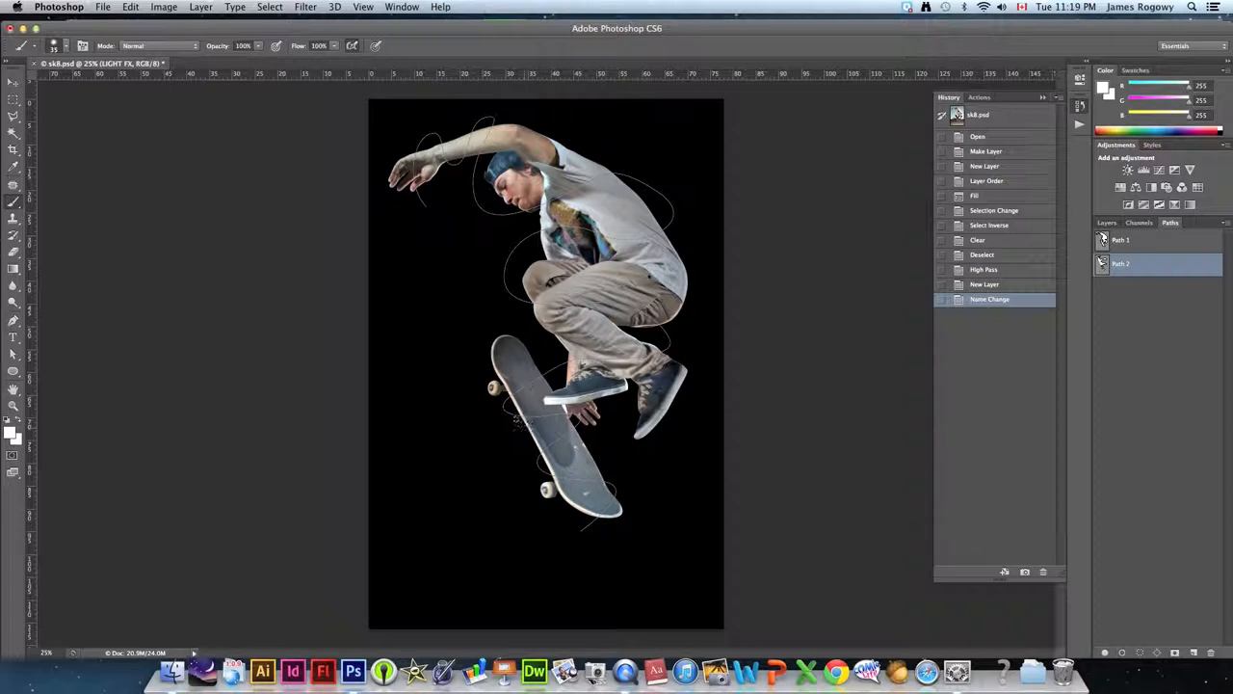
{"action": "mouse_move", "coordinate": [467, 260]}
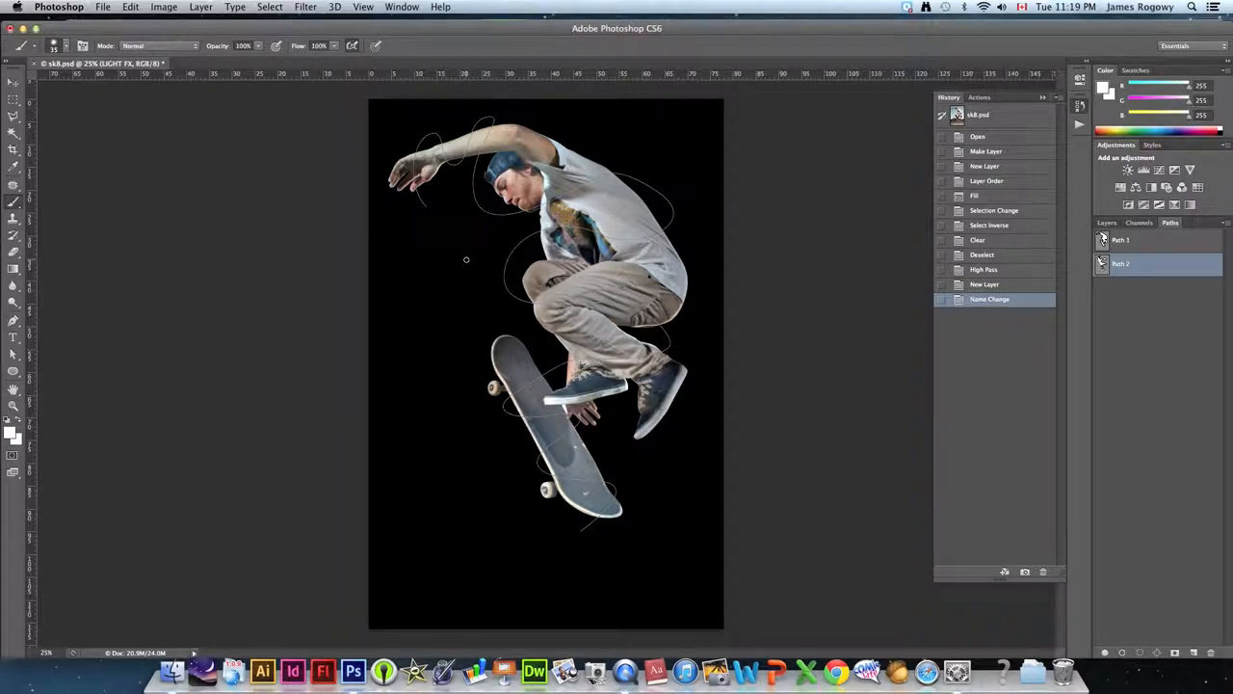
{"action": "mouse_move", "coordinate": [457, 245]}
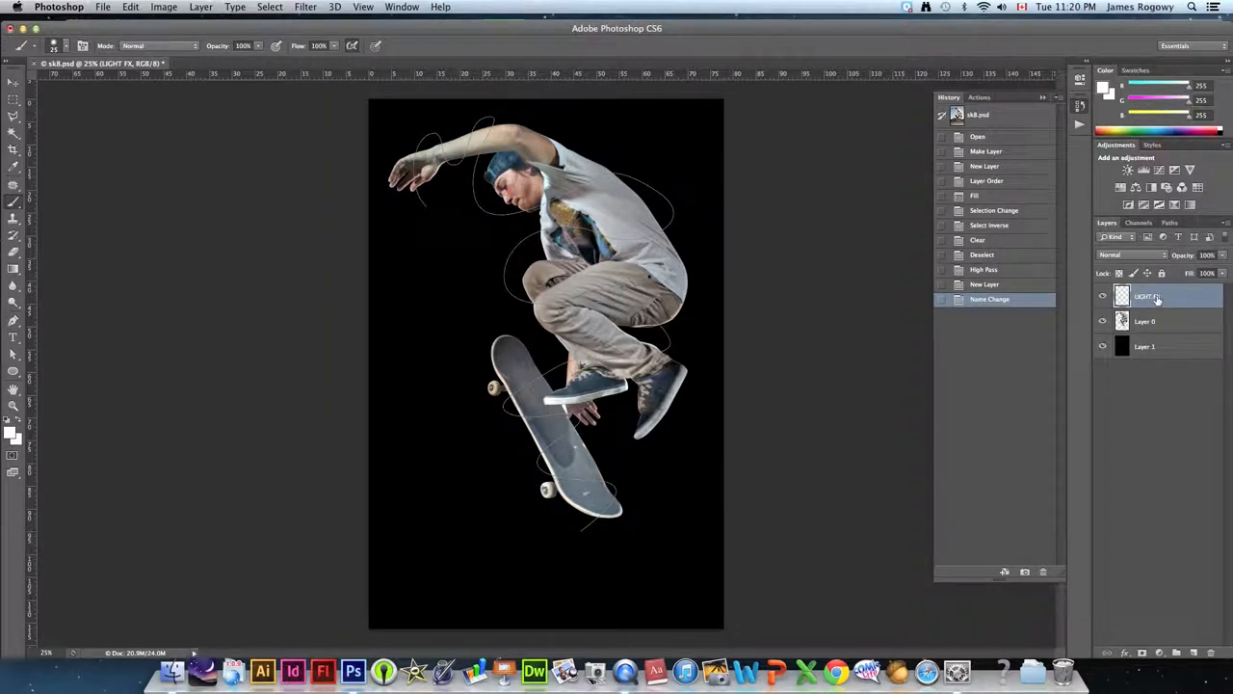
{"action": "mouse_move", "coordinate": [1149, 296]}
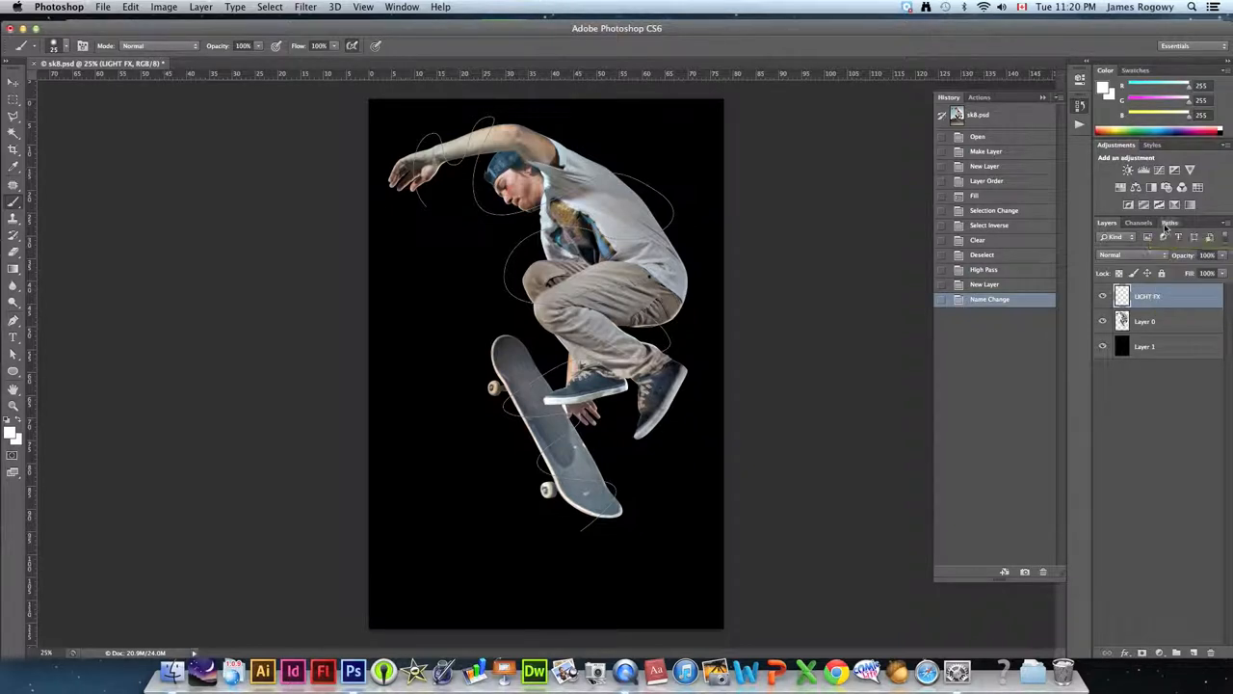
- Stroke Path 2 with the white brush using simulated pressure, then deselect the path
{"action": "left_click", "coordinate": [1170, 223]}
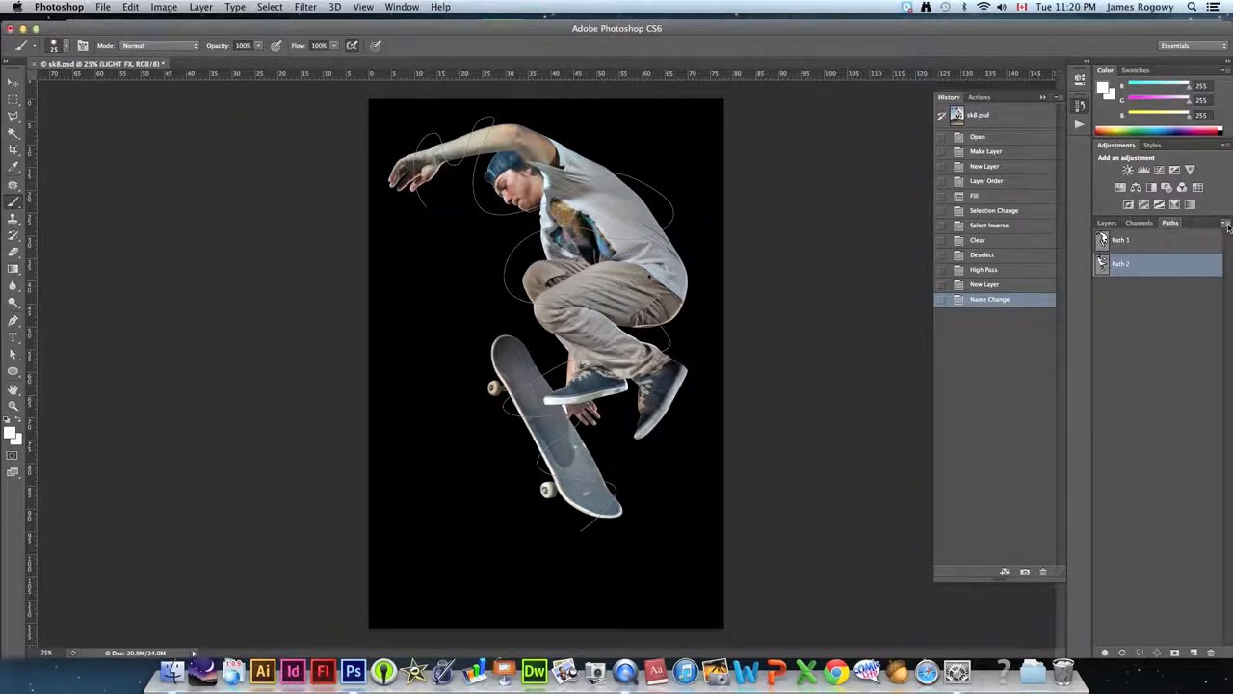
{"action": "left_click", "coordinate": [1223, 222]}
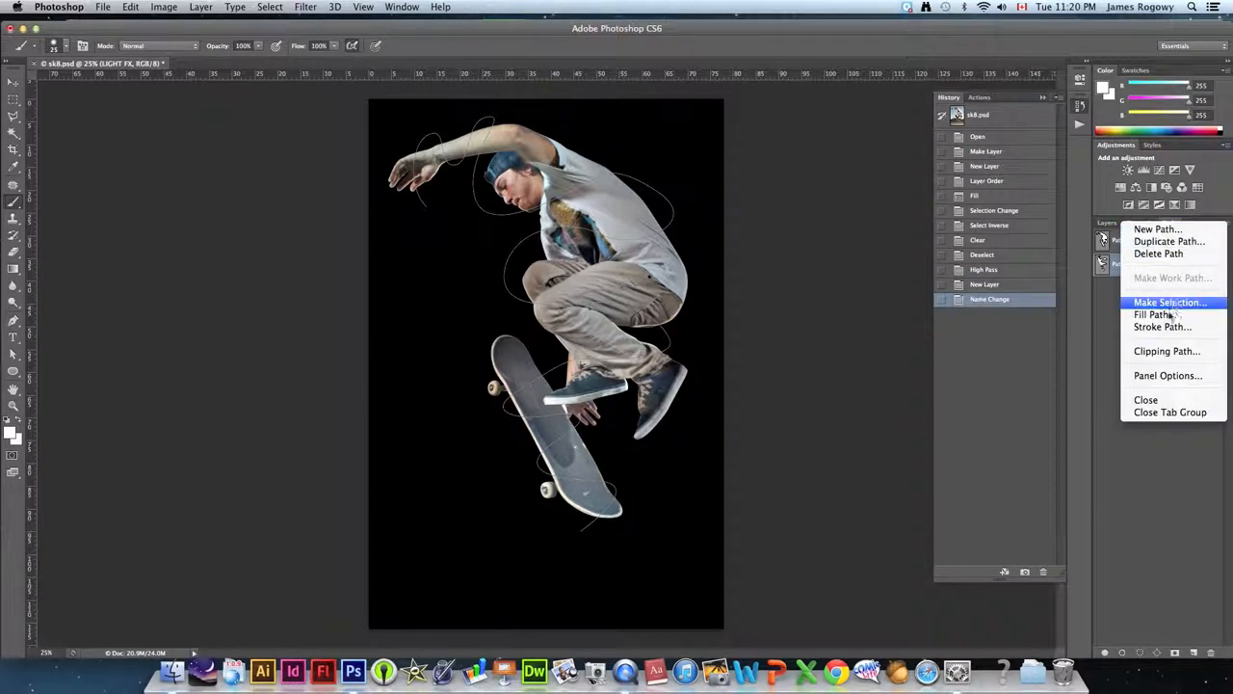
{"action": "left_click", "coordinate": [1161, 326]}
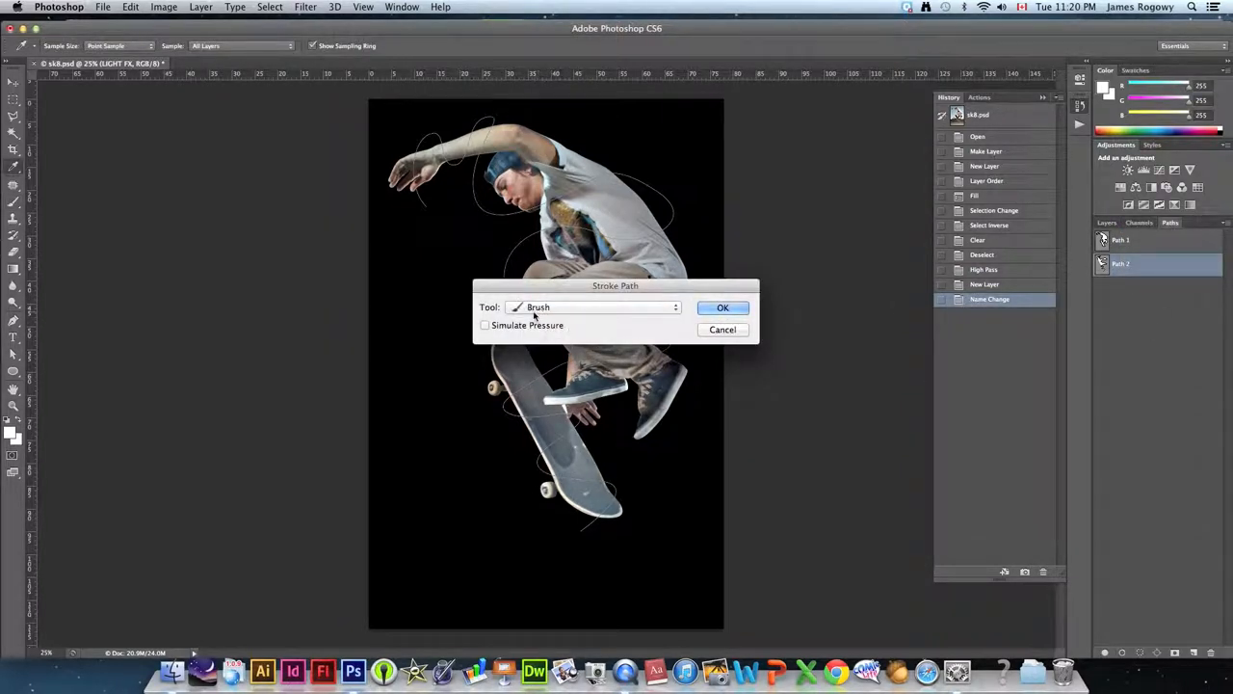
{"action": "left_click", "coordinate": [592, 306]}
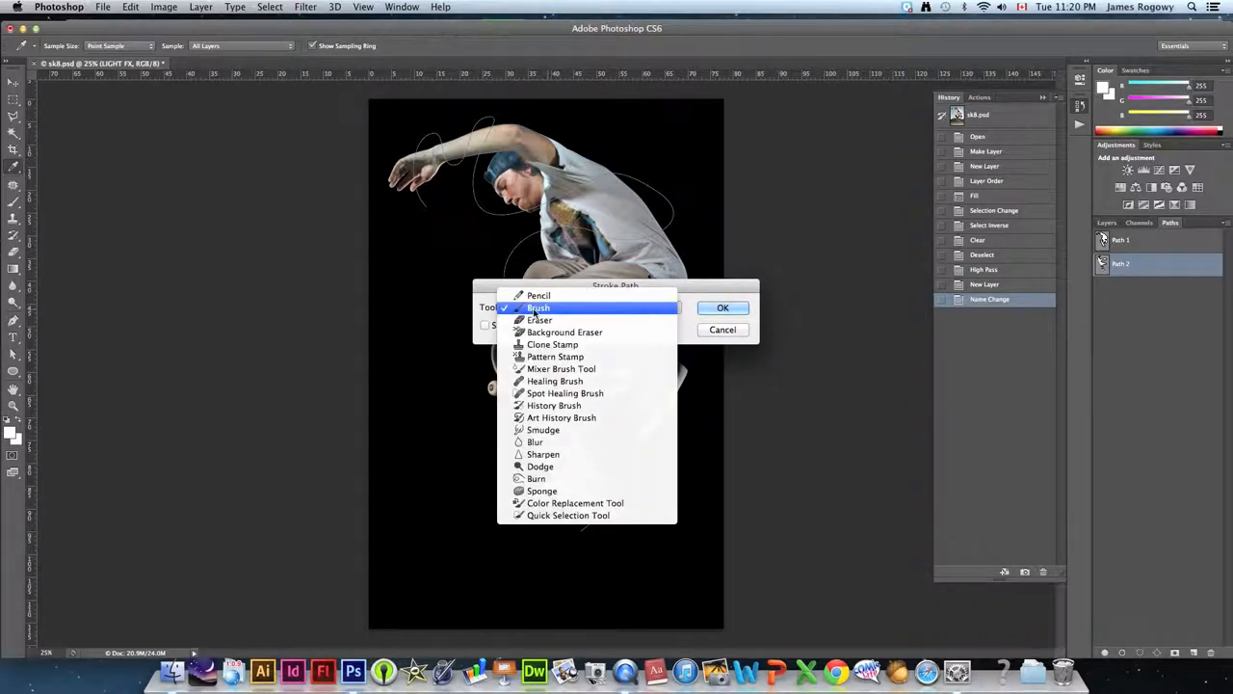
{"action": "left_click", "coordinate": [538, 307]}
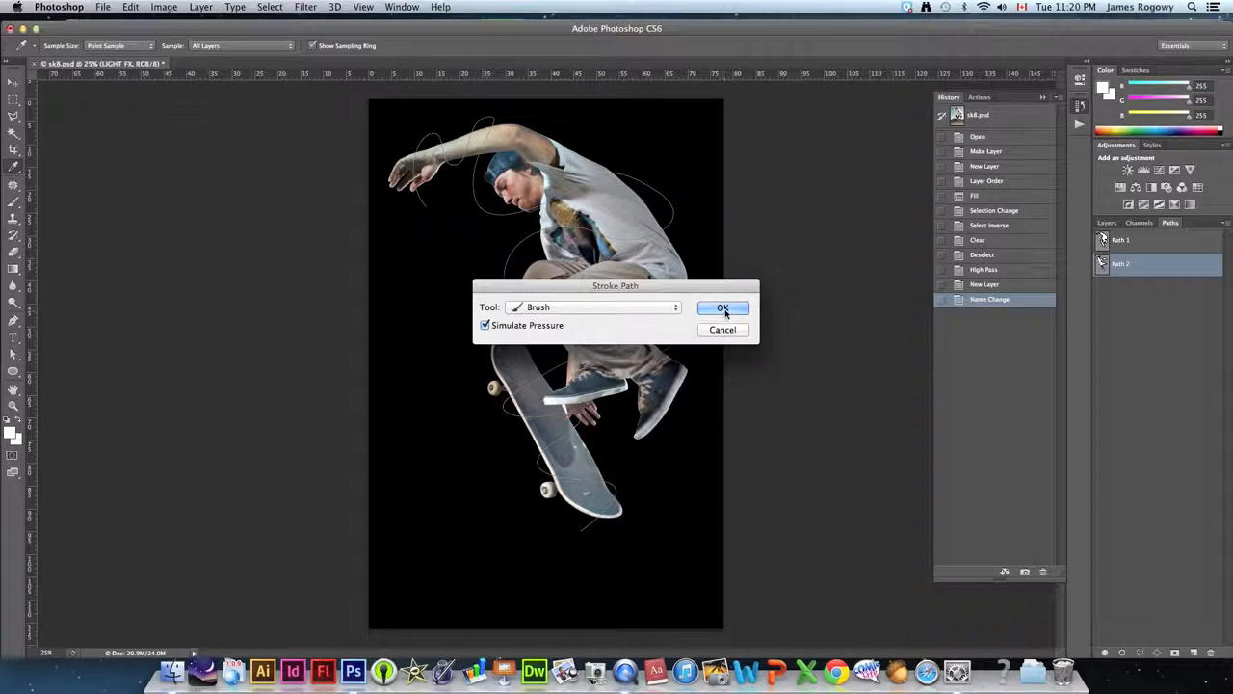
{"action": "left_click", "coordinate": [722, 307]}
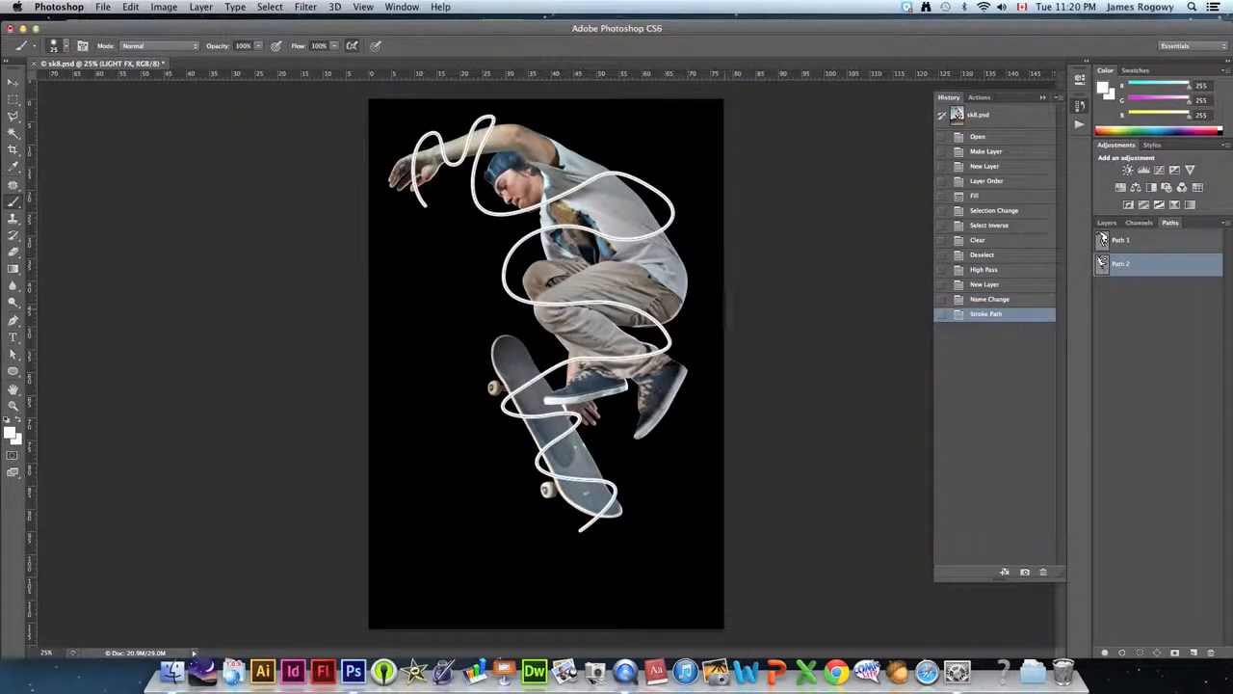
{"action": "left_click", "coordinate": [14, 85]}
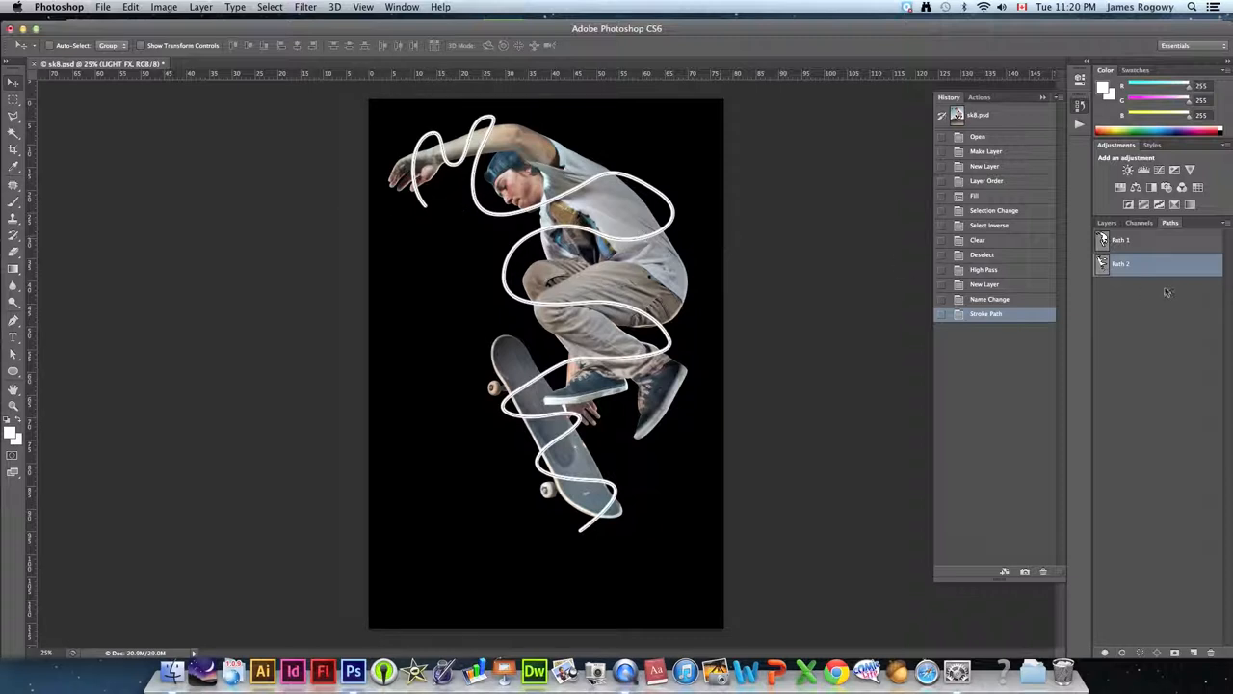
{"action": "left_click", "coordinate": [1156, 263]}
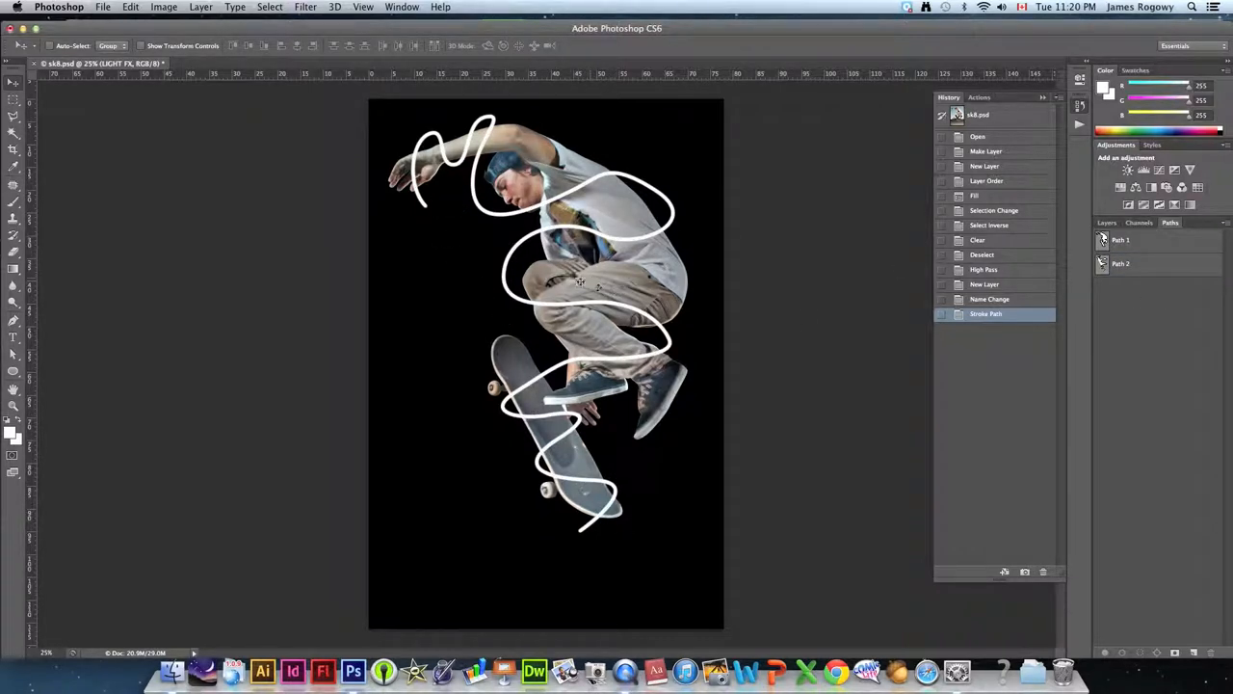
{"action": "mouse_move", "coordinate": [585, 277]}
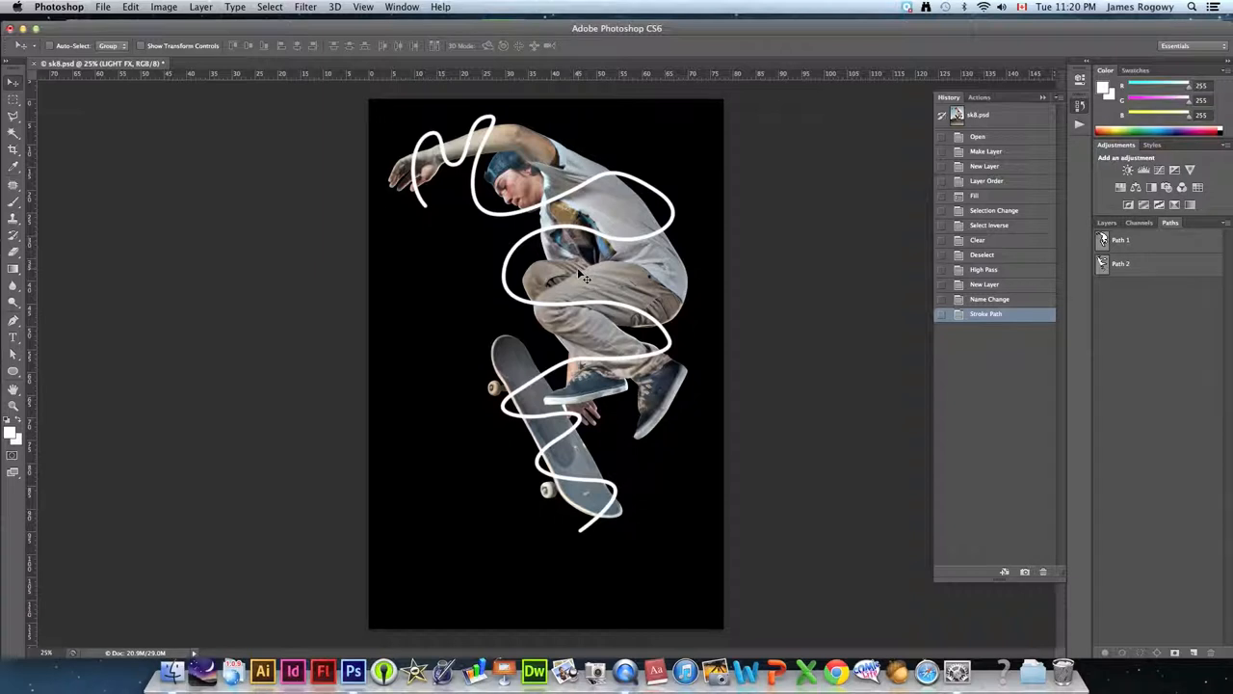
{"action": "mouse_move", "coordinate": [890, 340]}
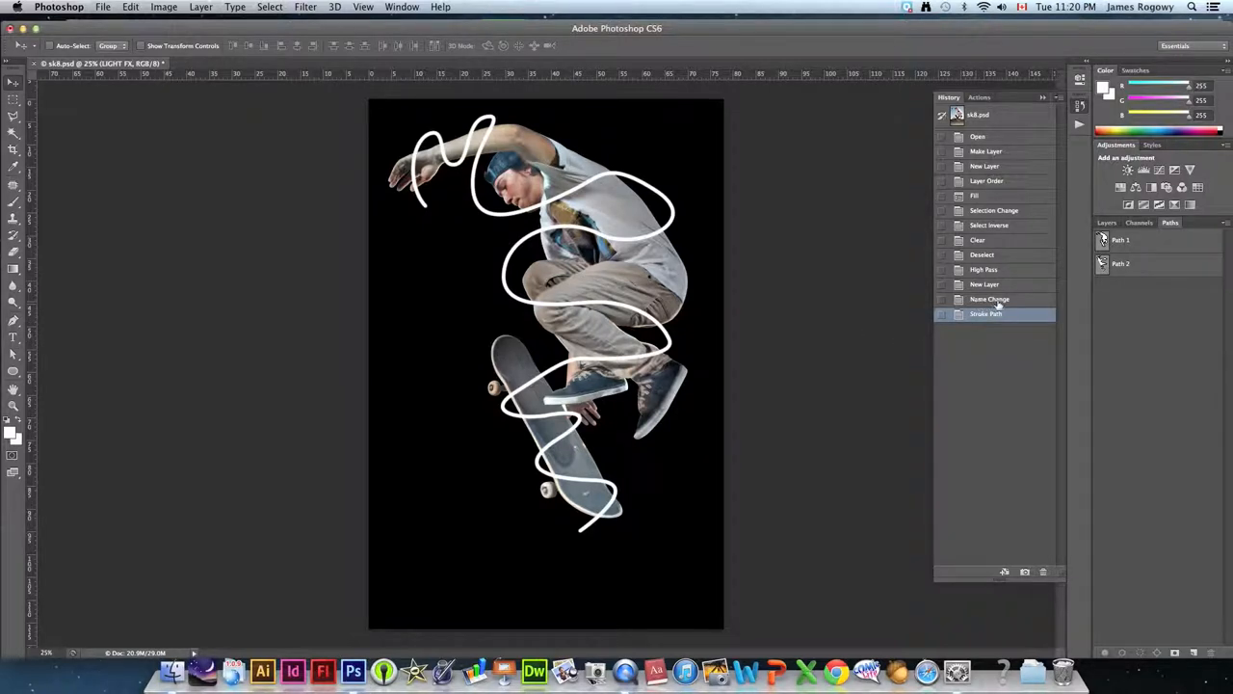
{"action": "mouse_move", "coordinate": [867, 244]}
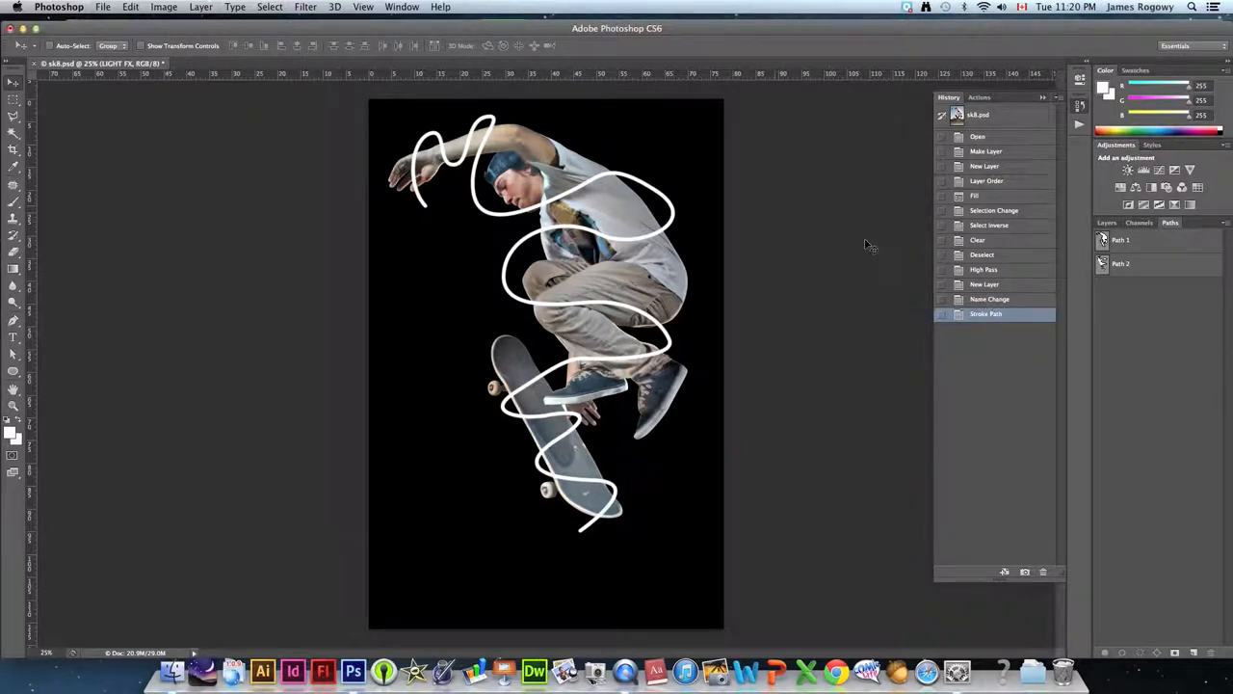
- Revert to the Name Change history state and reselect Path 2 to show its outline
{"action": "left_click", "coordinate": [990, 299]}
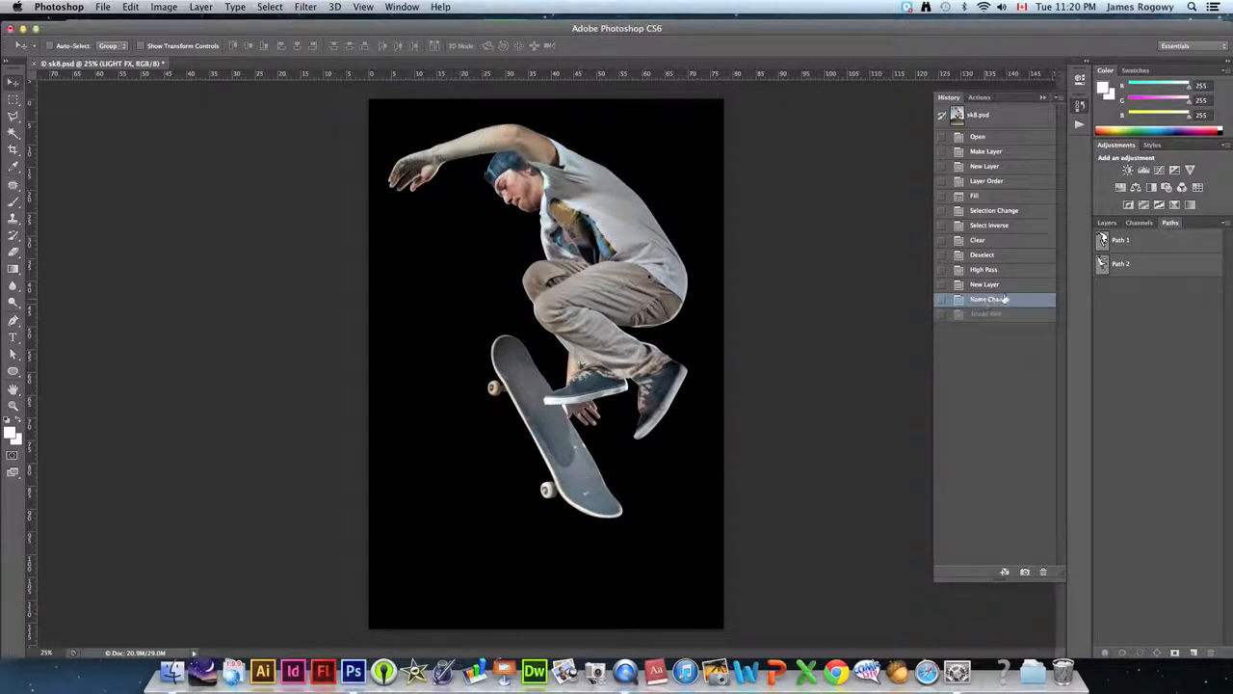
{"action": "left_click", "coordinate": [1121, 263]}
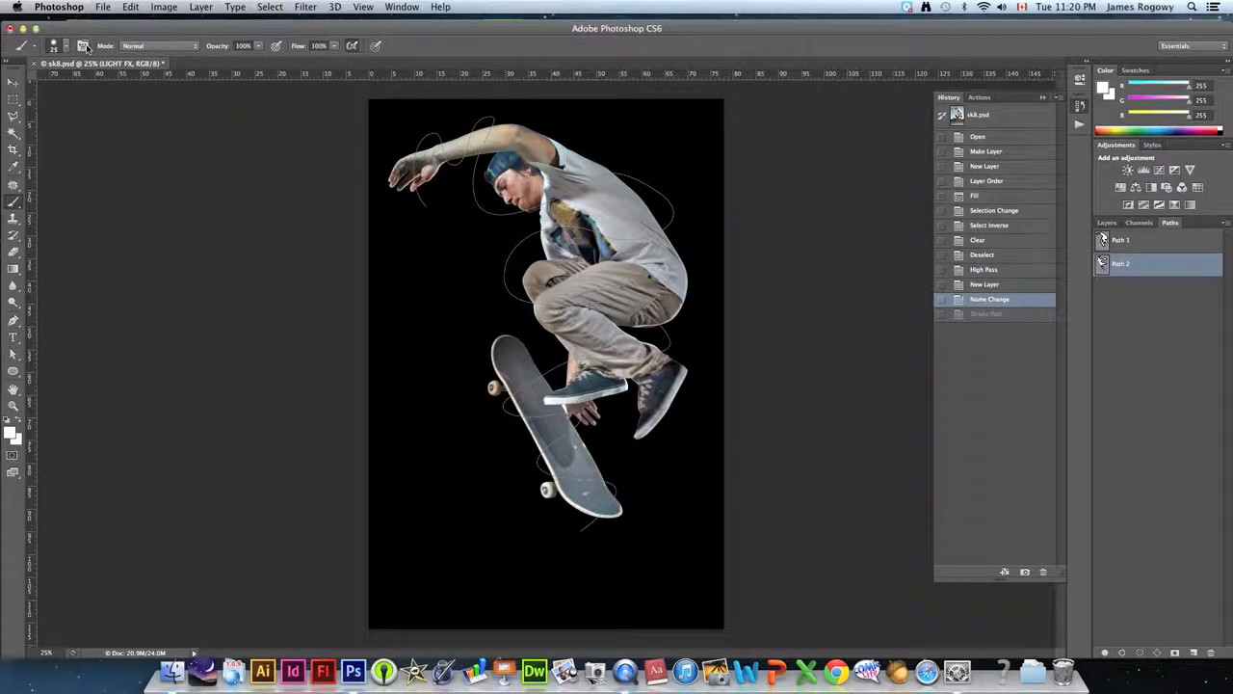
{"action": "mouse_move", "coordinate": [83, 46]}
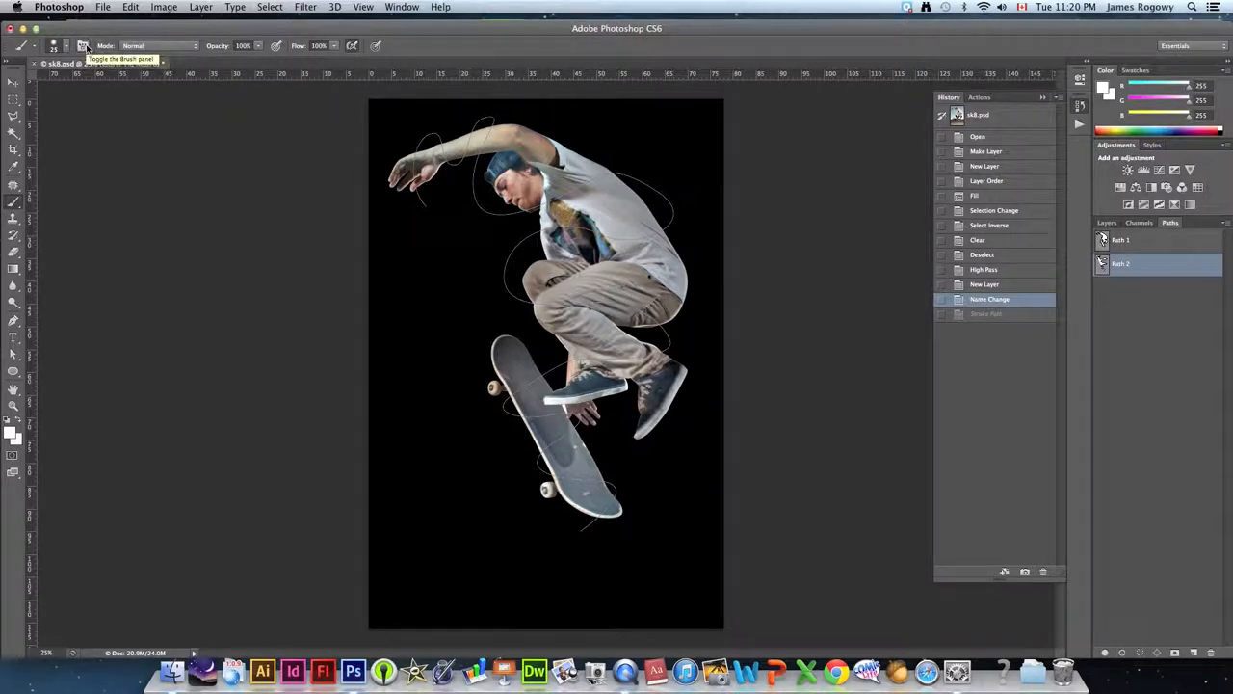
- Set the brush's Shape Dynamics Size Jitter control to Pen Pressure
{"action": "left_click", "coordinate": [83, 45]}
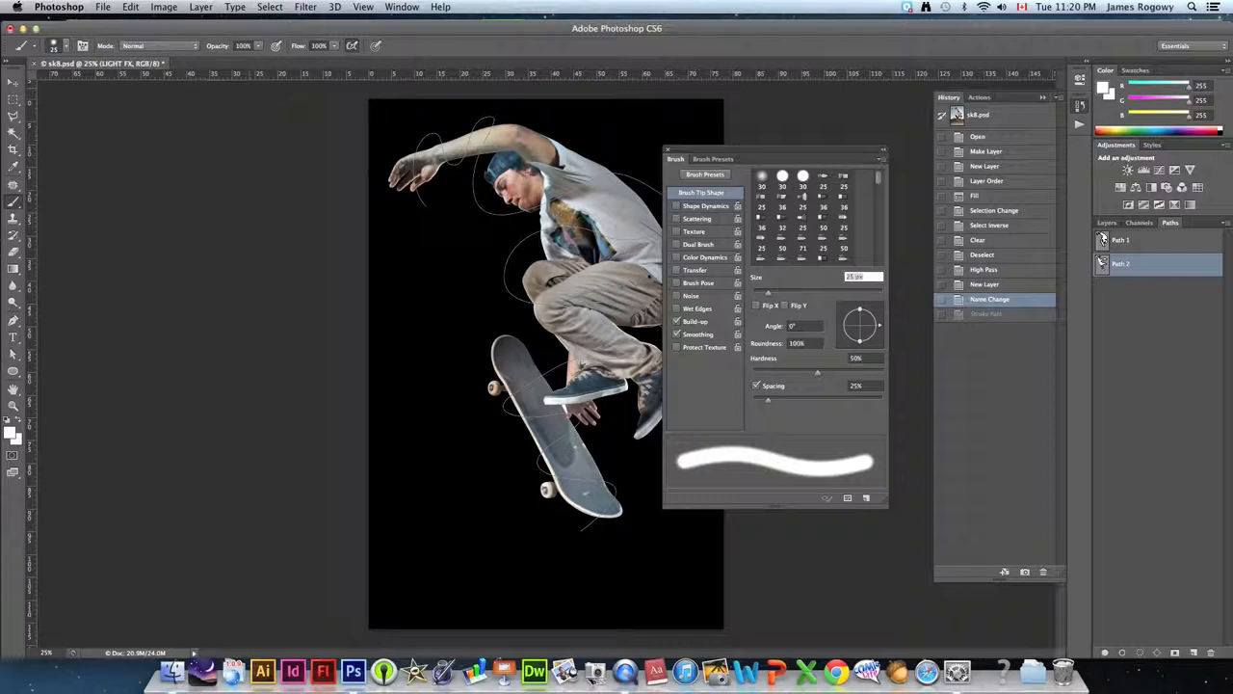
{"action": "left_click", "coordinate": [705, 206]}
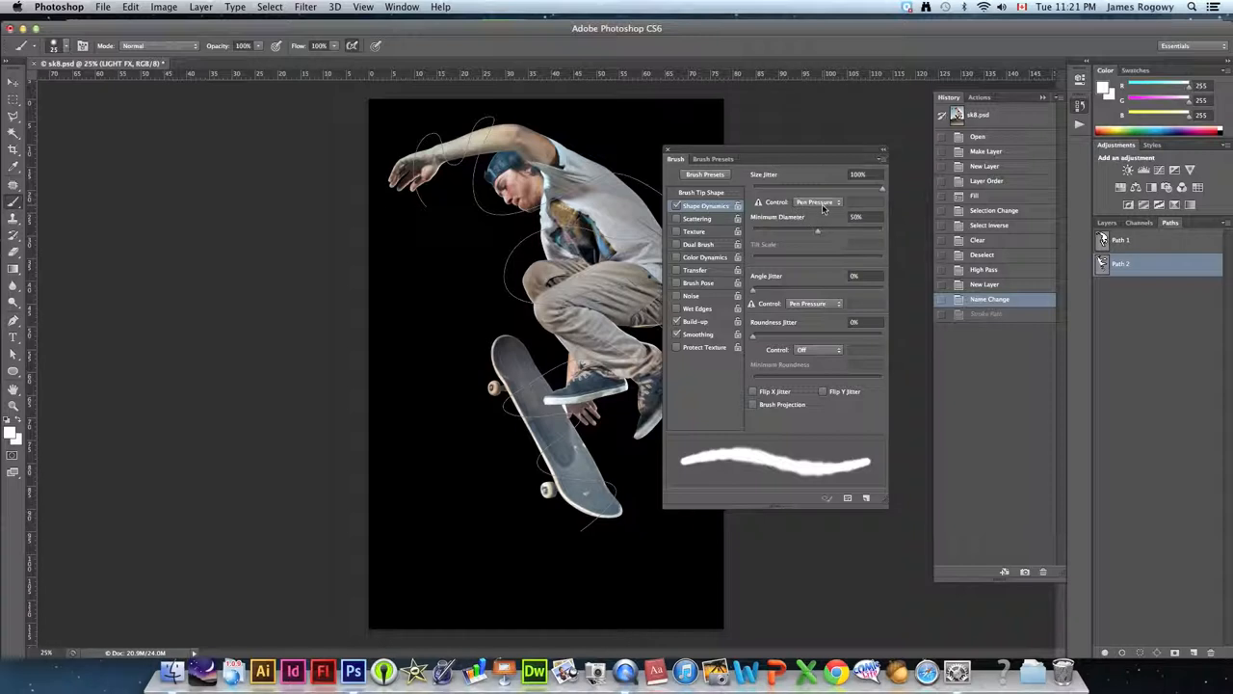
{"action": "left_click", "coordinate": [818, 201]}
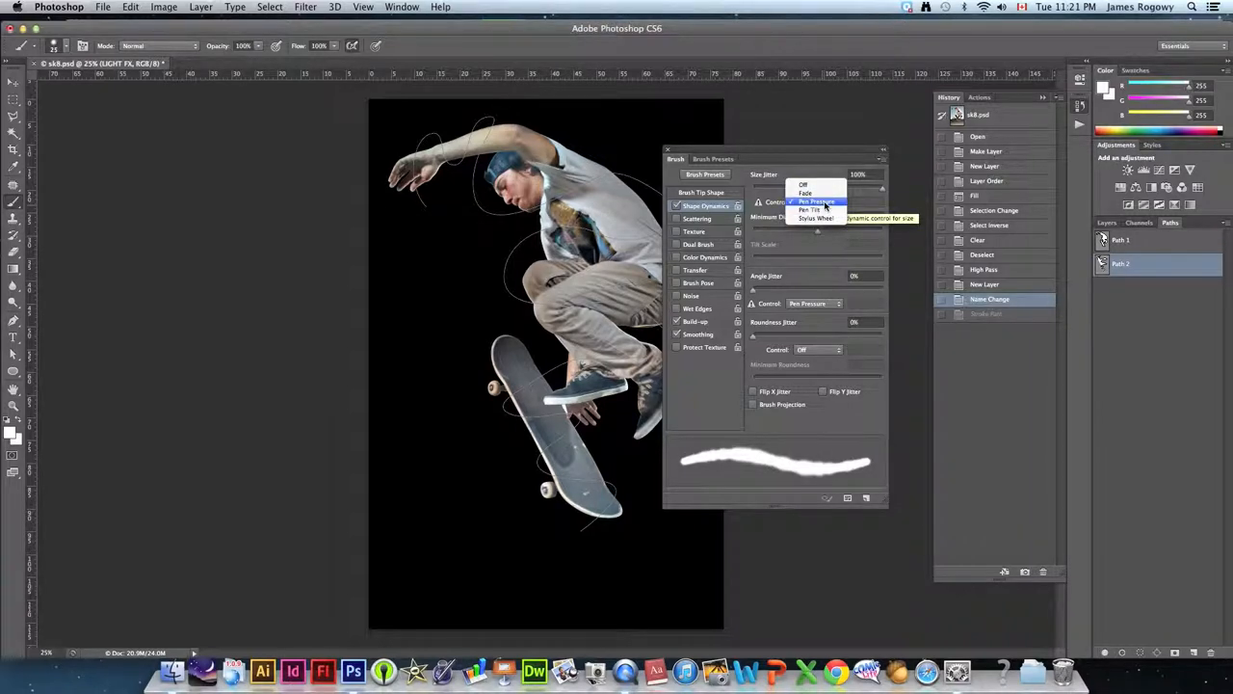
{"action": "left_click", "coordinate": [818, 202]}
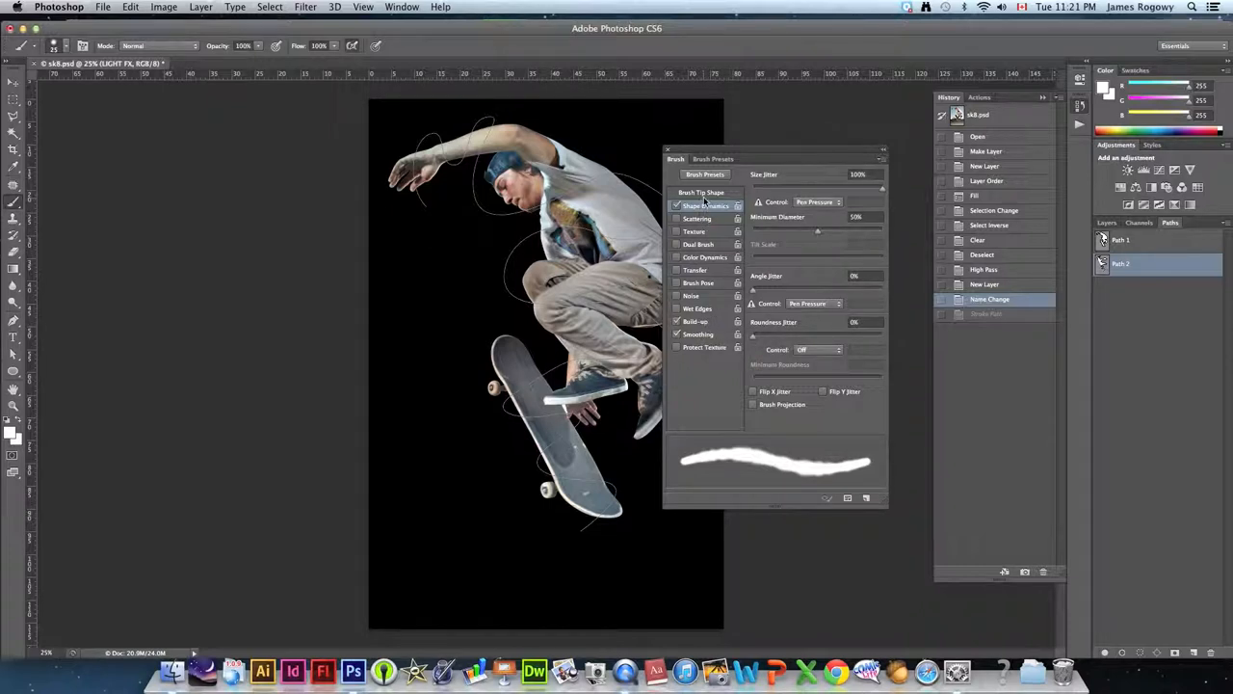
- Review the brush tip shape and presets, and turn Scattering off
{"action": "left_click", "coordinate": [701, 191]}
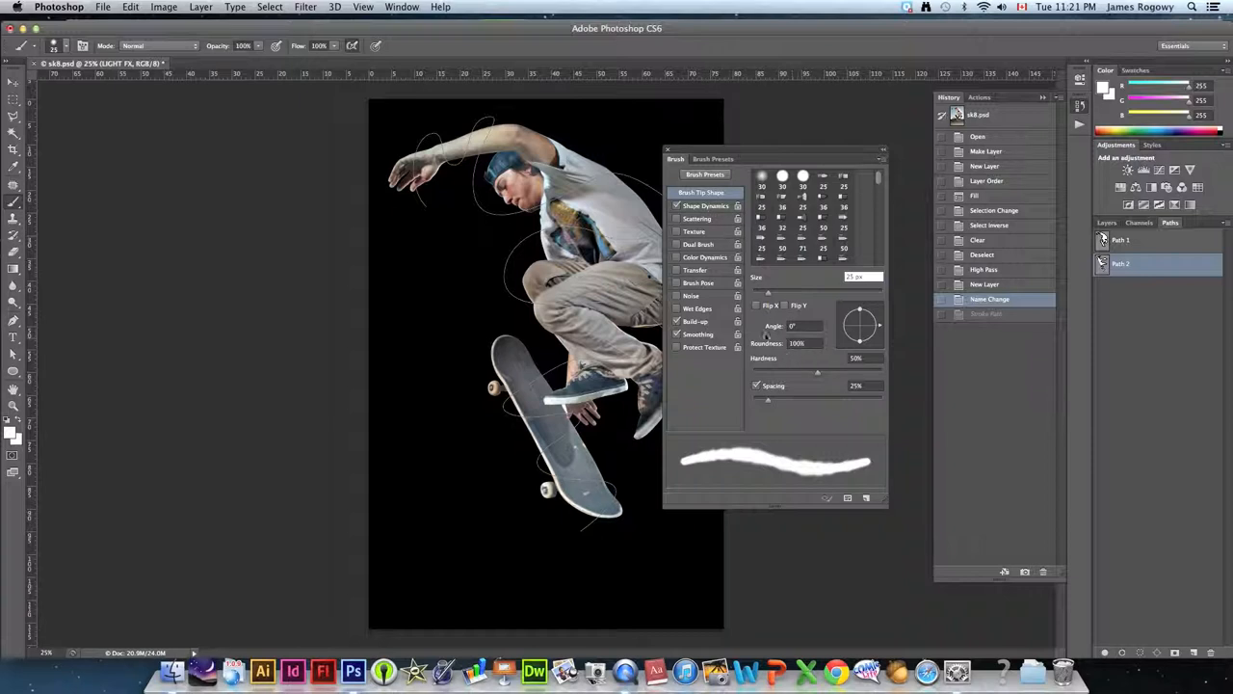
{"action": "left_click", "coordinate": [713, 159]}
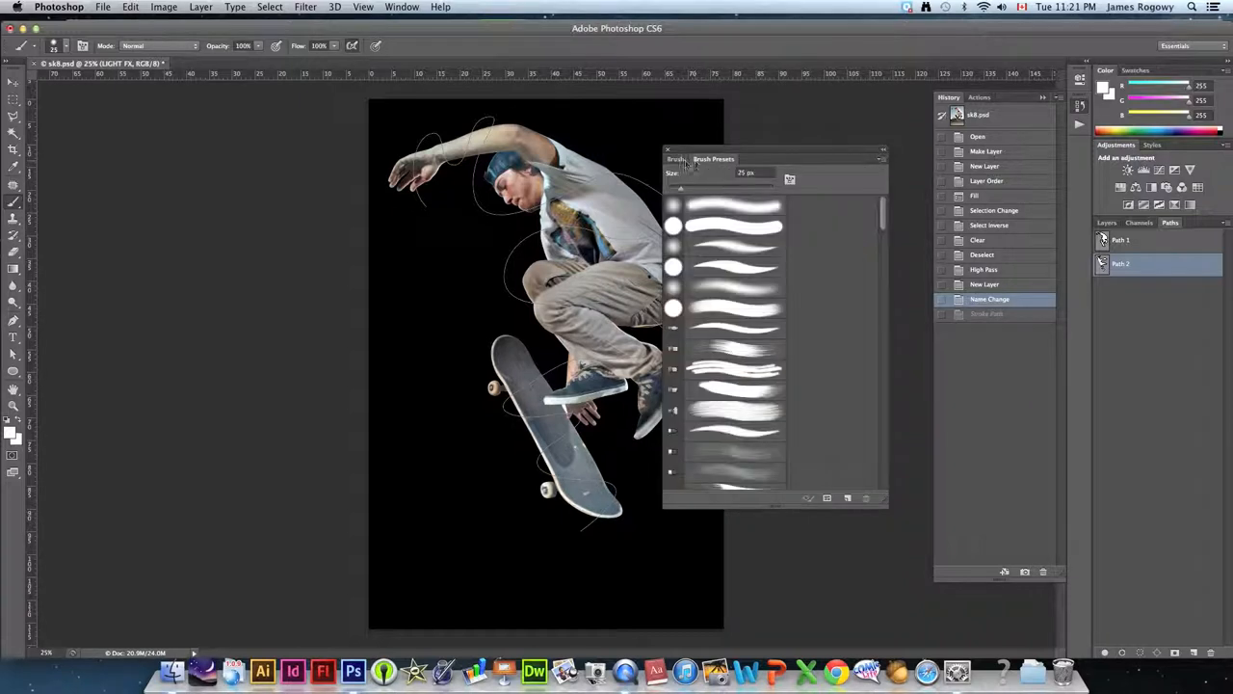
{"action": "left_click", "coordinate": [676, 158]}
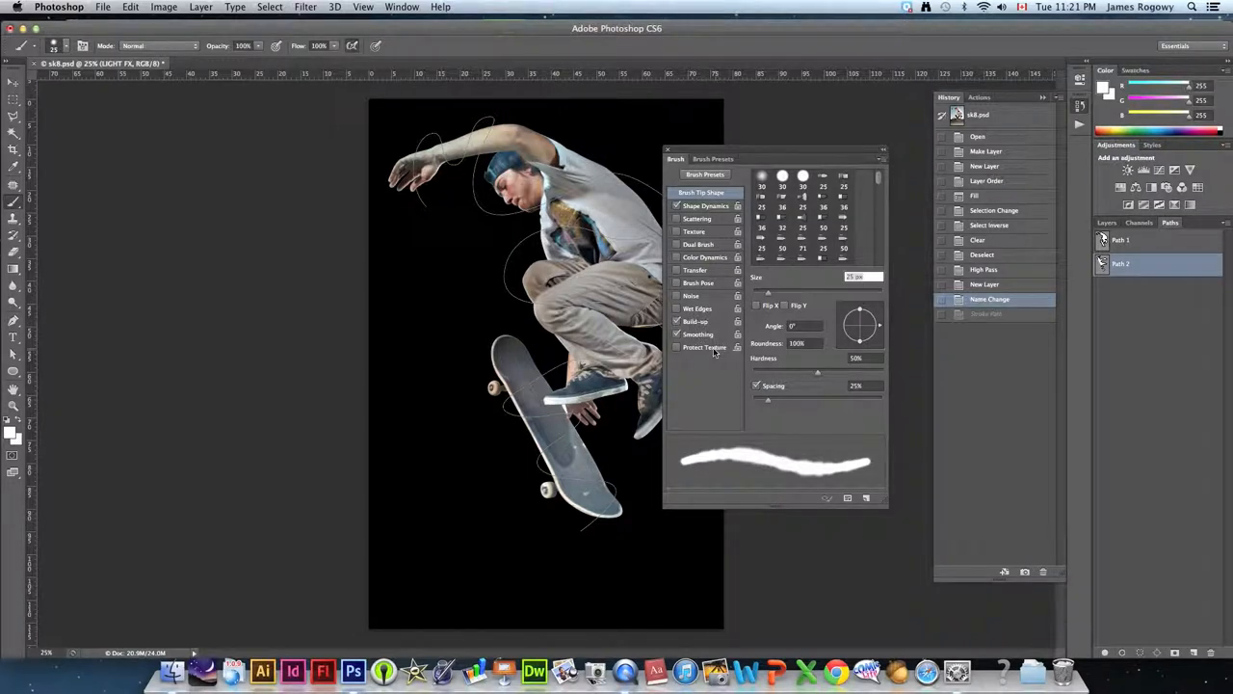
{"action": "left_click", "coordinate": [697, 218]}
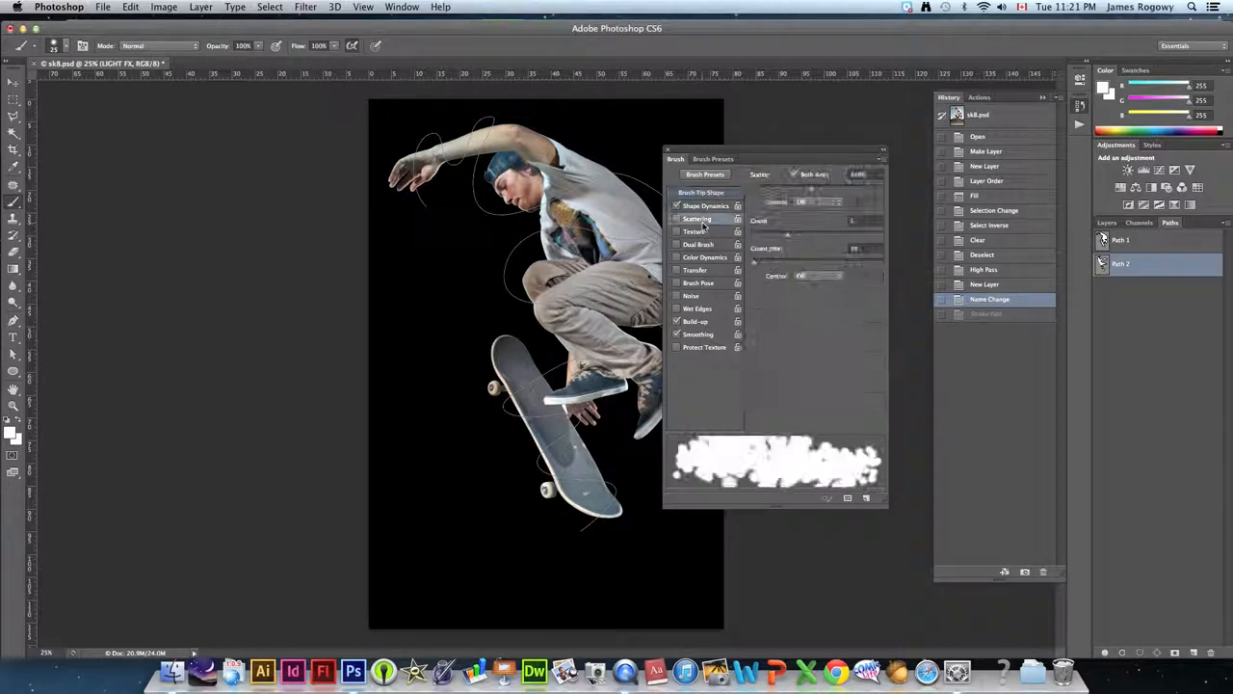
{"action": "left_click", "coordinate": [697, 219]}
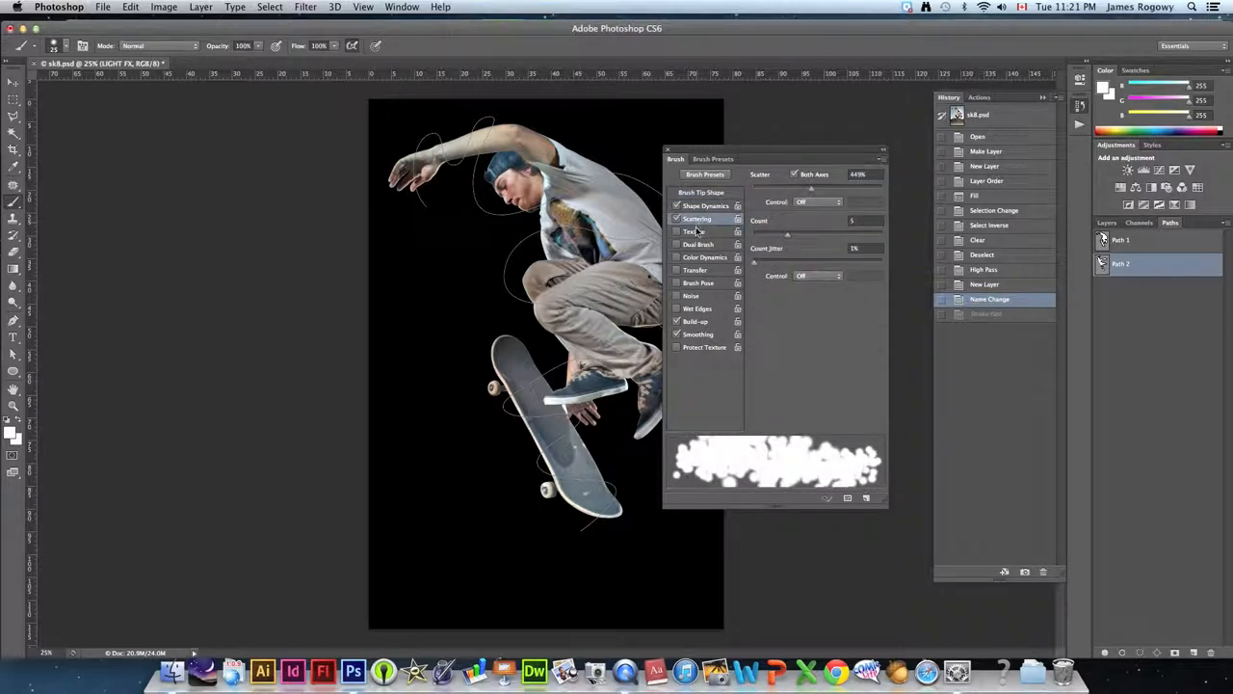
{"action": "left_click", "coordinate": [677, 219]}
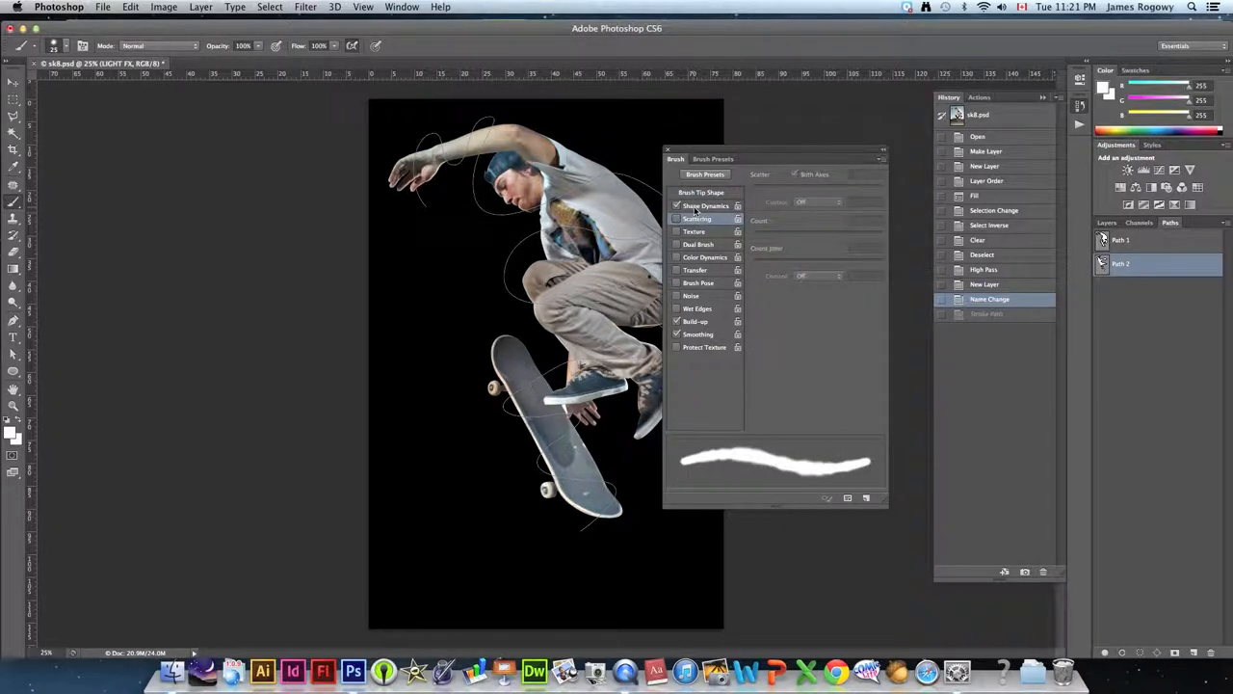
- Set Roundness Jitter to Pen Pressure with 25% minimum roundness, then close the panel
{"action": "left_click", "coordinate": [705, 205]}
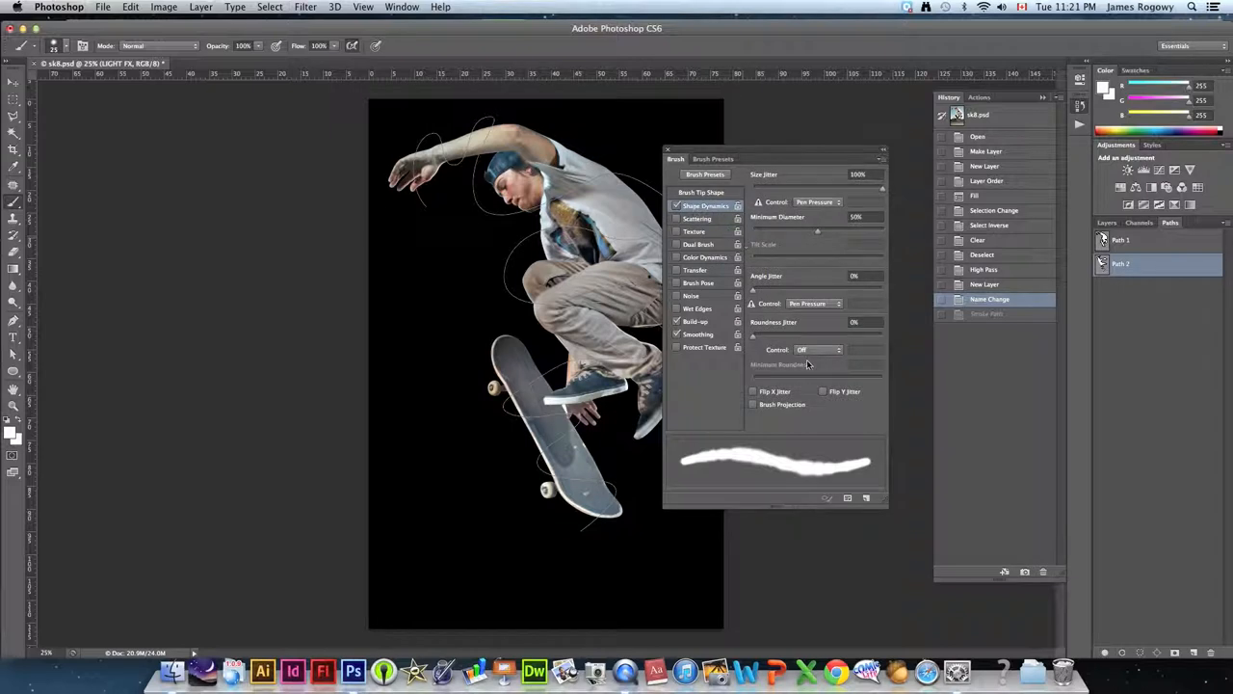
{"action": "left_click", "coordinate": [817, 349]}
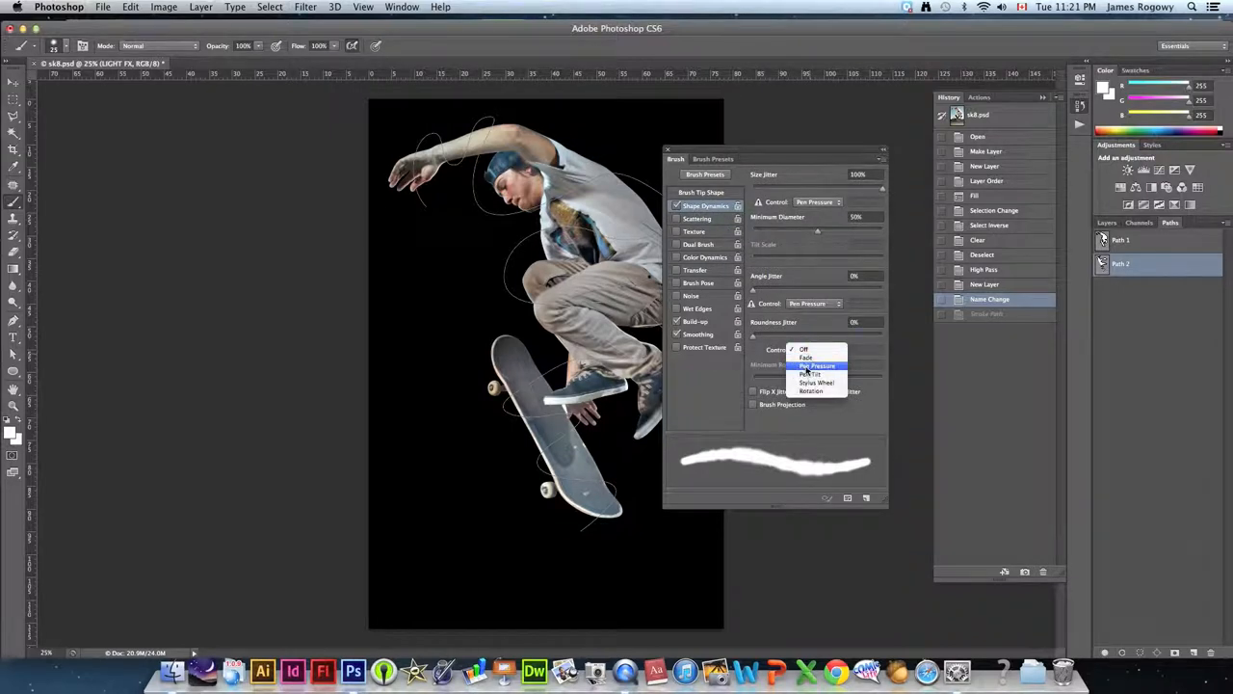
{"action": "left_click", "coordinate": [816, 365]}
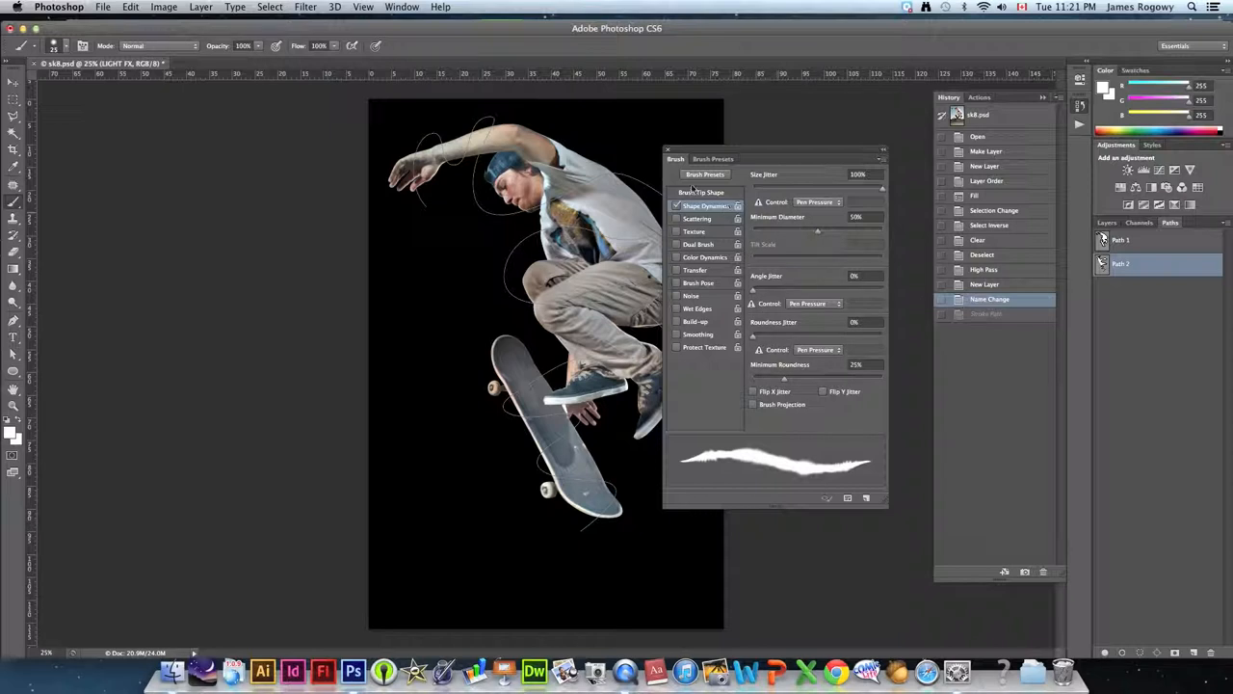
{"action": "left_click", "coordinate": [702, 192]}
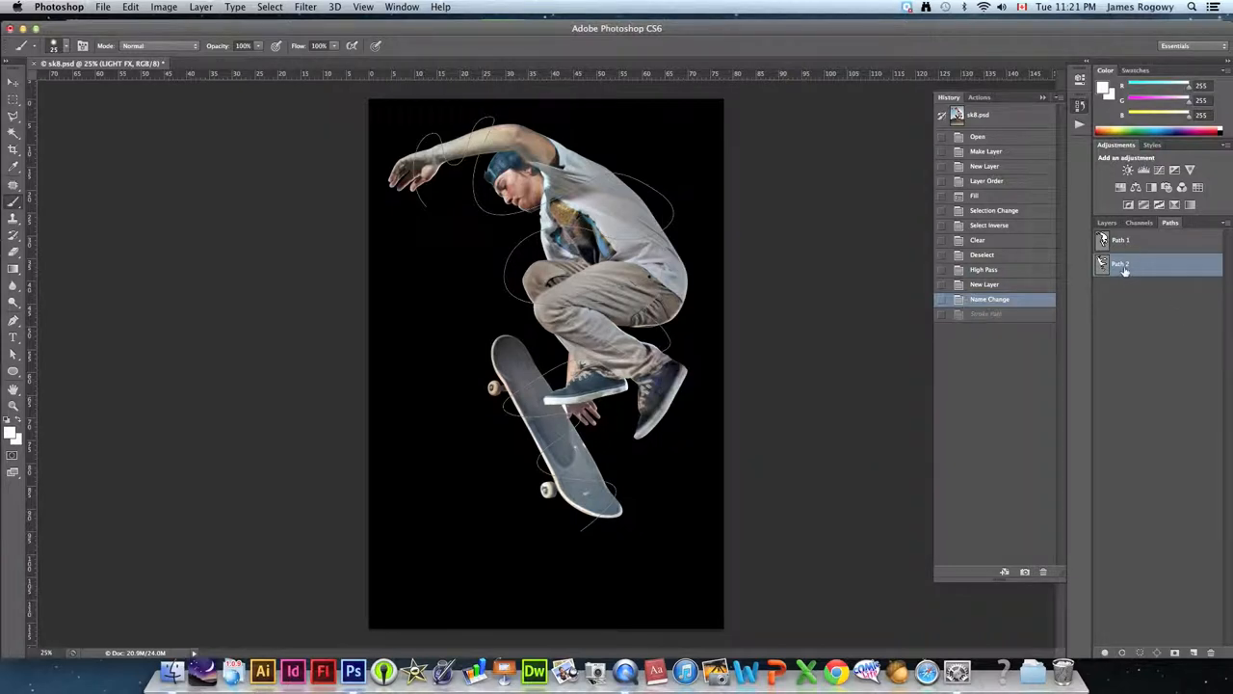
- Stroke Path 2 with the pressure-sensitive brush, then return to the Layers list
{"action": "left_click", "coordinate": [1223, 223]}
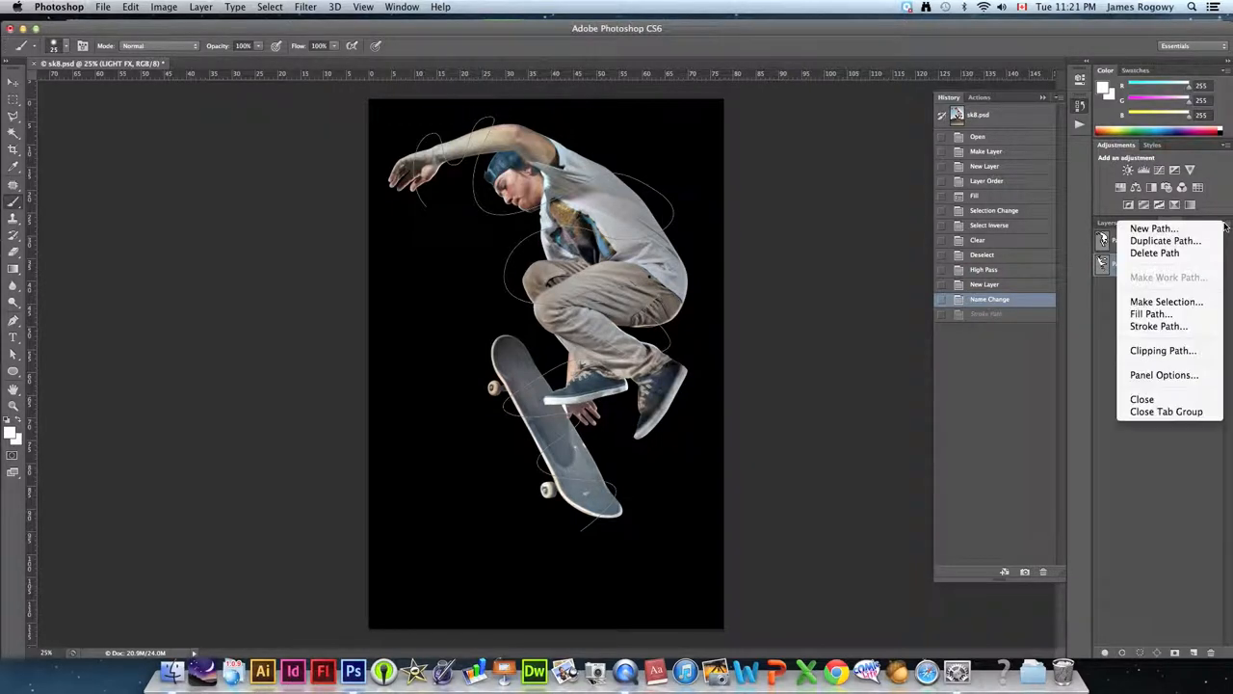
{"action": "mouse_move", "coordinate": [1159, 326]}
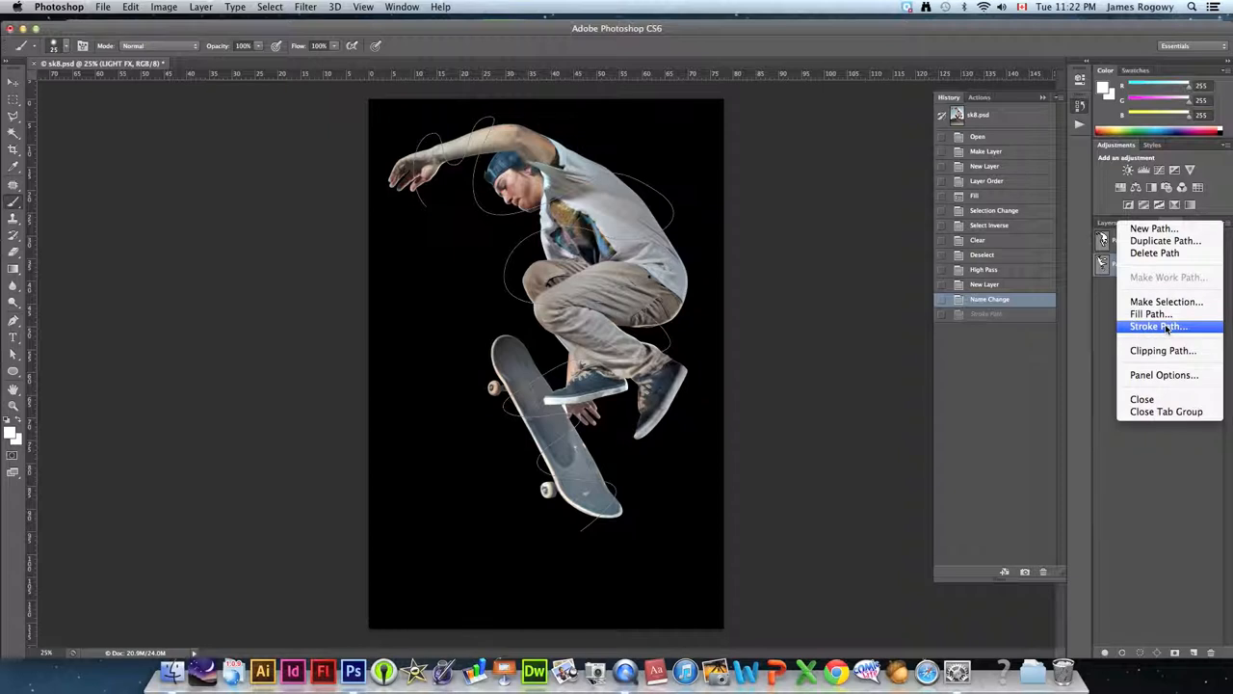
{"action": "left_click", "coordinate": [1159, 326]}
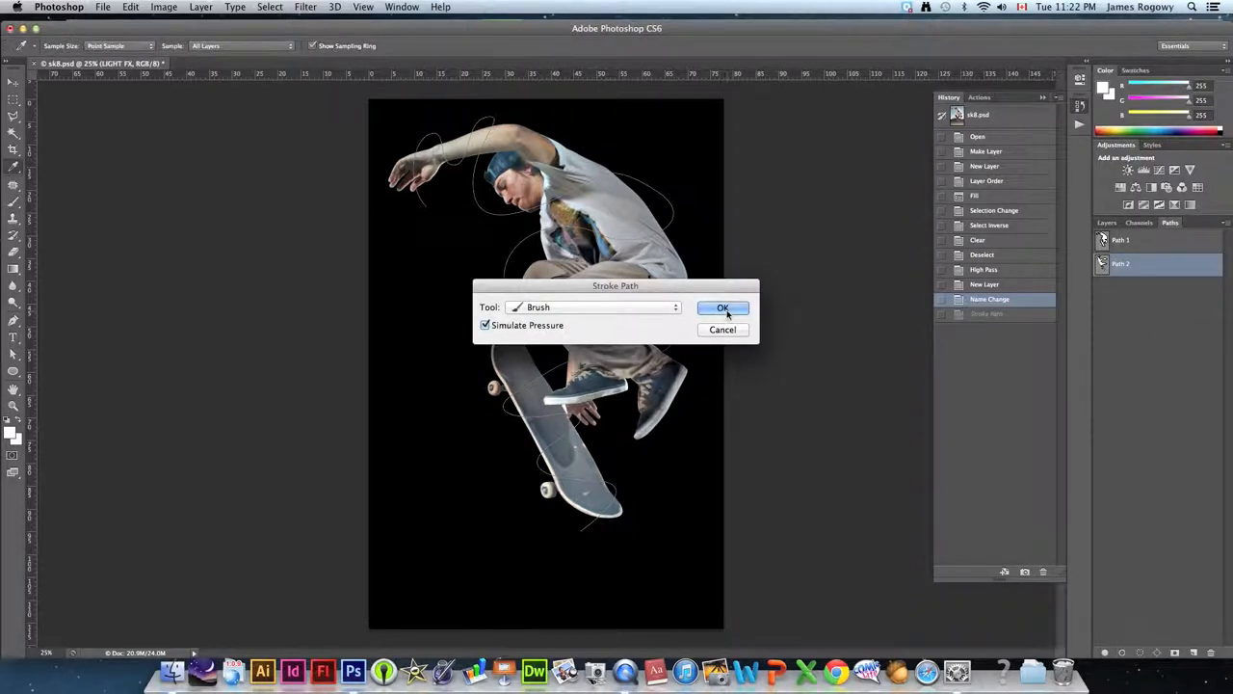
{"action": "left_click", "coordinate": [722, 307]}
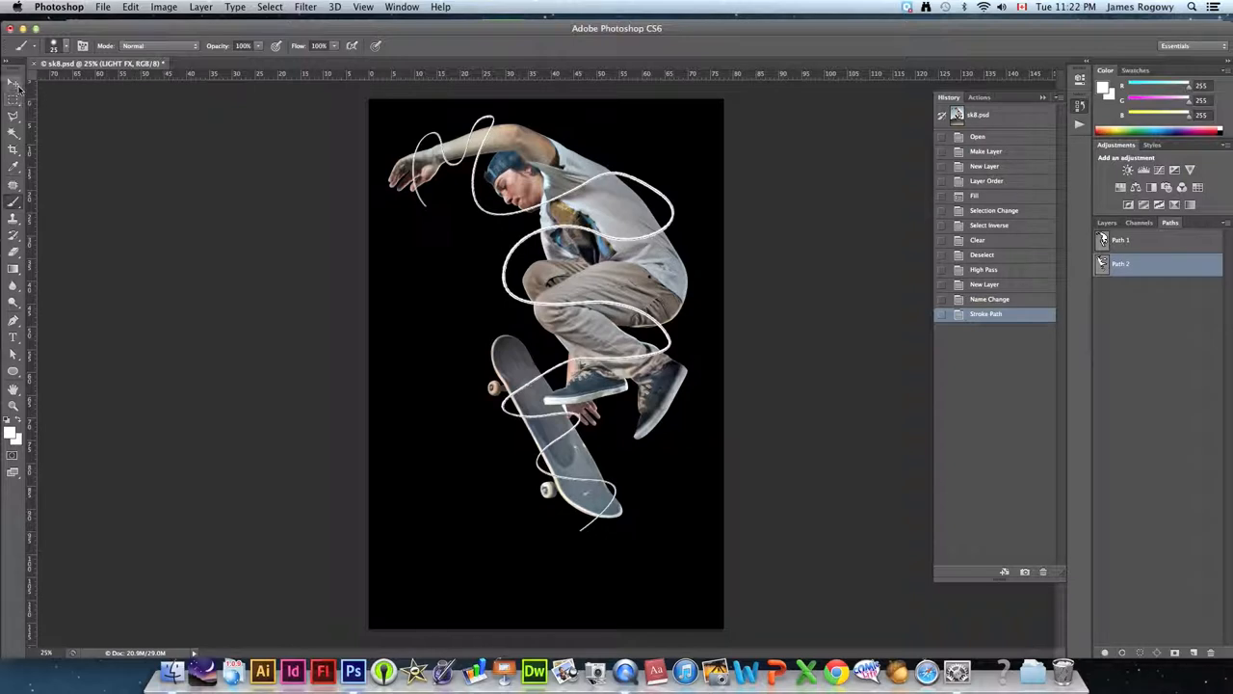
{"action": "mouse_move", "coordinate": [13, 83]}
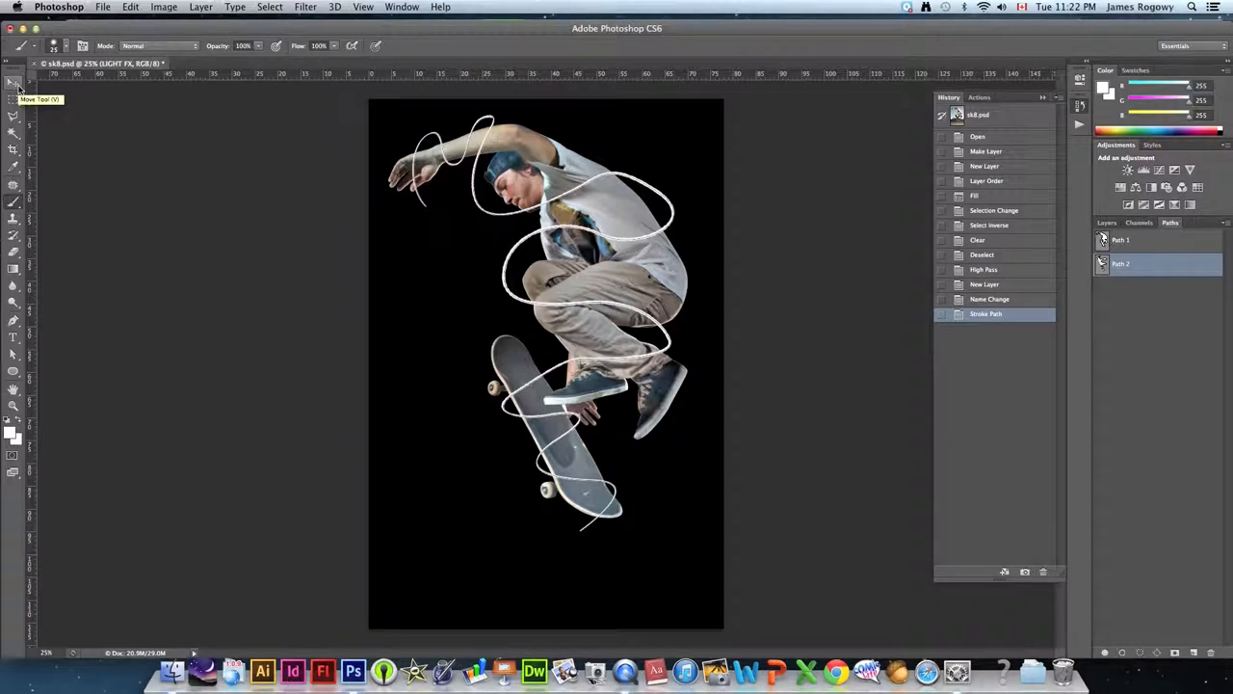
{"action": "left_click", "coordinate": [13, 81]}
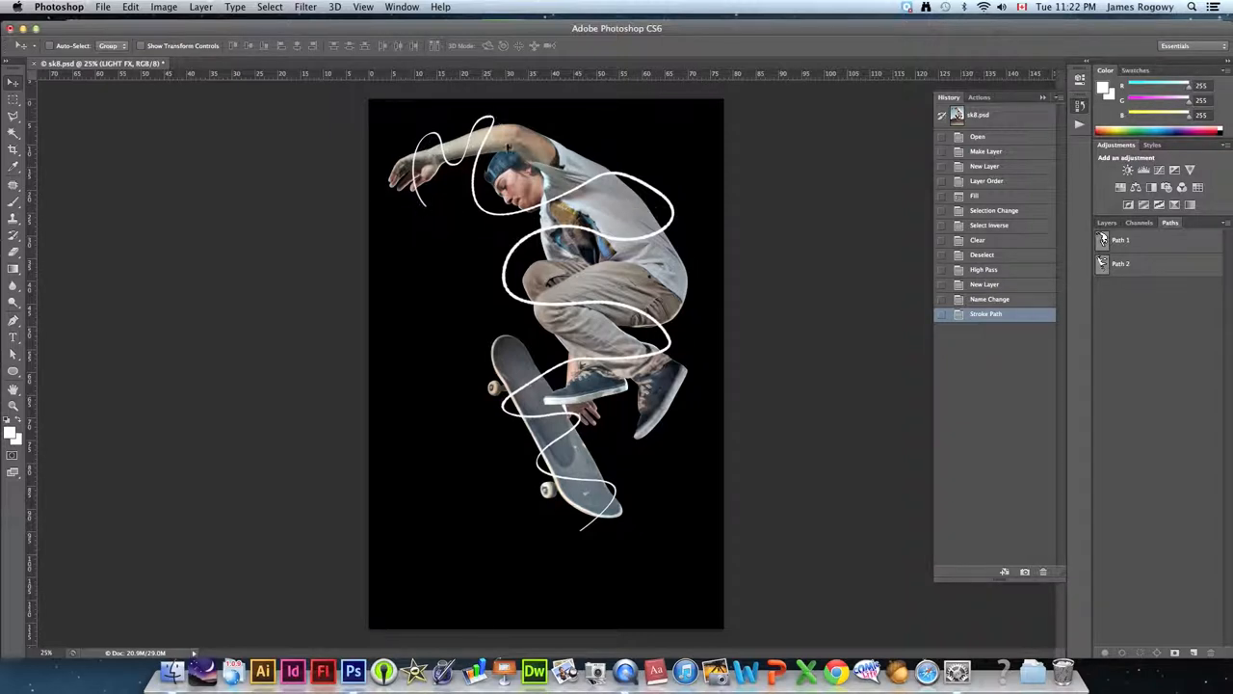
{"action": "mouse_move", "coordinate": [684, 327]}
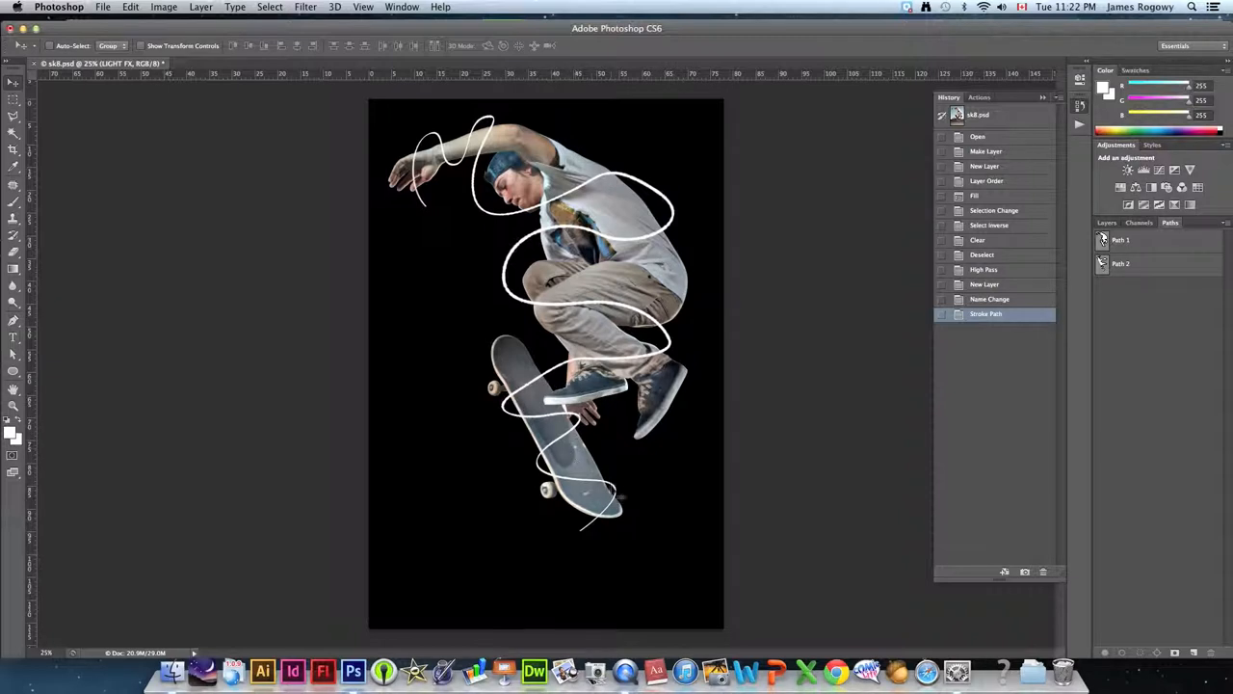
{"action": "mouse_move", "coordinate": [597, 465]}
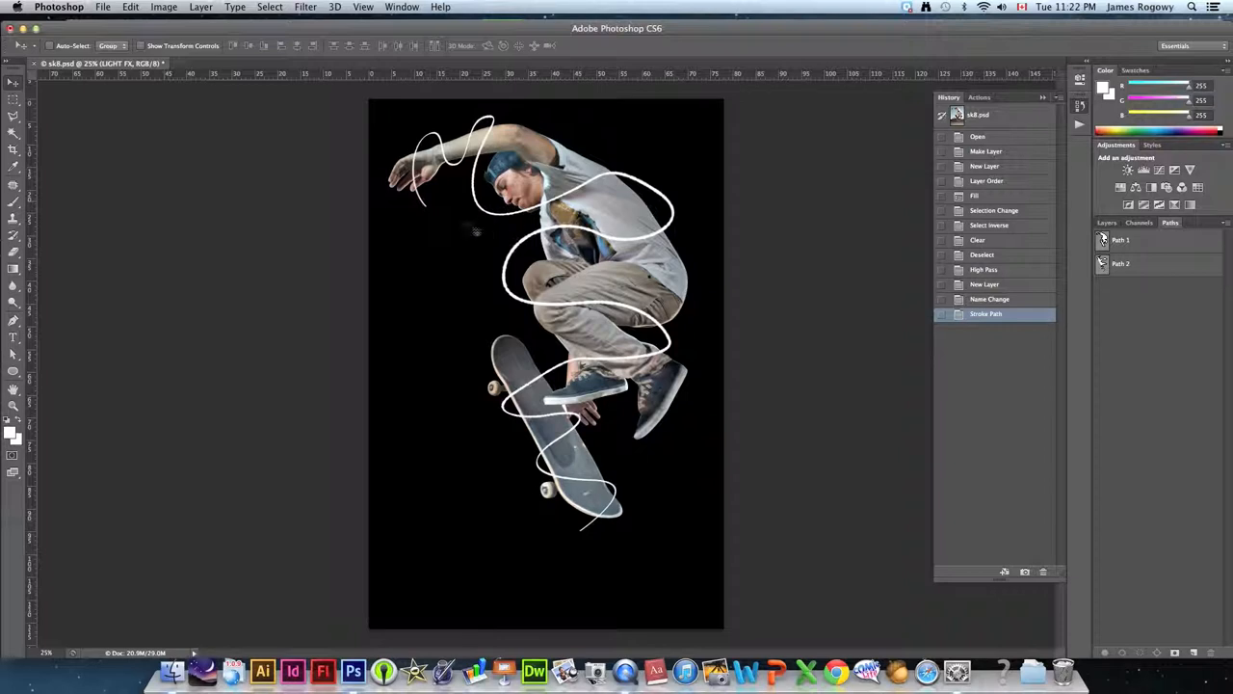
{"action": "mouse_move", "coordinate": [713, 236]}
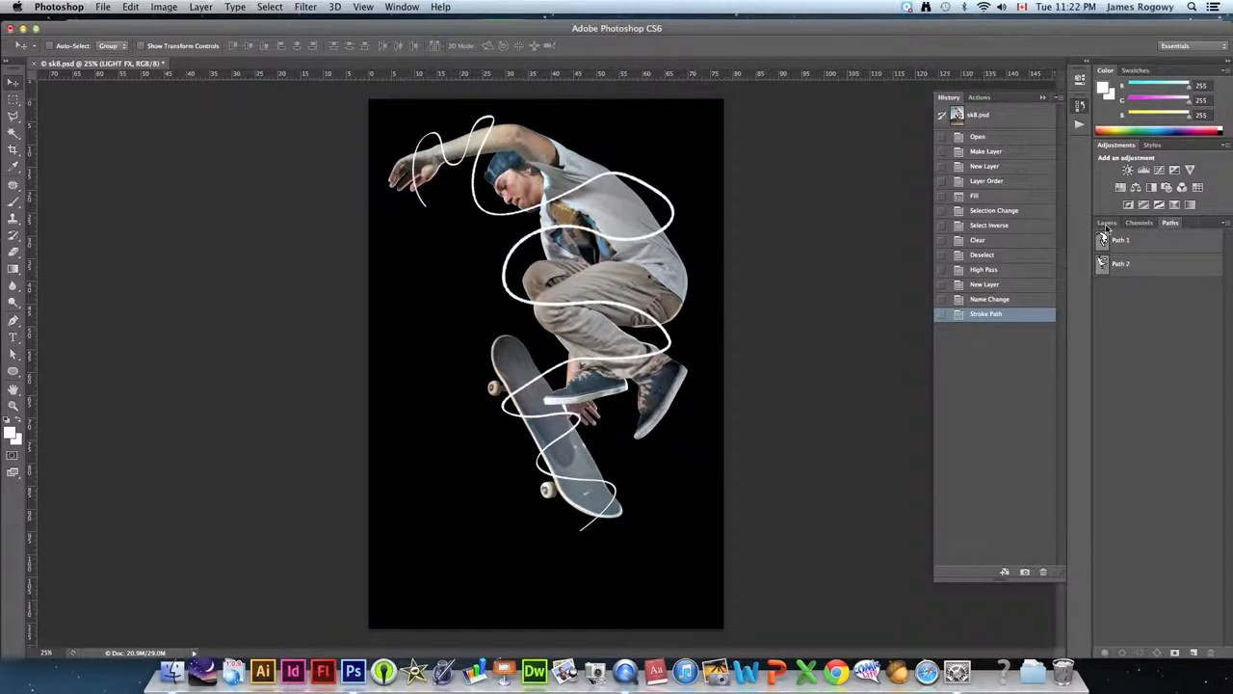
{"action": "left_click", "coordinate": [1106, 223]}
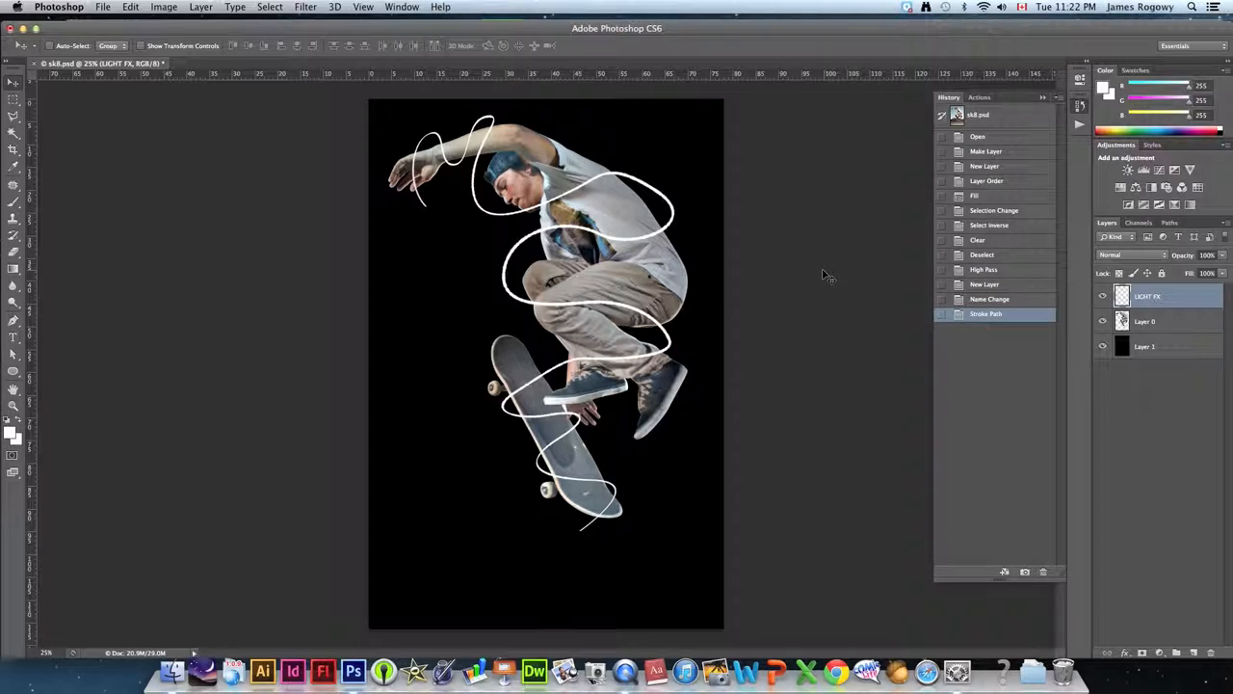
{"action": "mouse_move", "coordinate": [677, 231]}
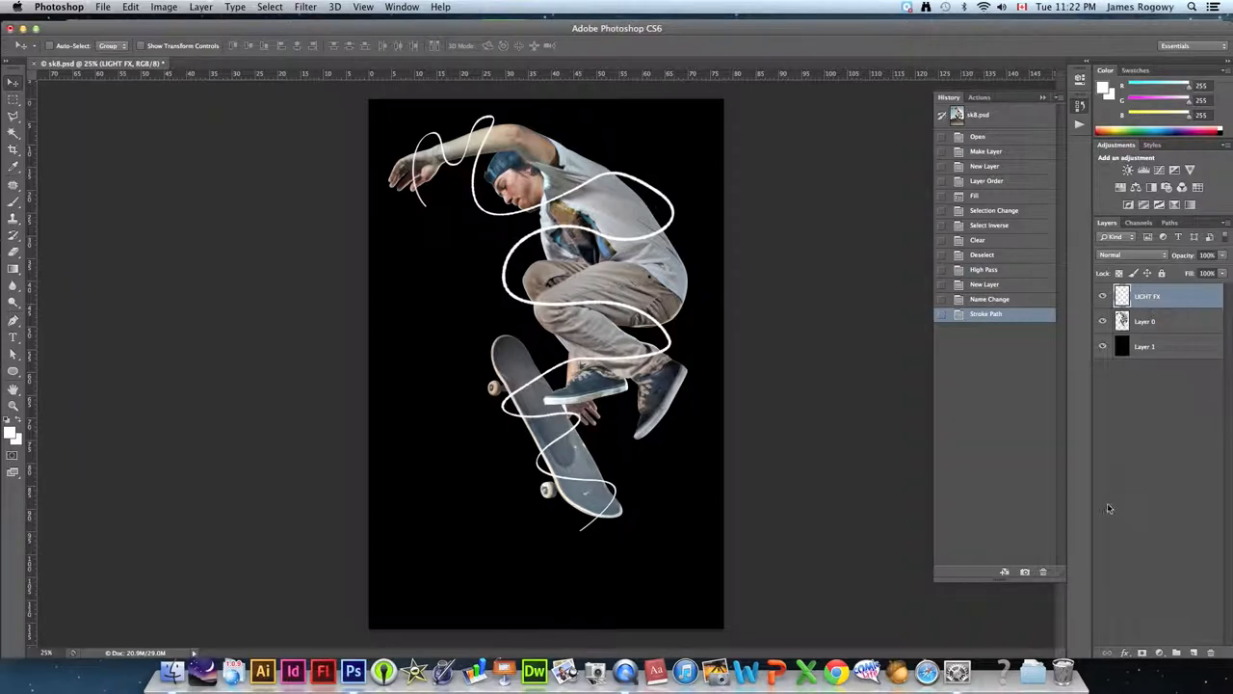
{"action": "mouse_move", "coordinate": [1108, 654]}
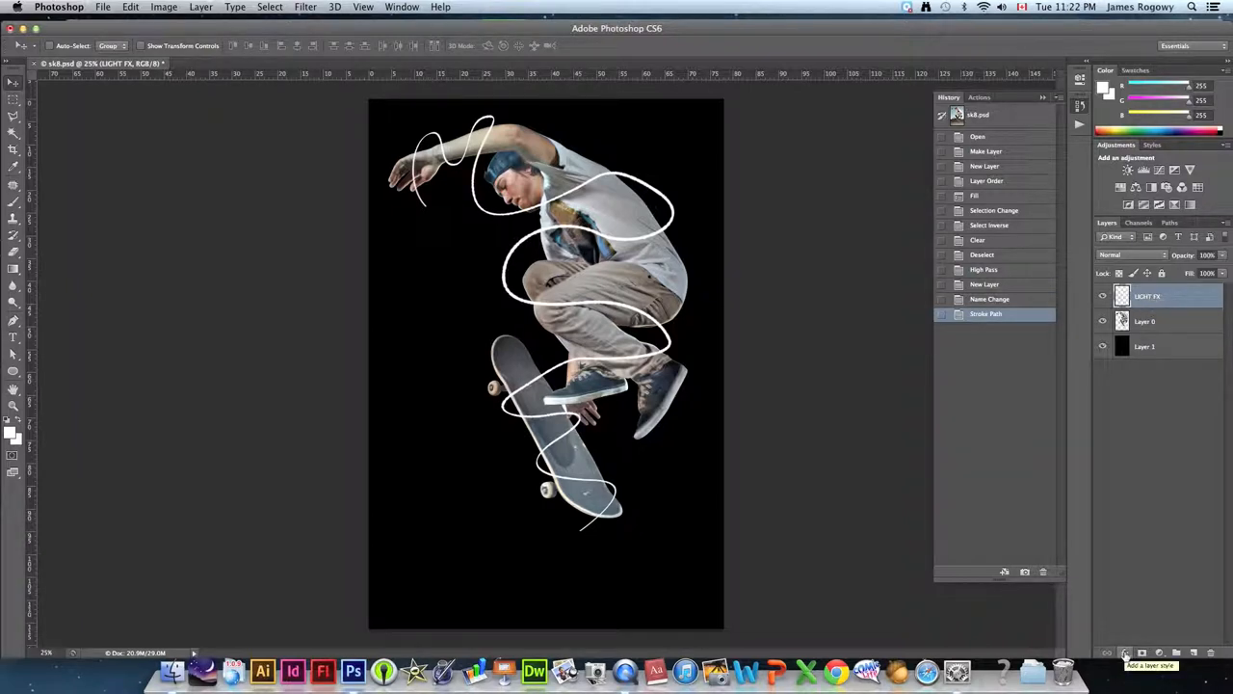
- Add a hot magenta Outer Glow to LIGHT FX with increased Size and Spread
{"action": "left_click", "coordinate": [1108, 654]}
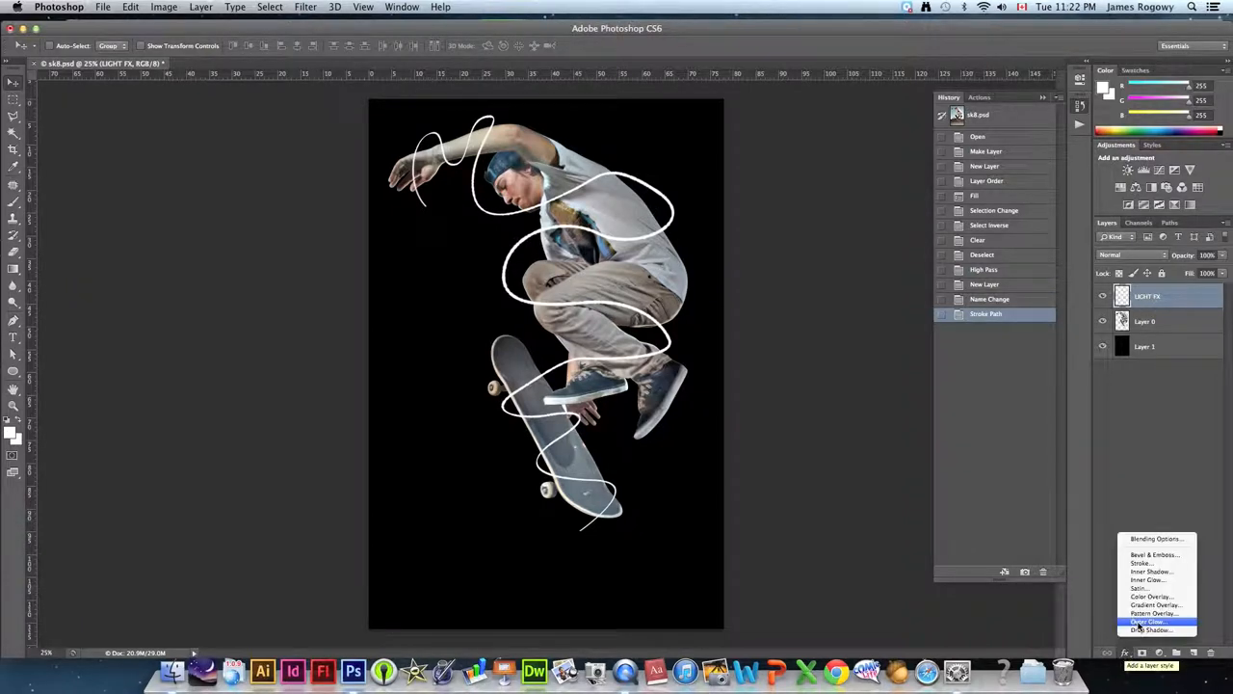
{"action": "left_click", "coordinate": [1147, 622]}
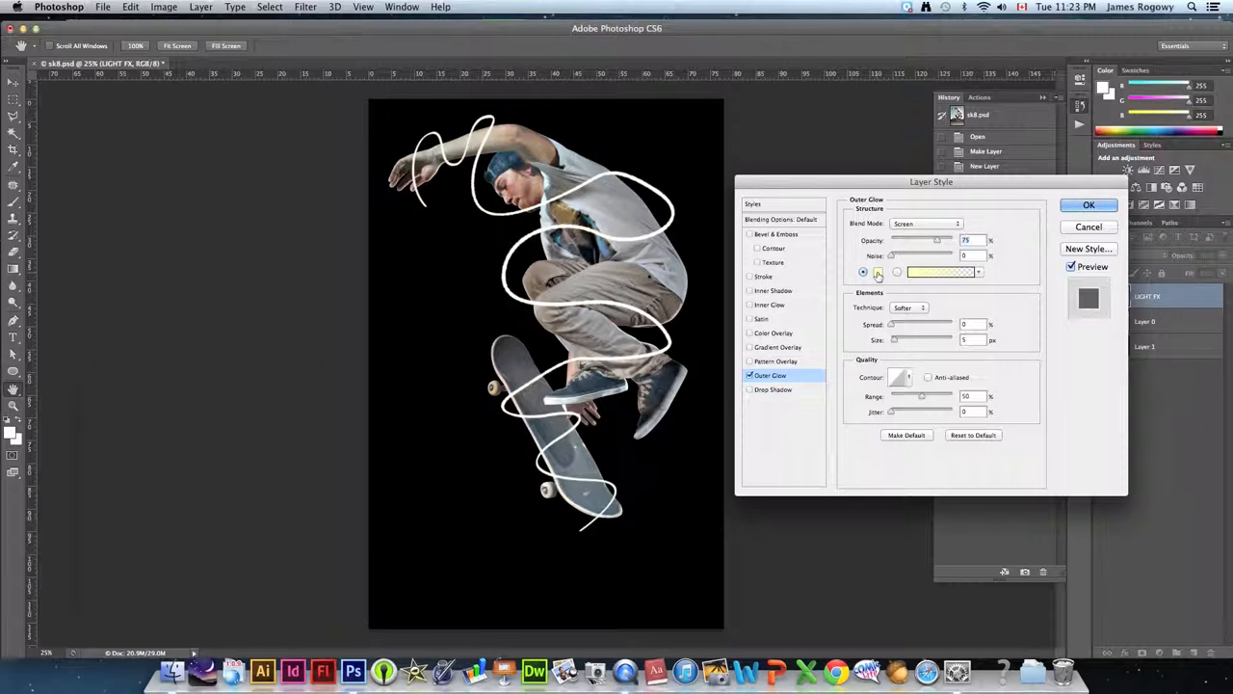
{"action": "left_click", "coordinate": [940, 272]}
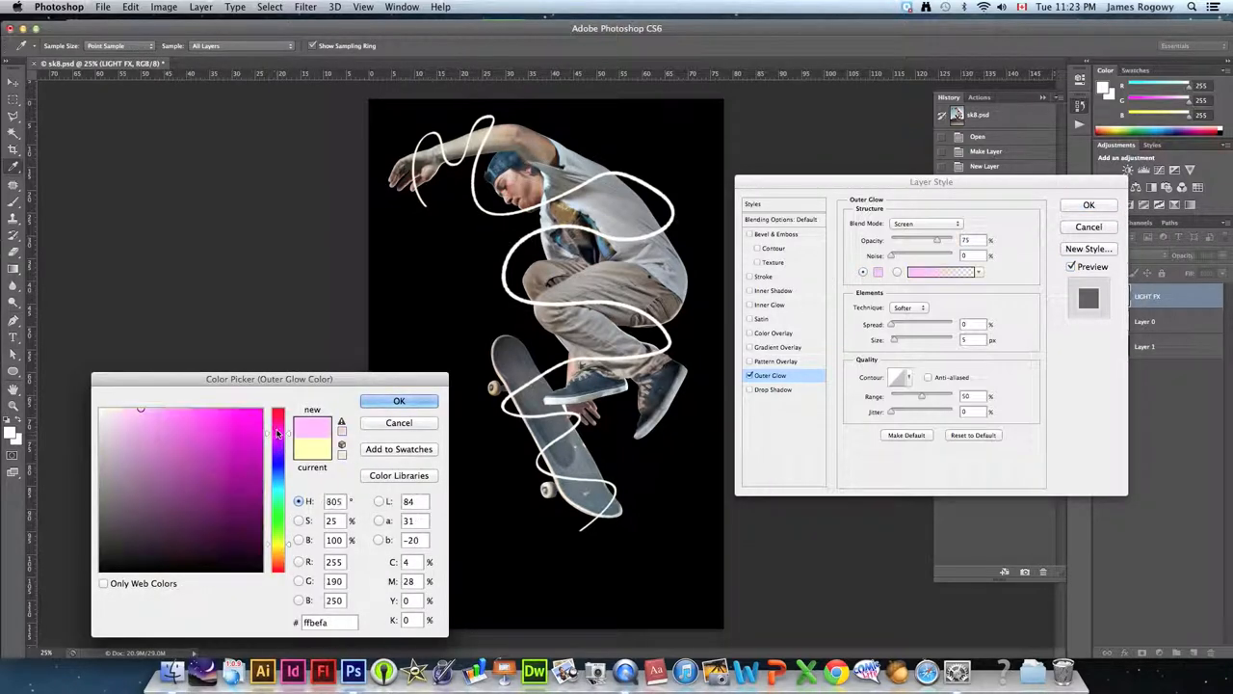
{"action": "left_click", "coordinate": [261, 409]}
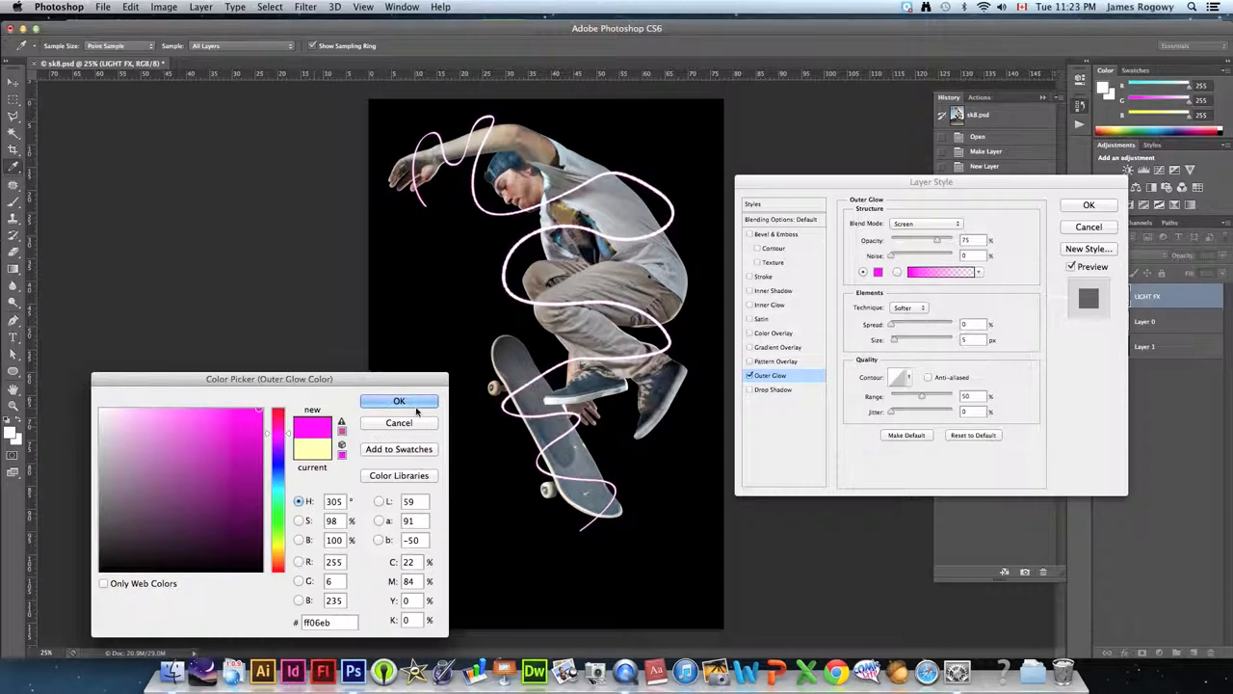
{"action": "left_click", "coordinate": [399, 401]}
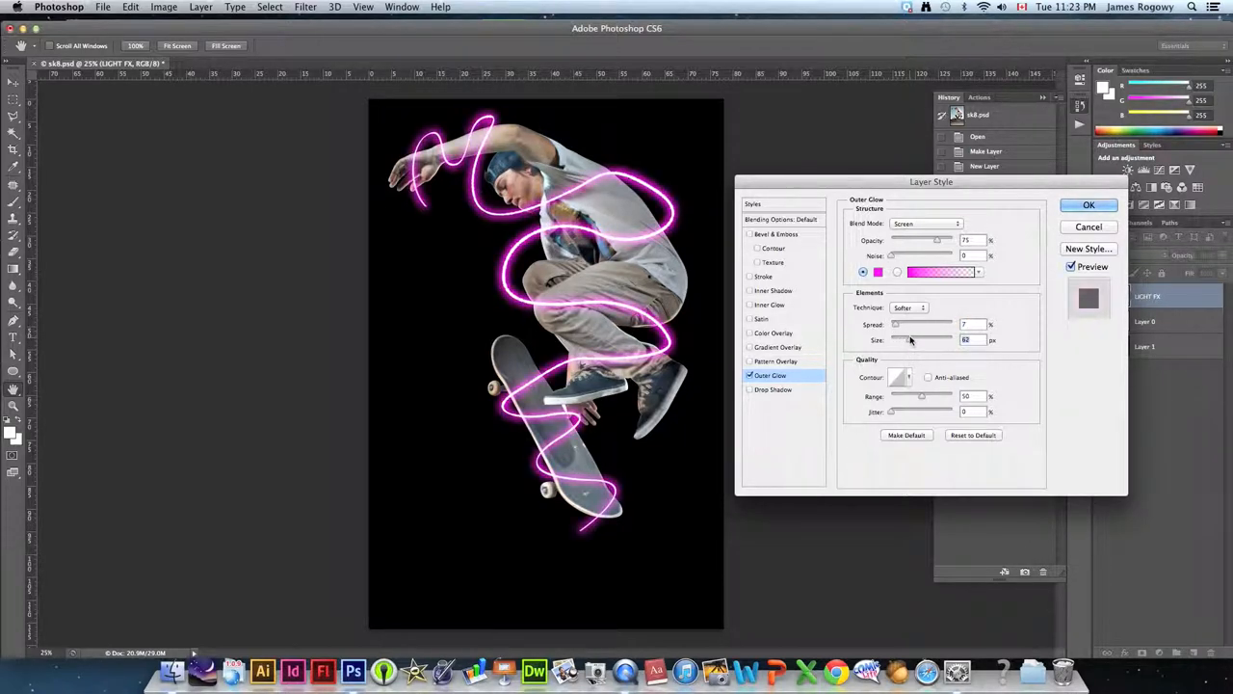
{"action": "left_click_drag", "start_coordinate": [910, 324], "coordinate": [895, 323]}
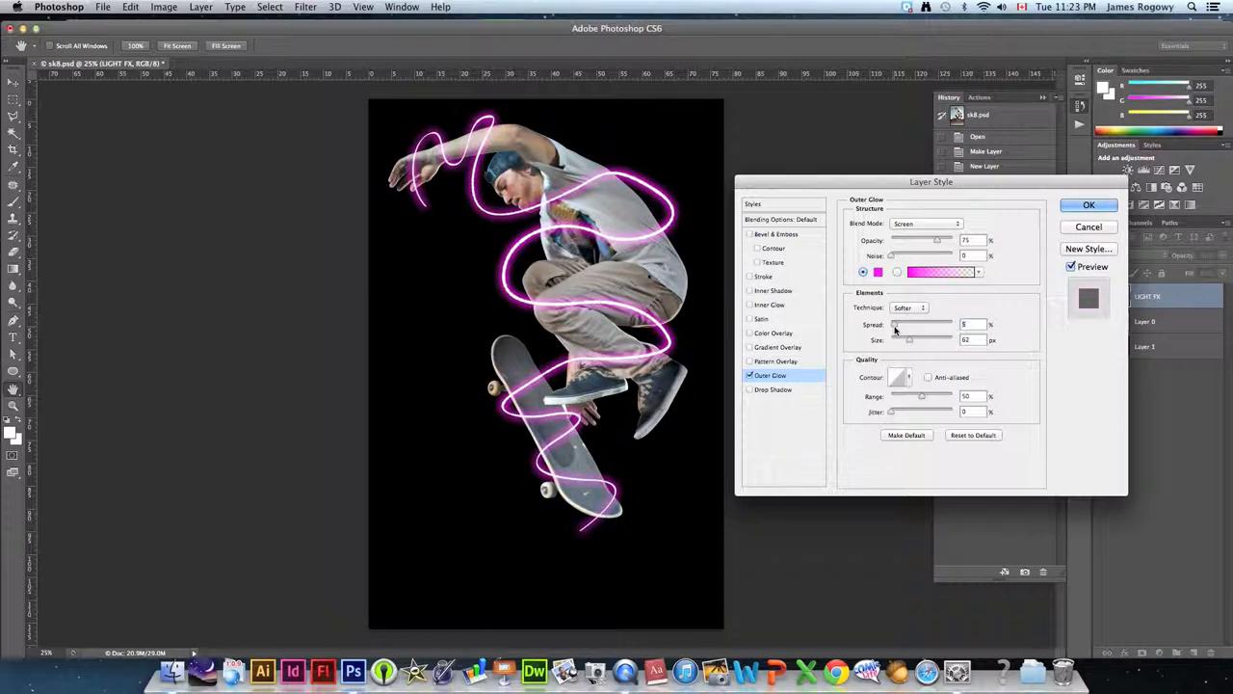
{"action": "left_click_drag", "start_coordinate": [896, 340], "coordinate": [910, 340]}
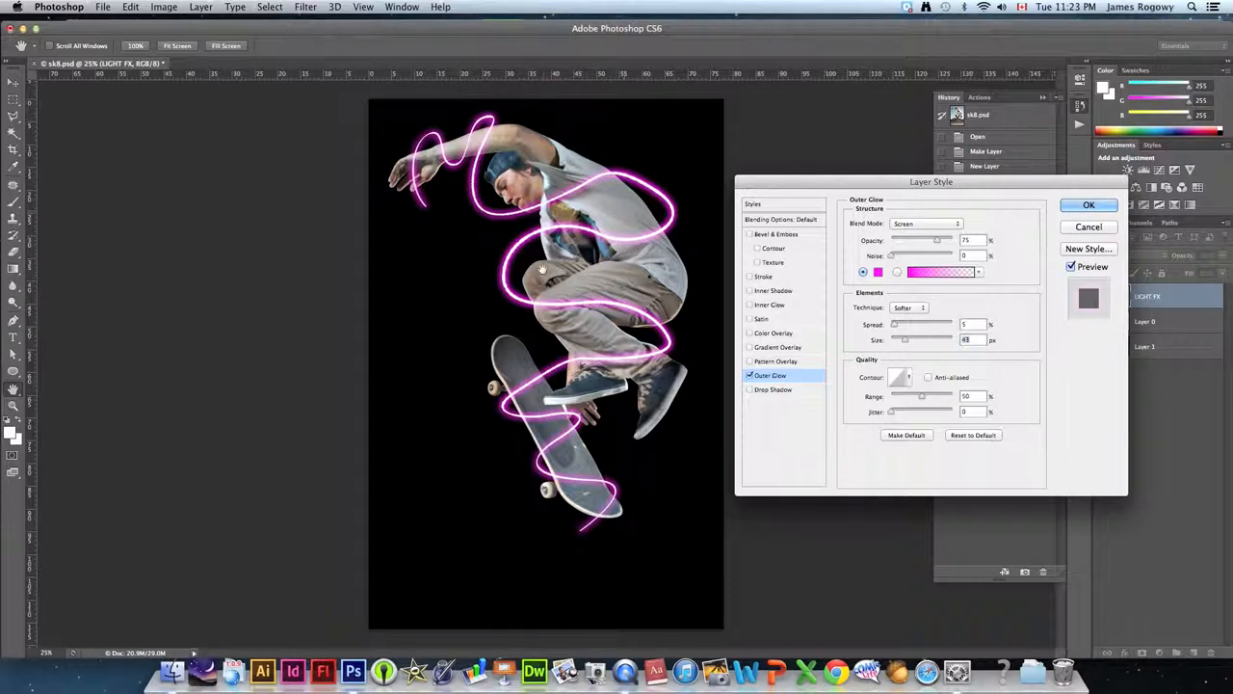
{"action": "mouse_move", "coordinate": [550, 431]}
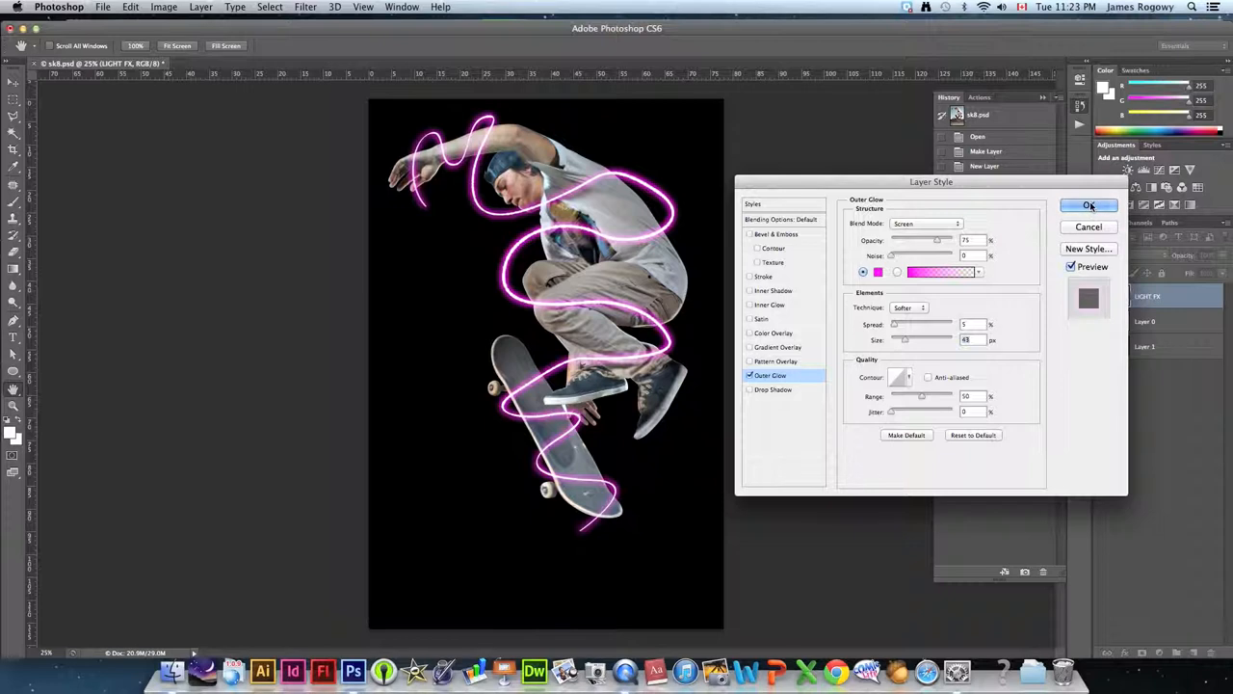
{"action": "left_click", "coordinate": [878, 272]}
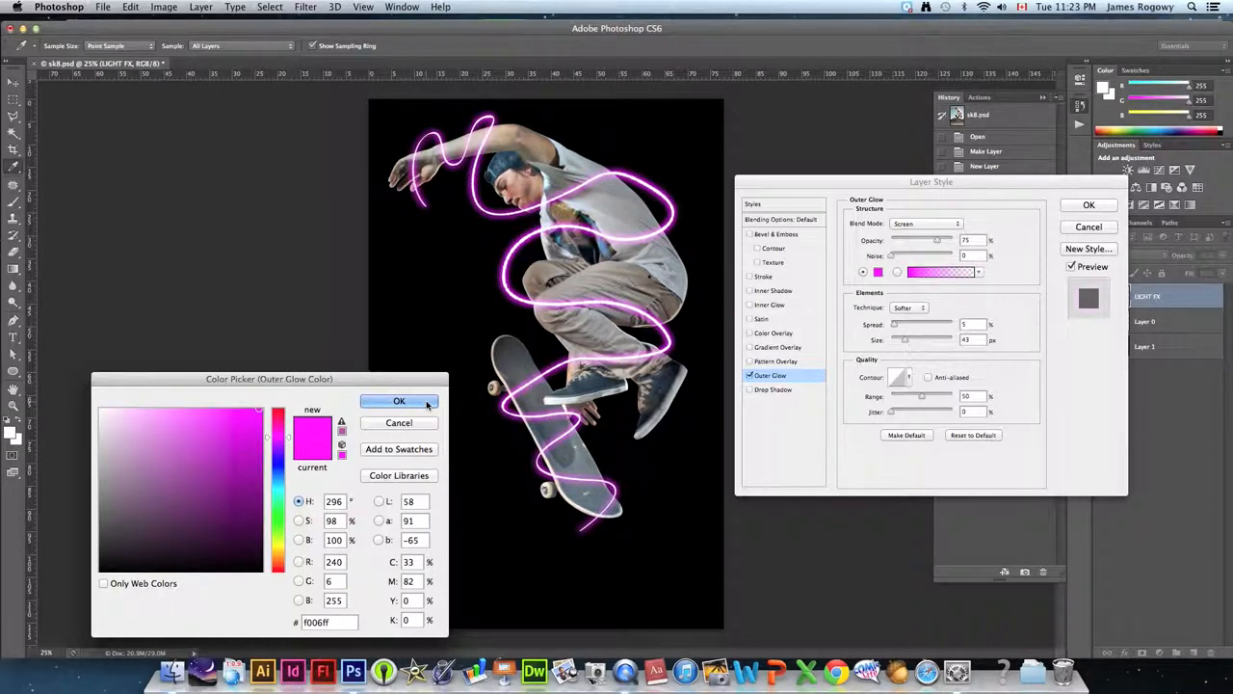
{"action": "left_click", "coordinate": [399, 401]}
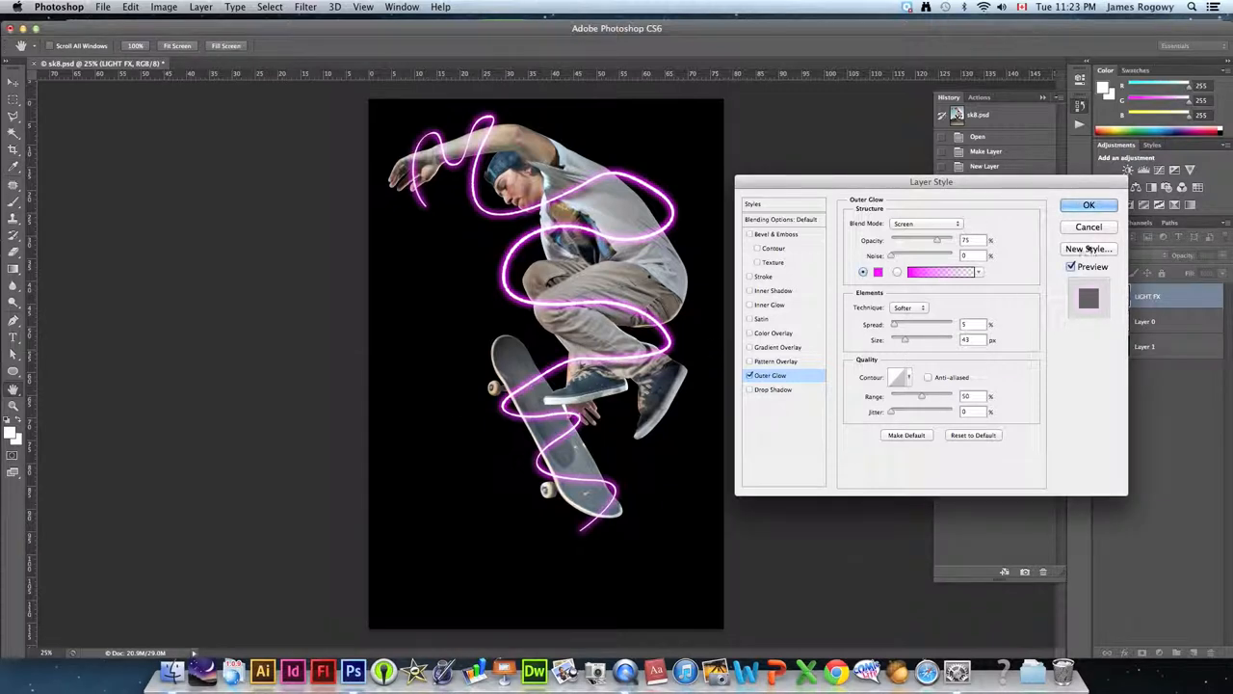
{"action": "left_click", "coordinate": [1089, 204]}
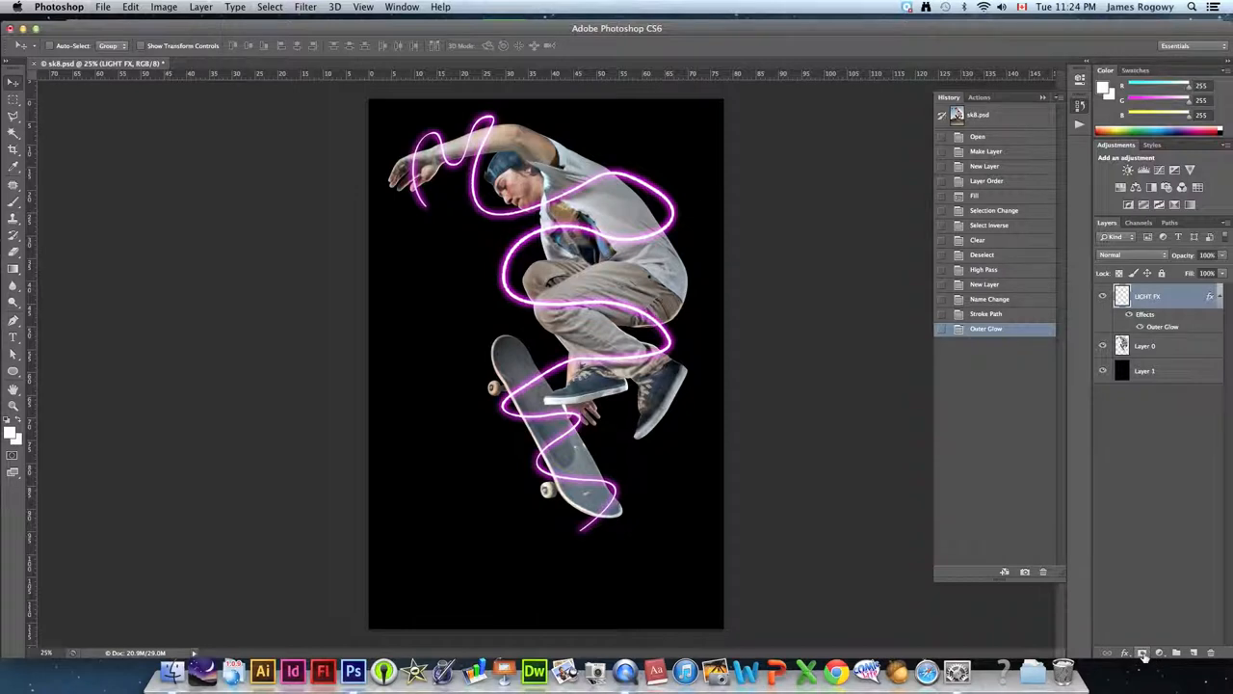
- Add a layer mask to LIGHT FX, pick the Brush tool and choose a soft-edged tip
{"action": "left_click", "coordinate": [1142, 652]}
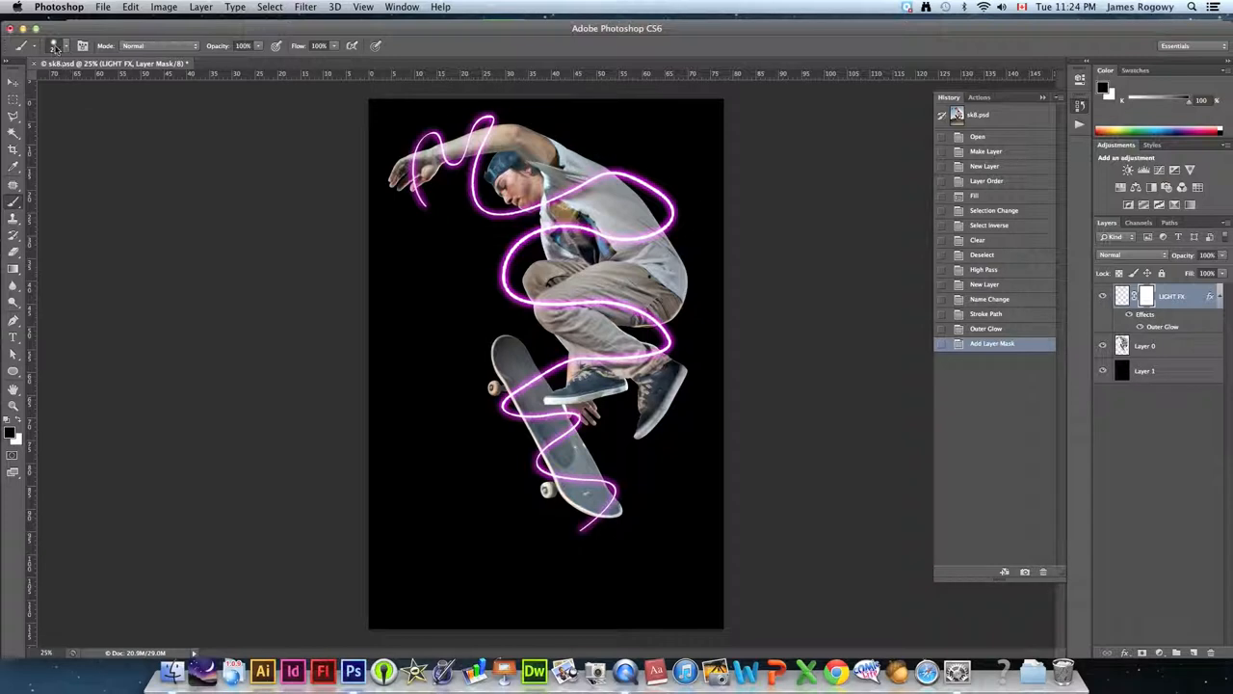
{"action": "left_click", "coordinate": [65, 45]}
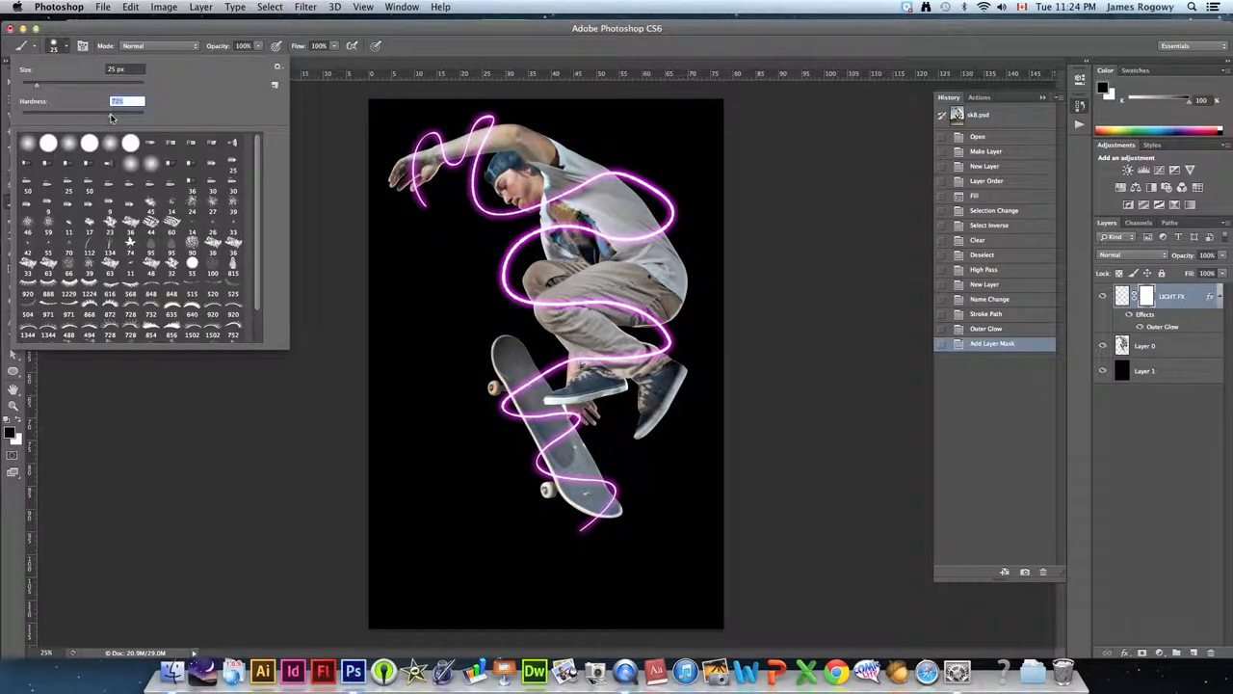
{"action": "left_click", "coordinate": [360, 211]}
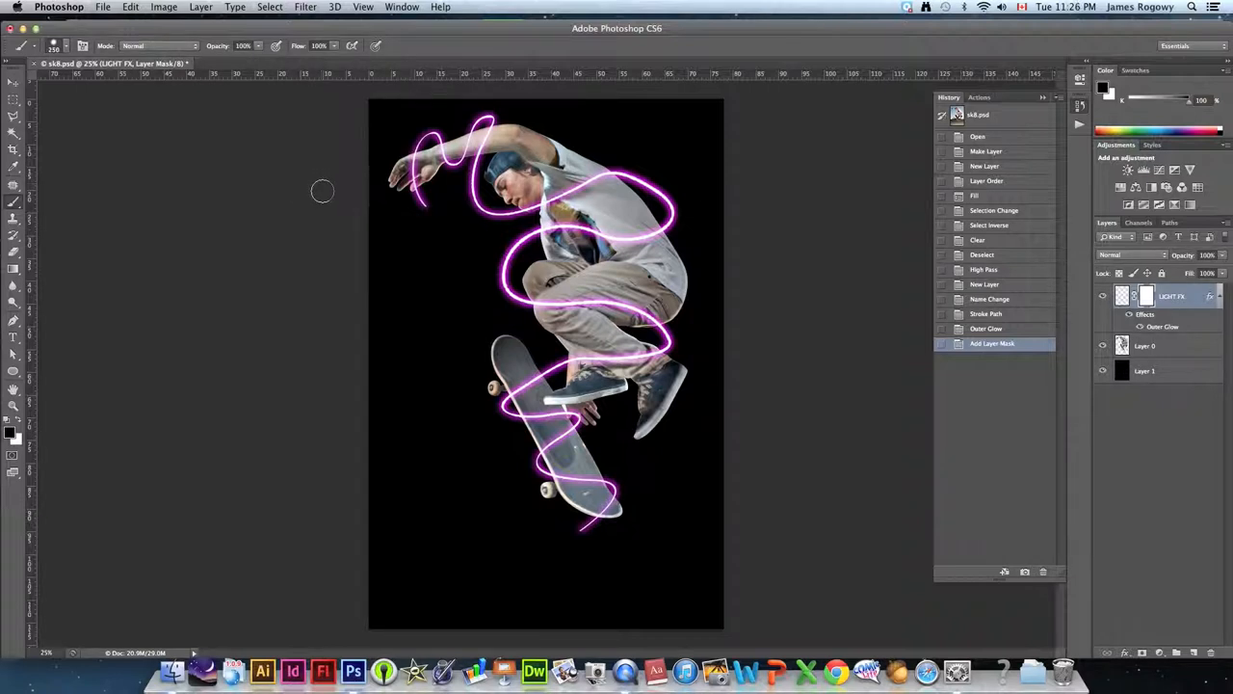
{"action": "mouse_move", "coordinate": [416, 168]}
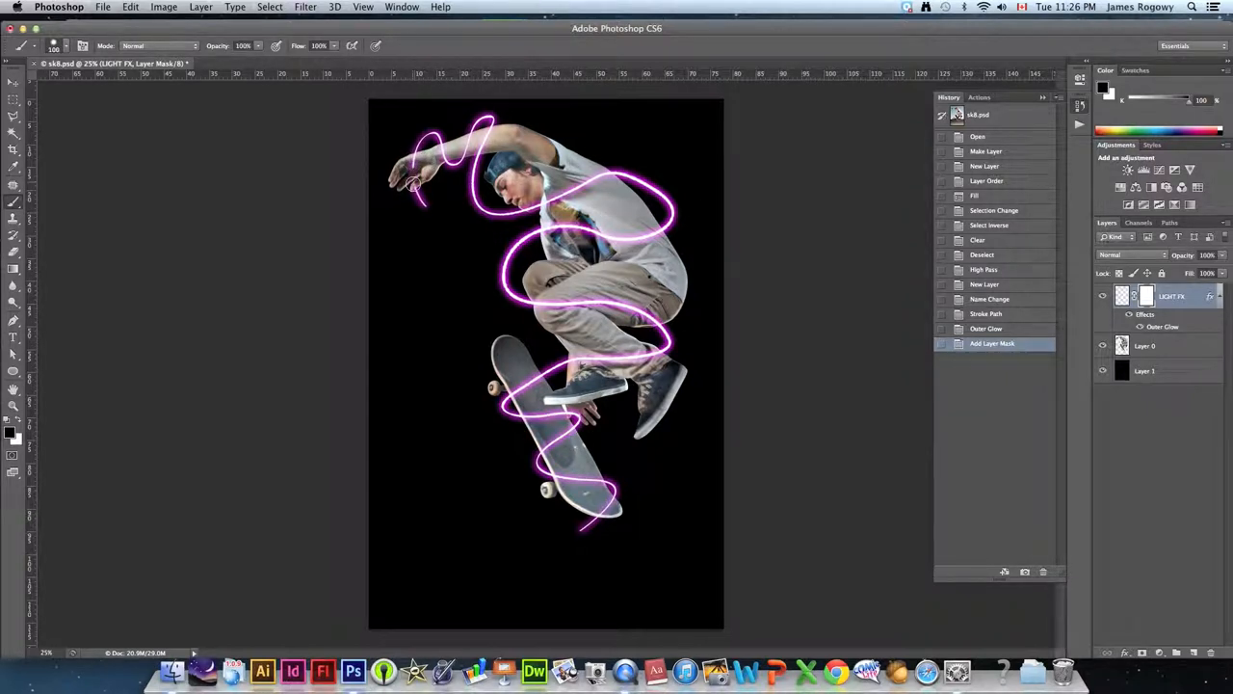
- Paint black on the LIGHT FX mask over the arm, torso, legs and skateboard
{"action": "left_click", "coordinate": [414, 178]}
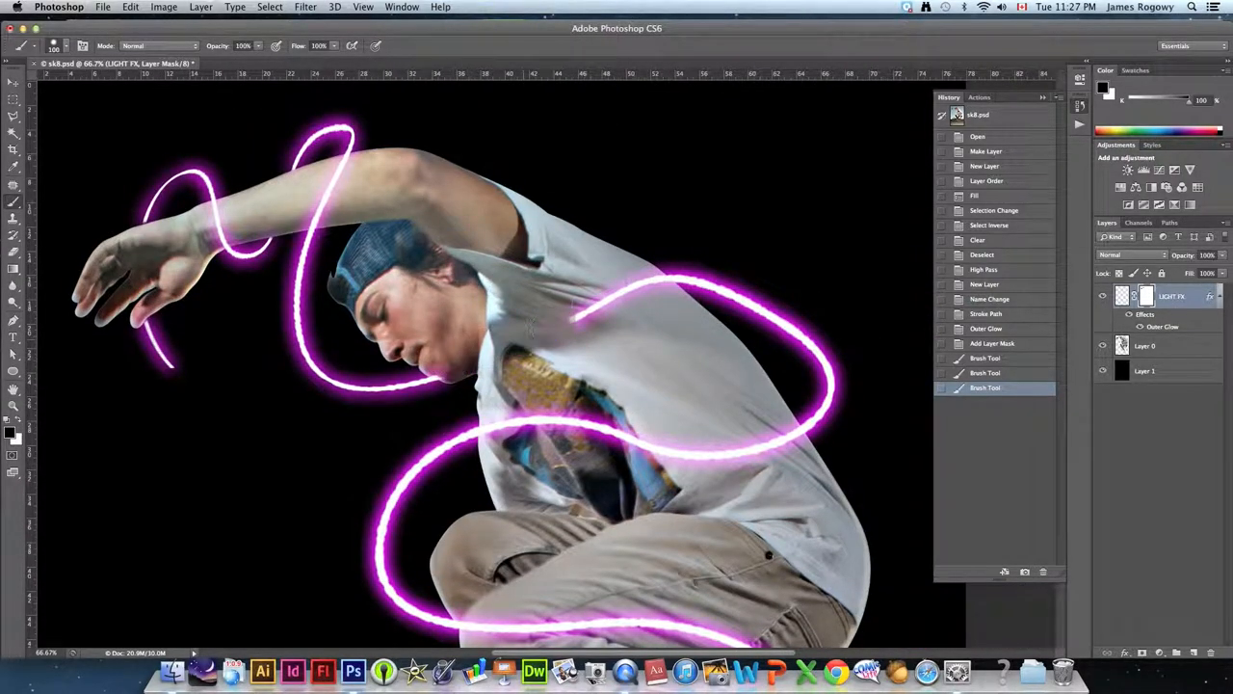
{"action": "left_click_drag", "start_coordinate": [578, 328], "coordinate": [660, 294]}
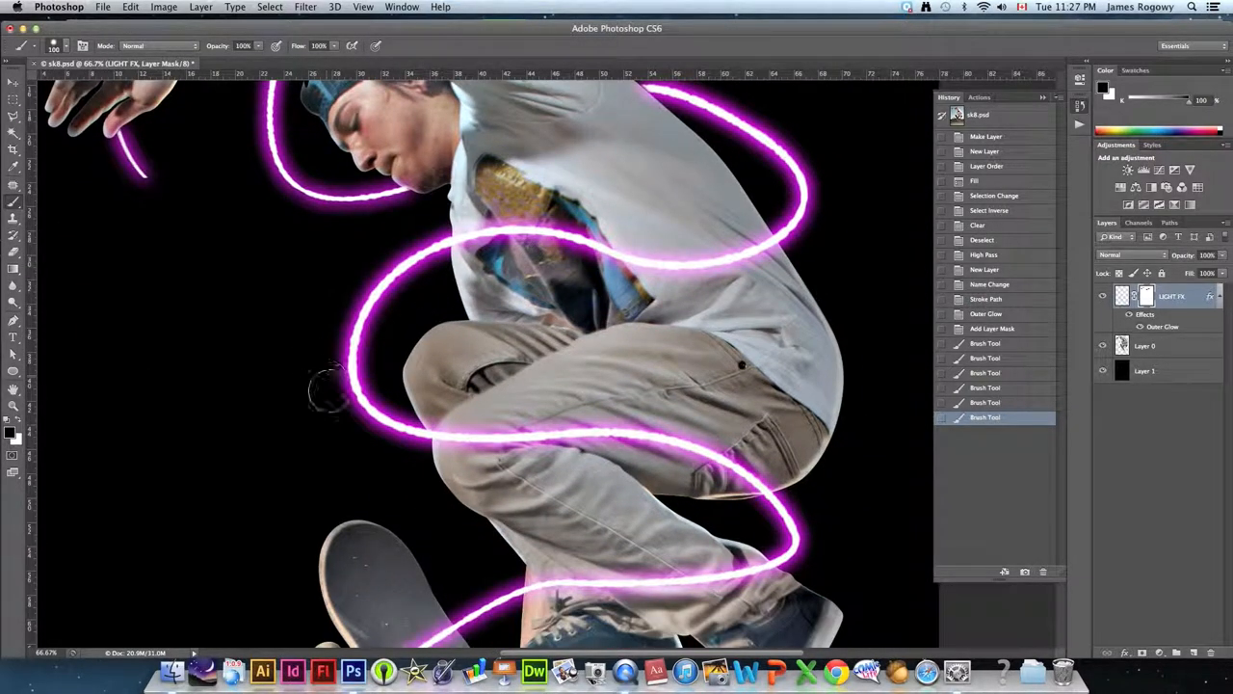
{"action": "left_click_drag", "start_coordinate": [332, 380], "coordinate": [463, 439]}
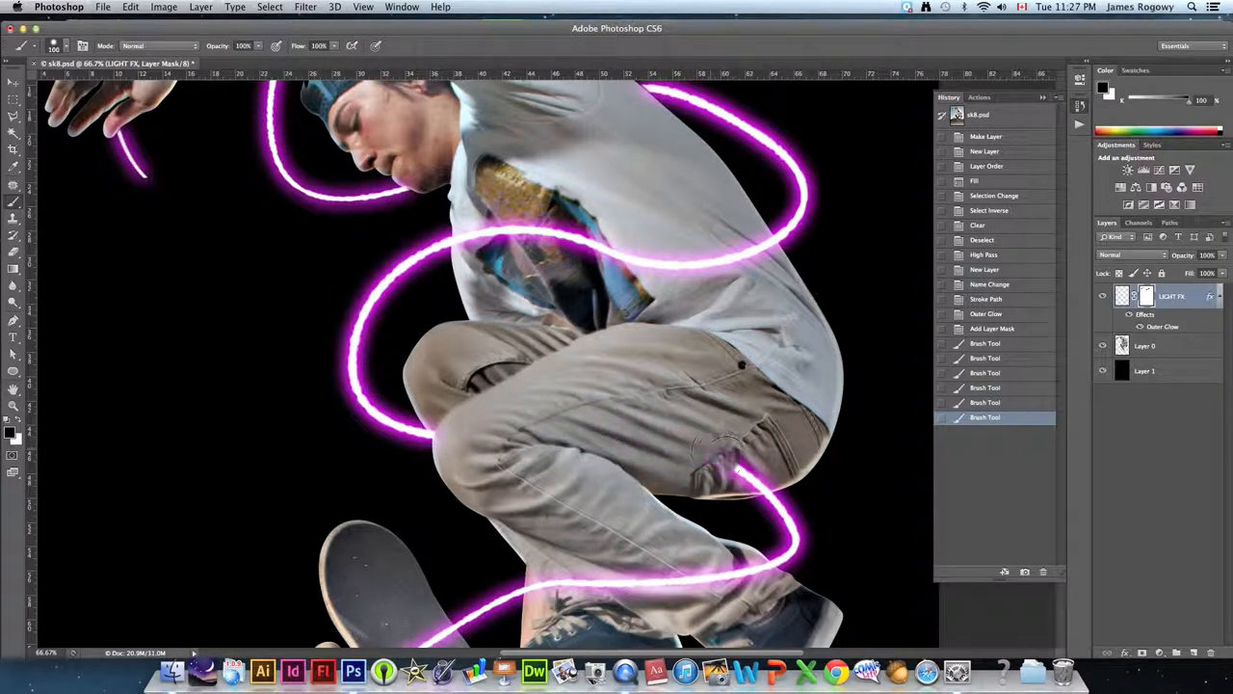
{"action": "left_click_drag", "start_coordinate": [732, 453], "coordinate": [781, 501]}
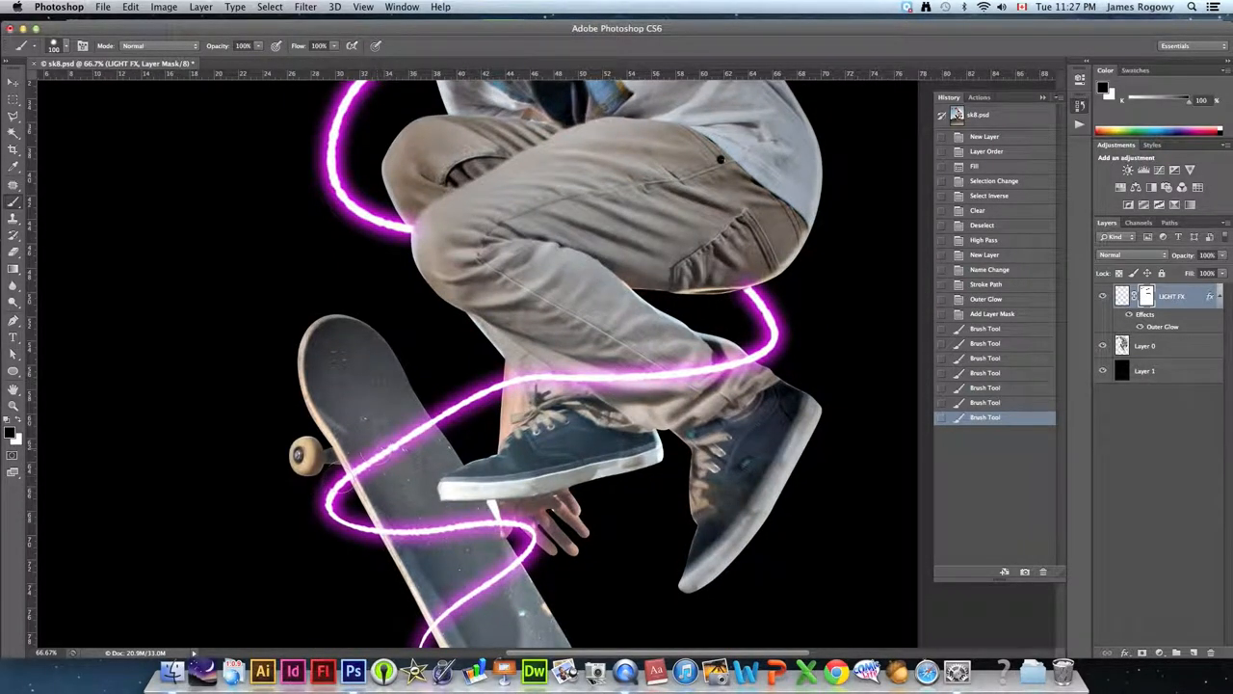
{"action": "left_click", "coordinate": [400, 526]}
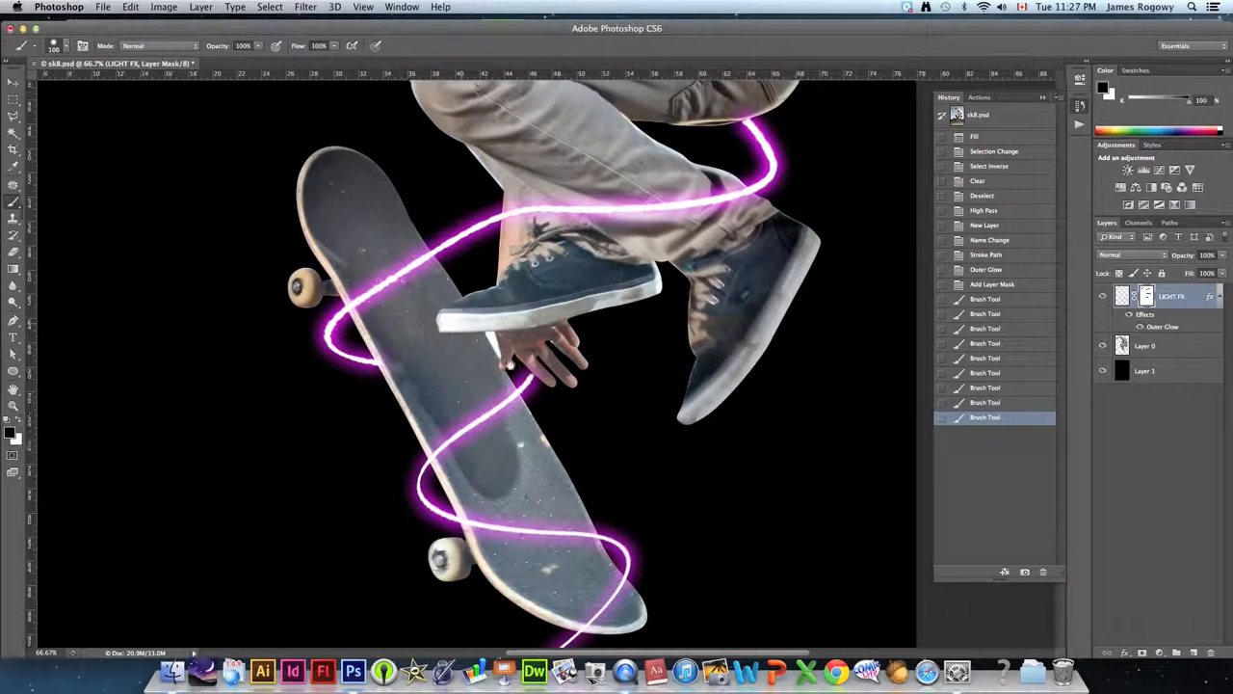
{"action": "left_click", "coordinate": [482, 520]}
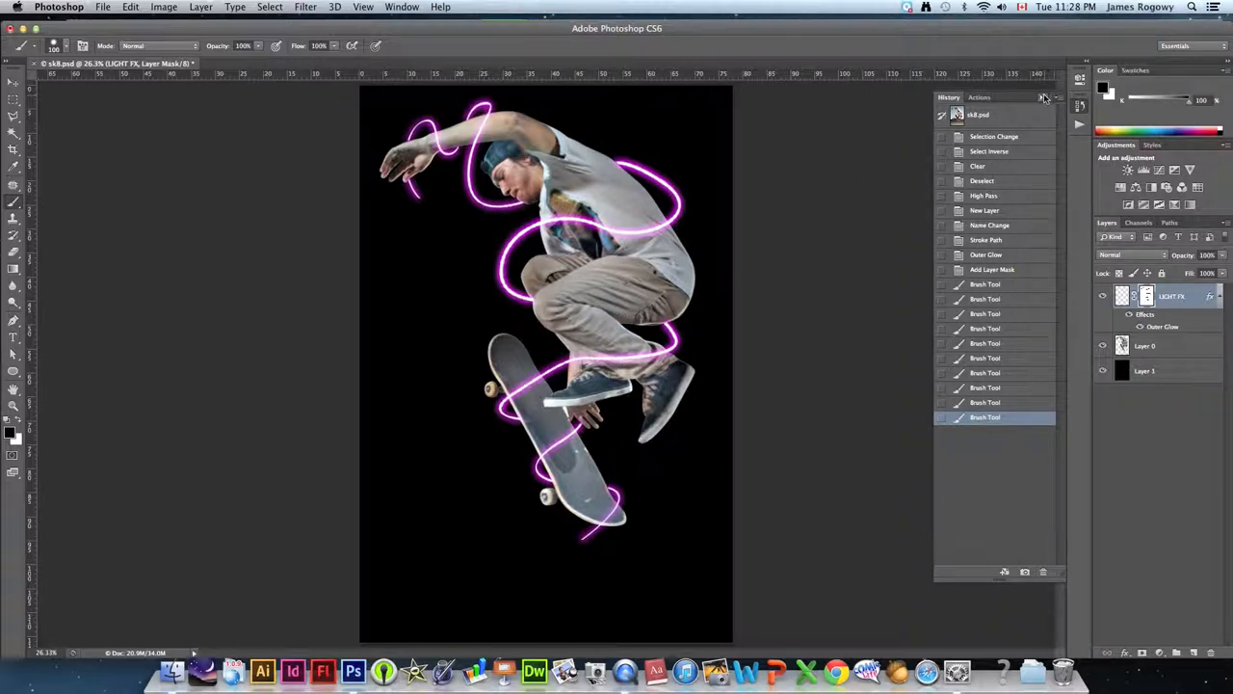
- Close the History list and add a new layer named LIGHT ABOVE
{"action": "left_click", "coordinate": [1043, 97]}
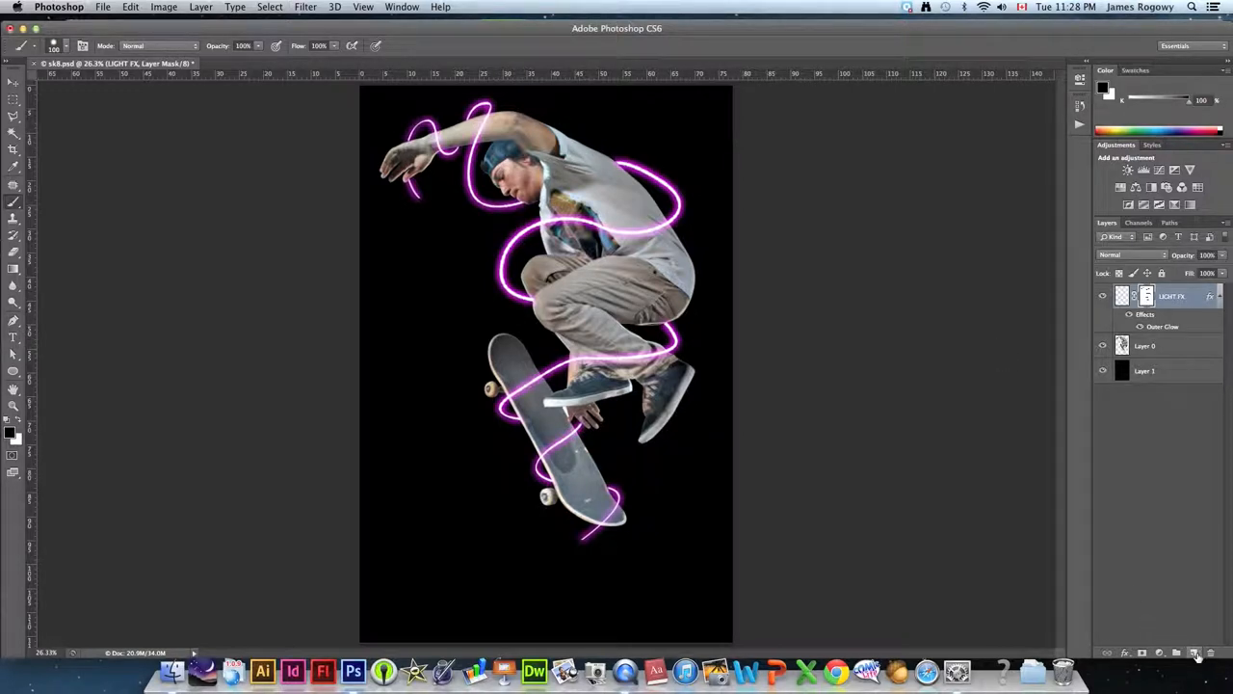
{"action": "mouse_move", "coordinate": [1194, 656]}
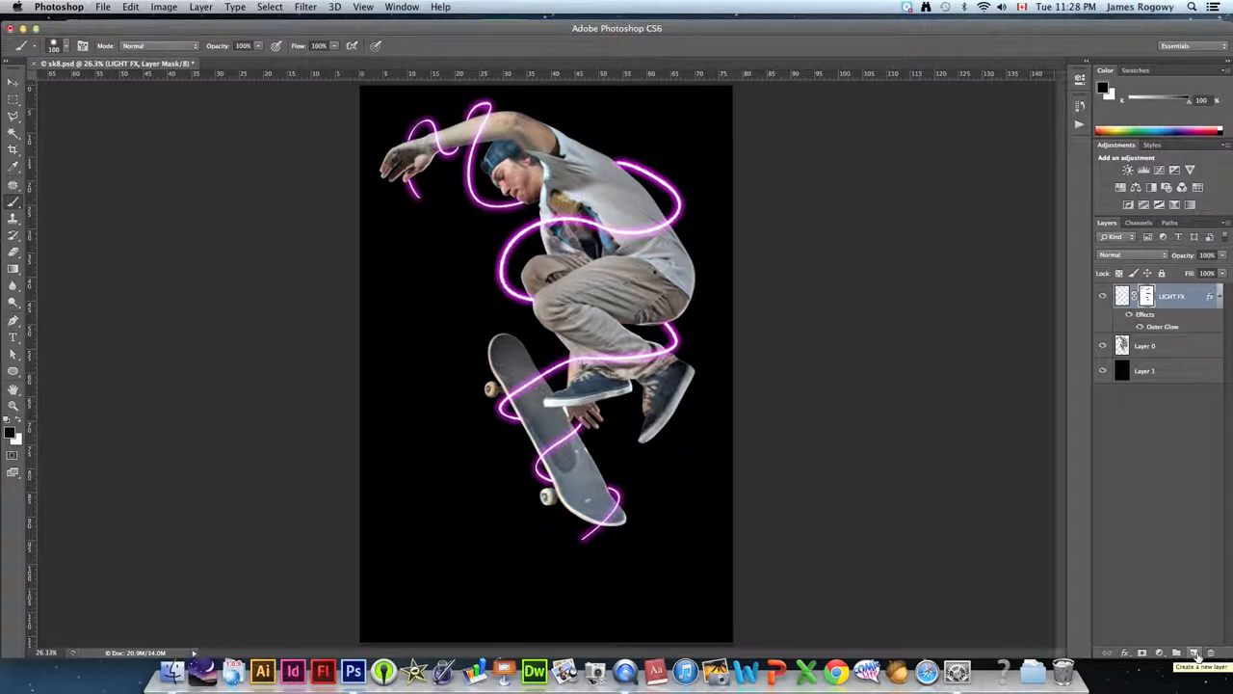
{"action": "left_click", "coordinate": [1195, 654]}
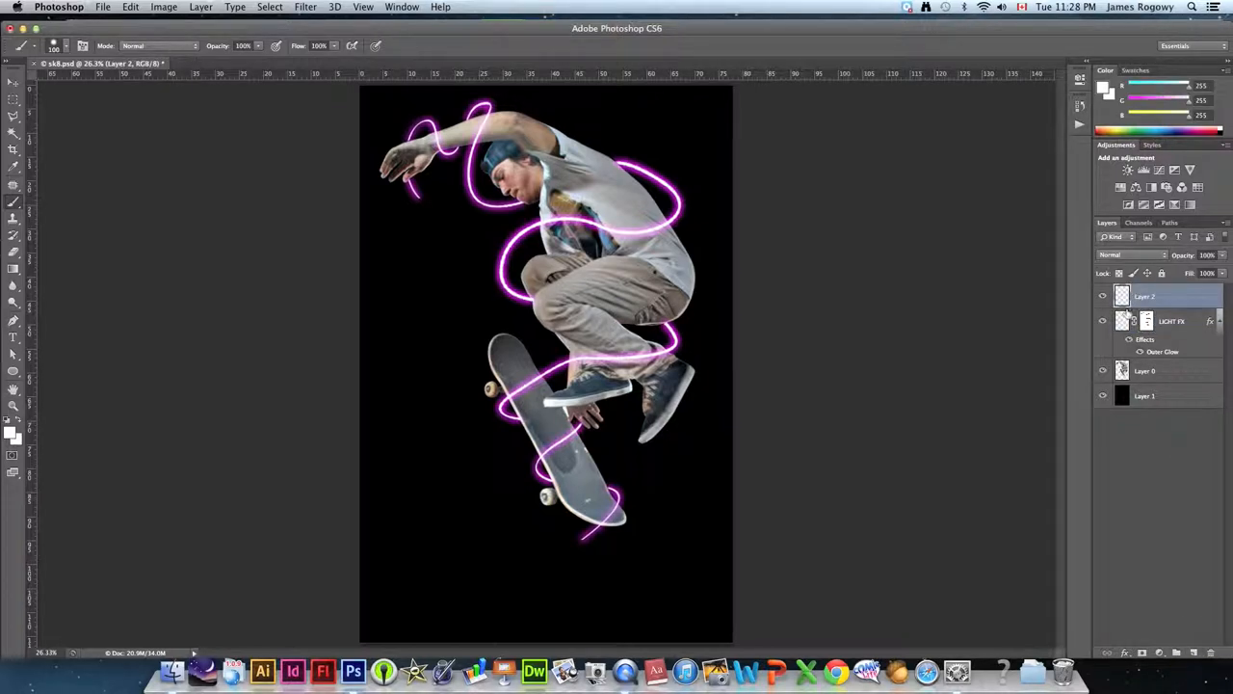
{"action": "double_click", "coordinate": [1146, 296]}
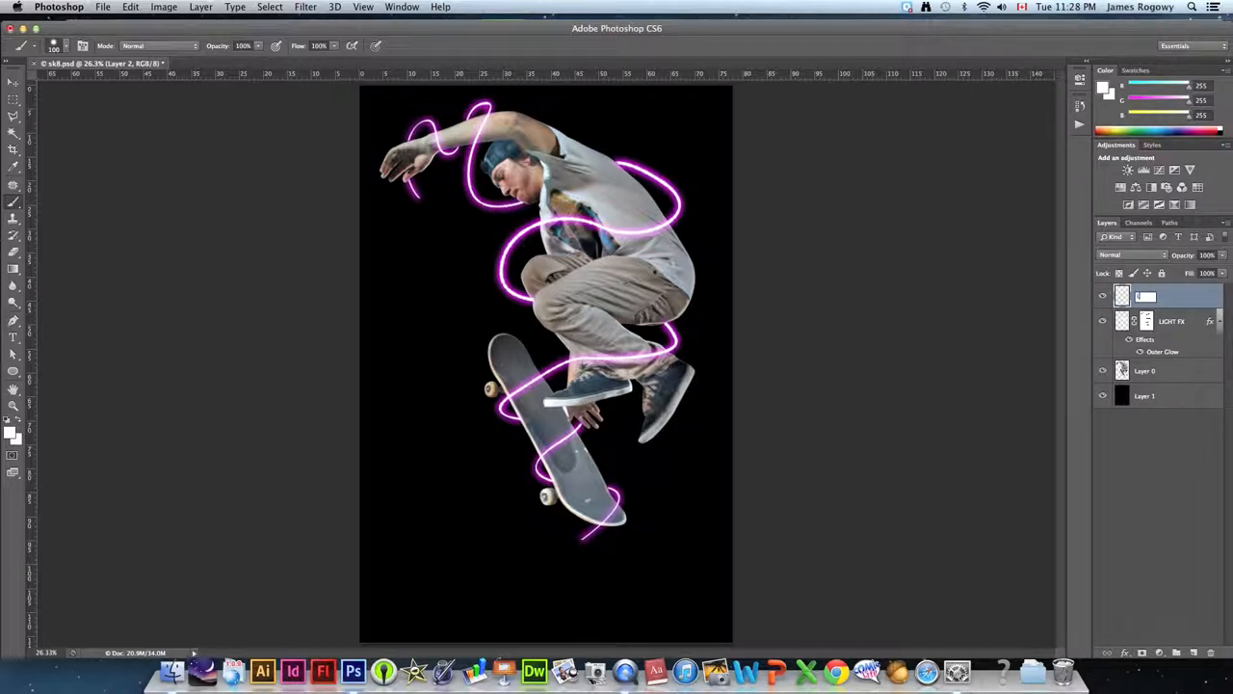
{"action": "double_click", "coordinate": [1152, 295]}
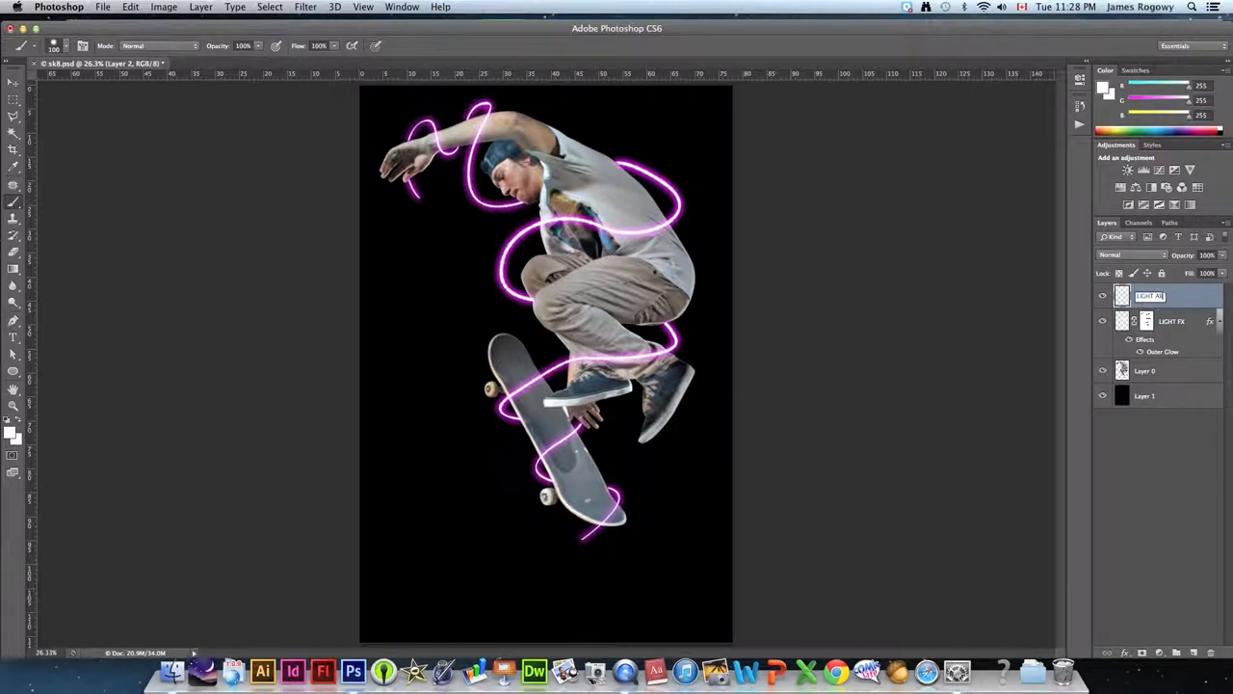
{"action": "type", "text": "LIGHT ABOVE"}
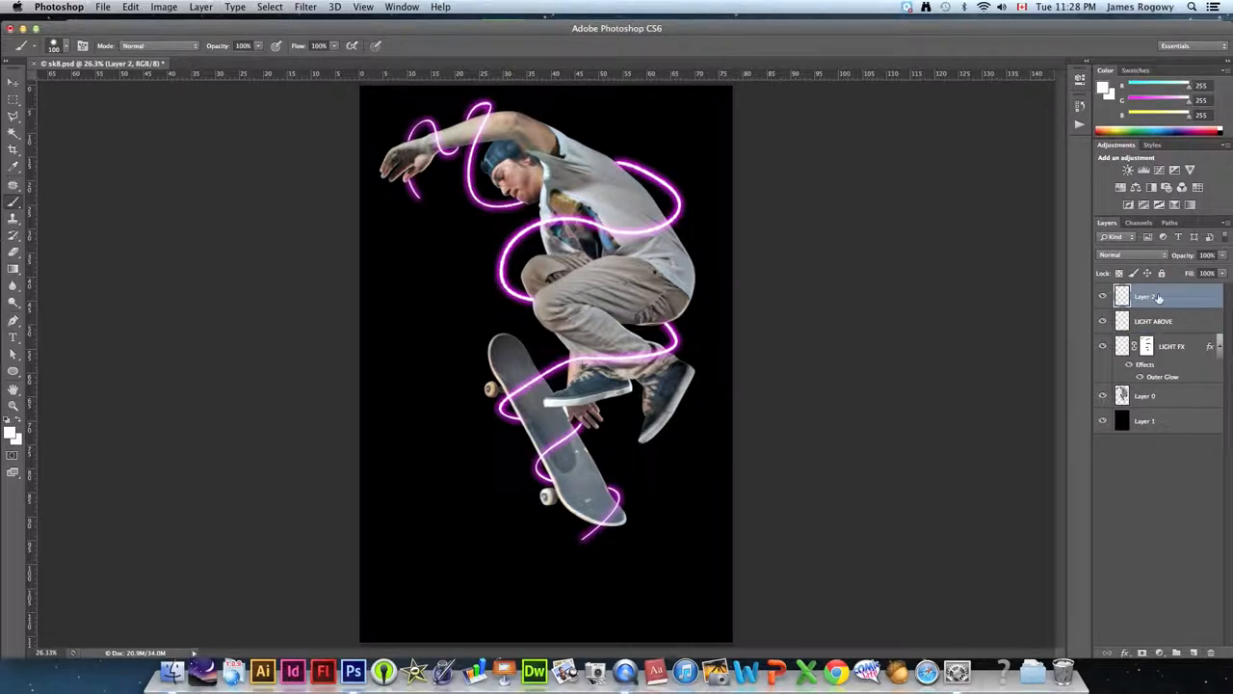
- Name the second new layer LIGHT BELOW and reselect LIGHT ABOVE
{"action": "double_click", "coordinate": [1145, 296]}
{"action": "type", "text": "LIGHT BELOW"}
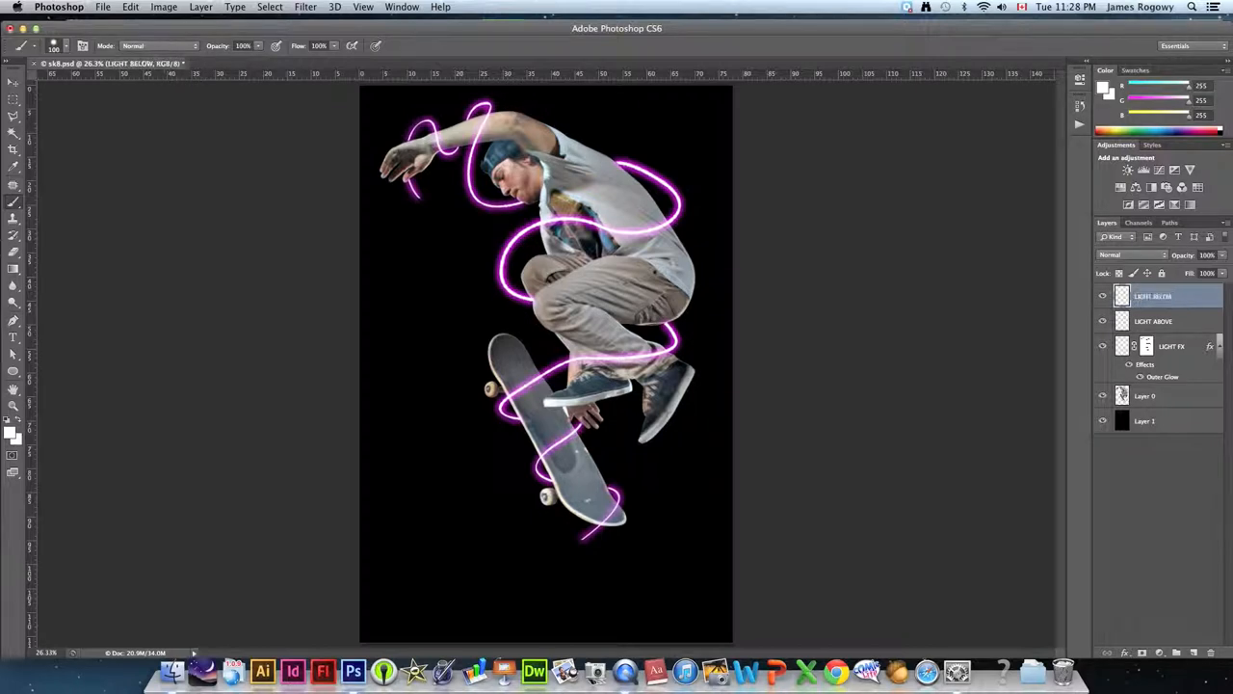
{"action": "left_click", "coordinate": [1171, 346]}
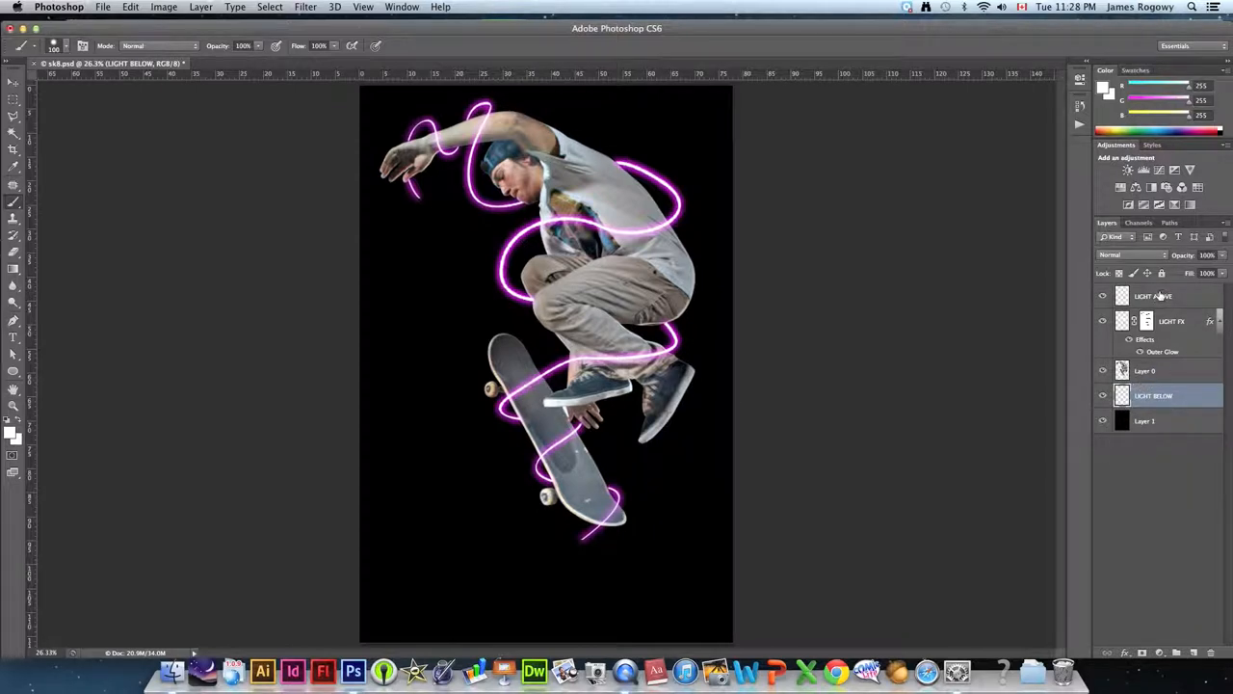
{"action": "left_click", "coordinate": [1154, 296]}
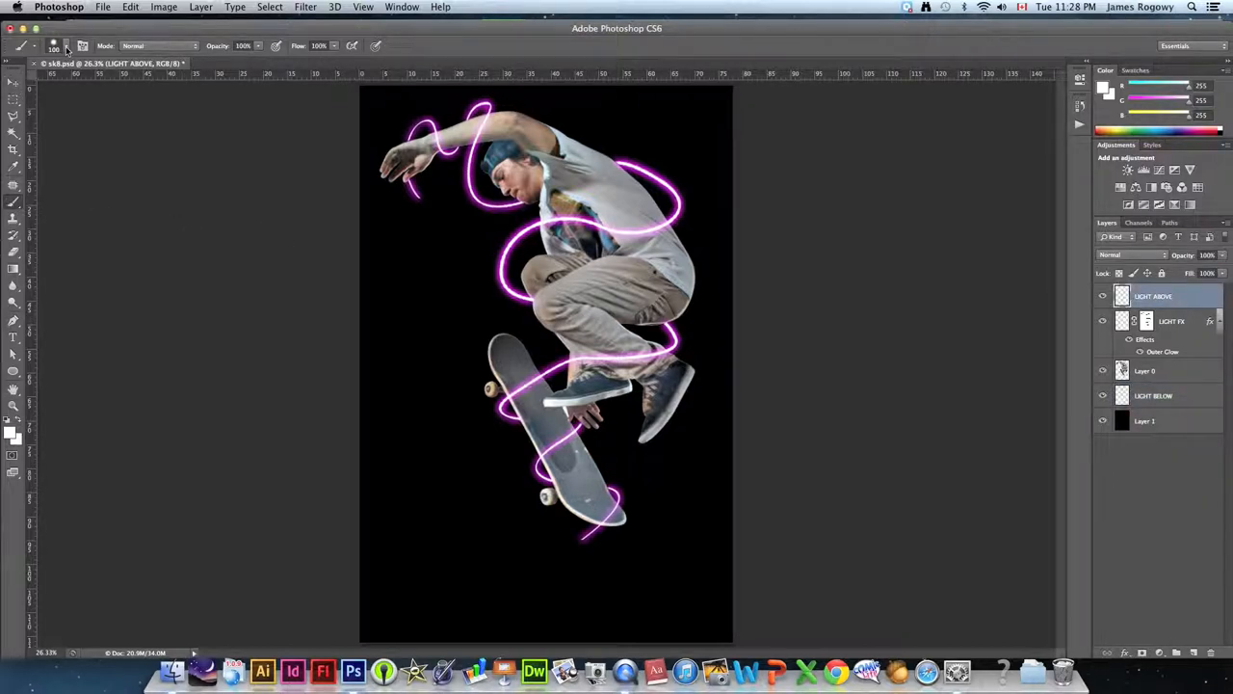
- Load wg_light_rays.abr from the WED TUTORIAL folder through the Brush Preset picker's Load Brushes
{"action": "left_click", "coordinate": [69, 45]}
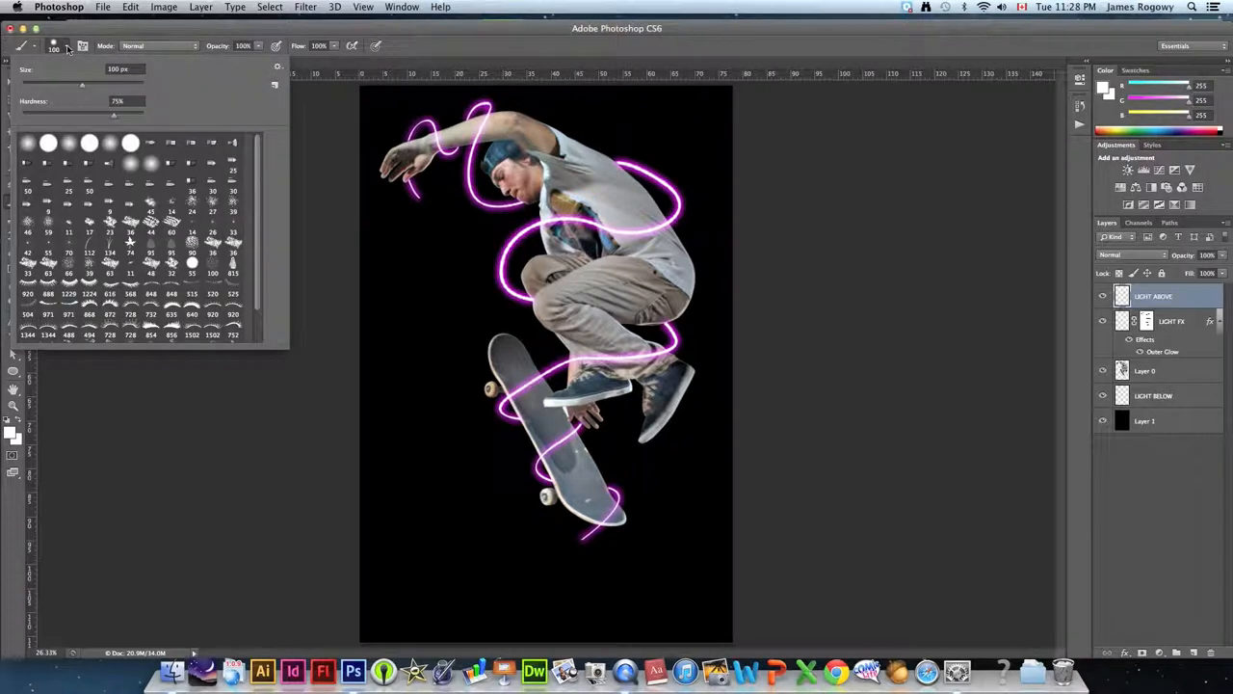
{"action": "left_click", "coordinate": [277, 86]}
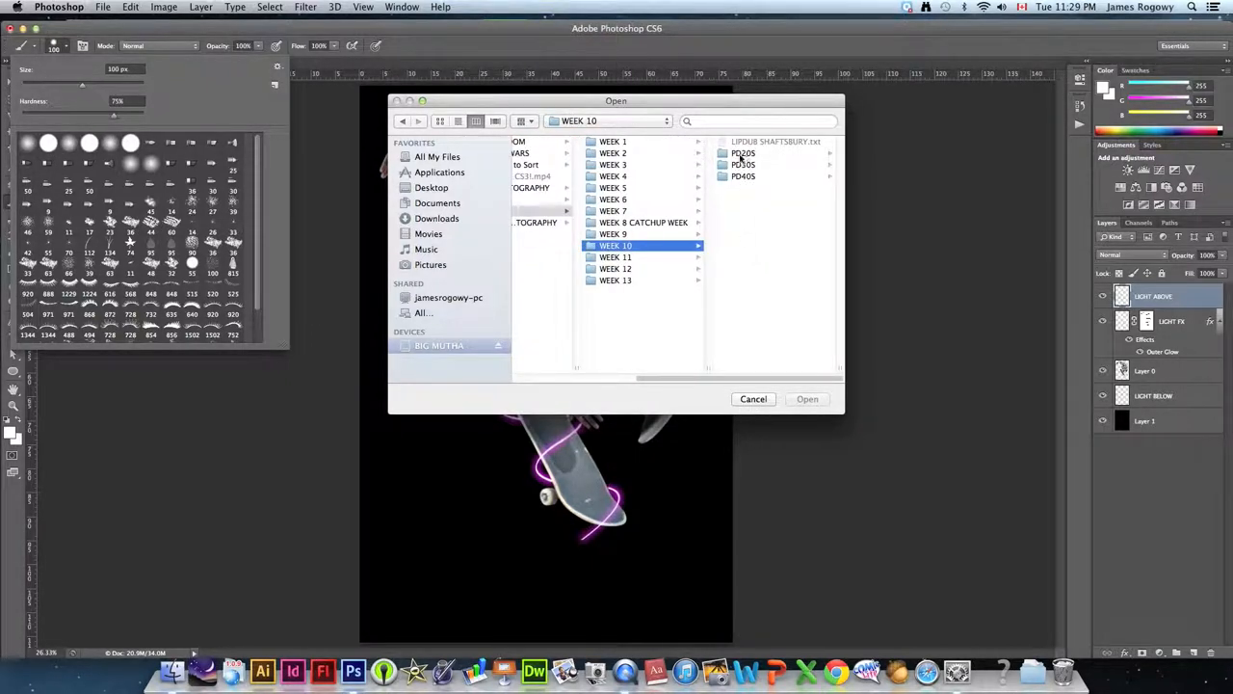
{"action": "left_click", "coordinate": [629, 176]}
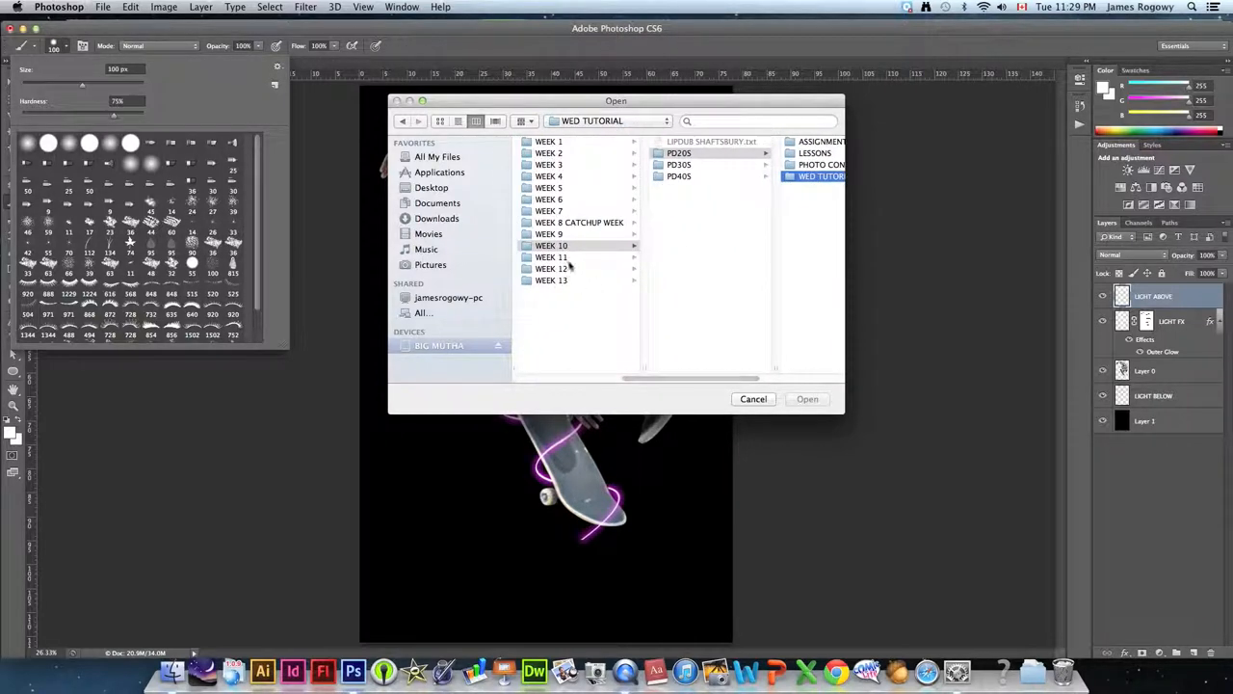
{"action": "left_click", "coordinate": [679, 153]}
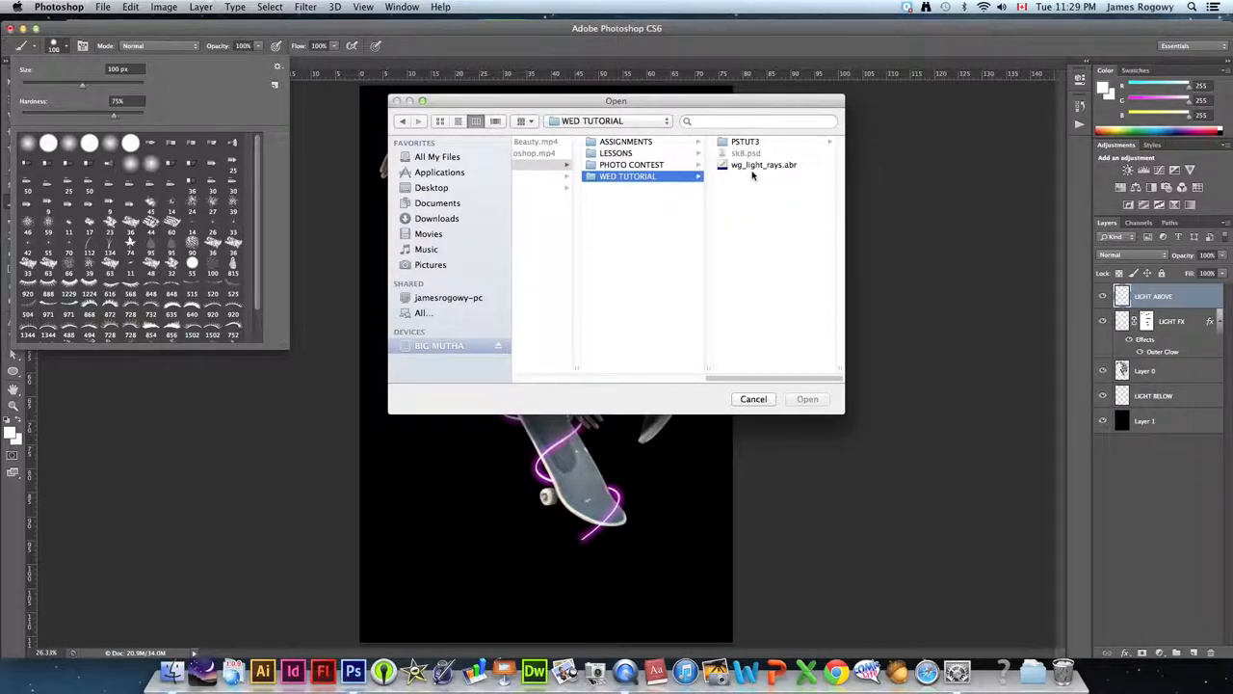
{"action": "mouse_move", "coordinate": [780, 167]}
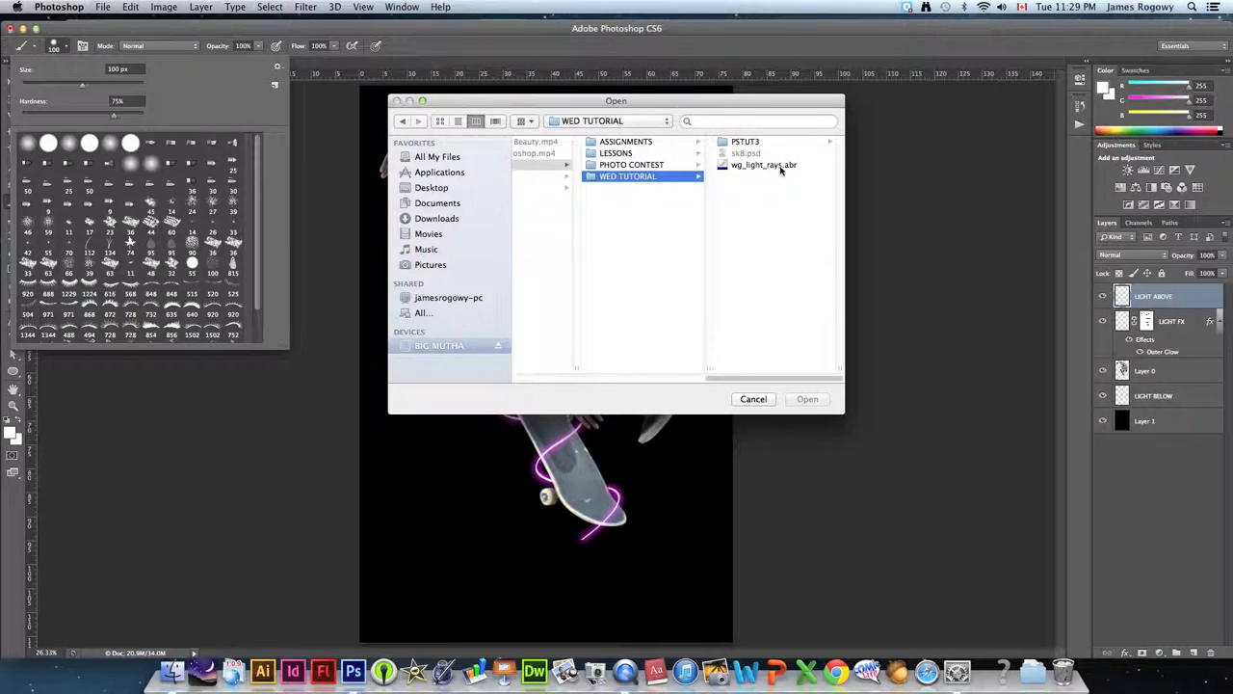
{"action": "left_click", "coordinate": [763, 165]}
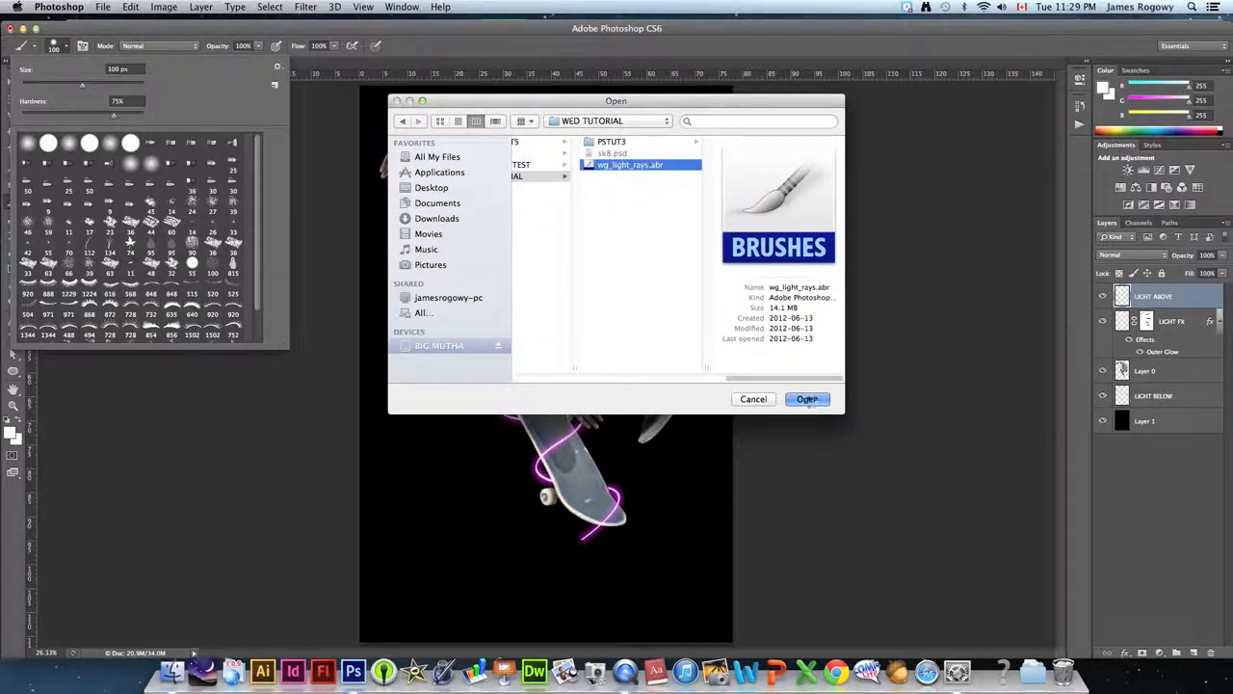
{"action": "left_click", "coordinate": [807, 399]}
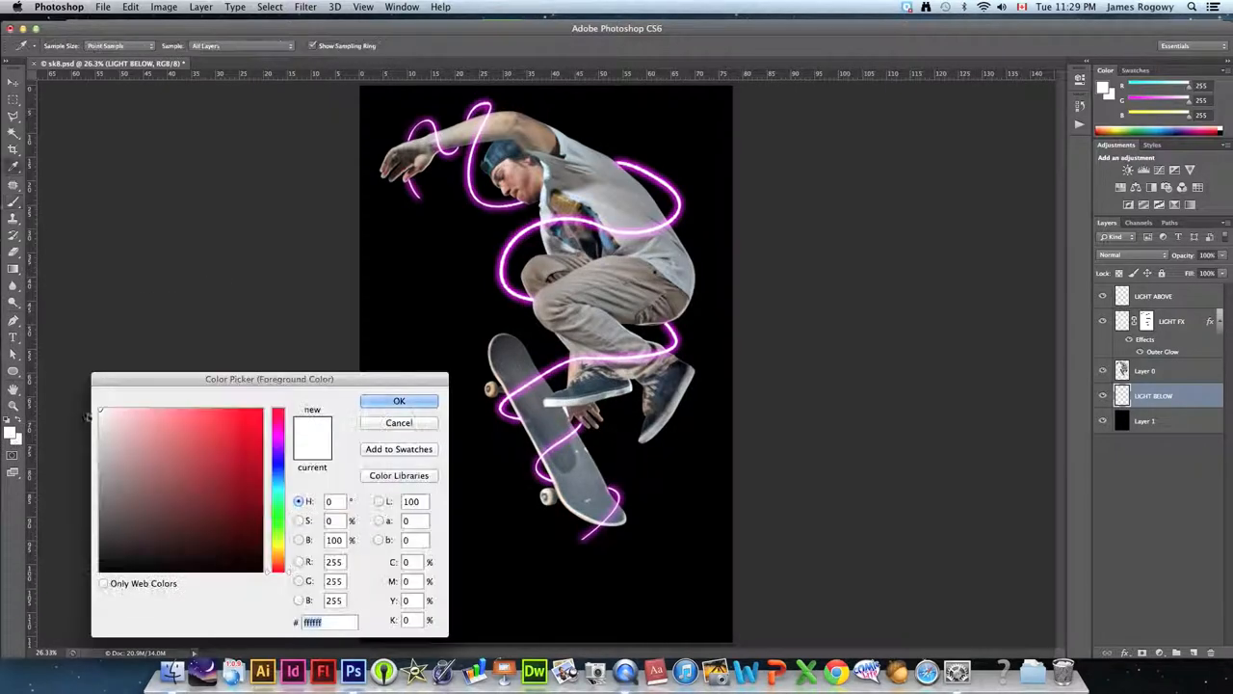
- Stamp grey #8d8d8d light rays on LIGHT BELOW, then rotate and enlarge them diagonally
{"action": "left_click", "coordinate": [95, 487]}
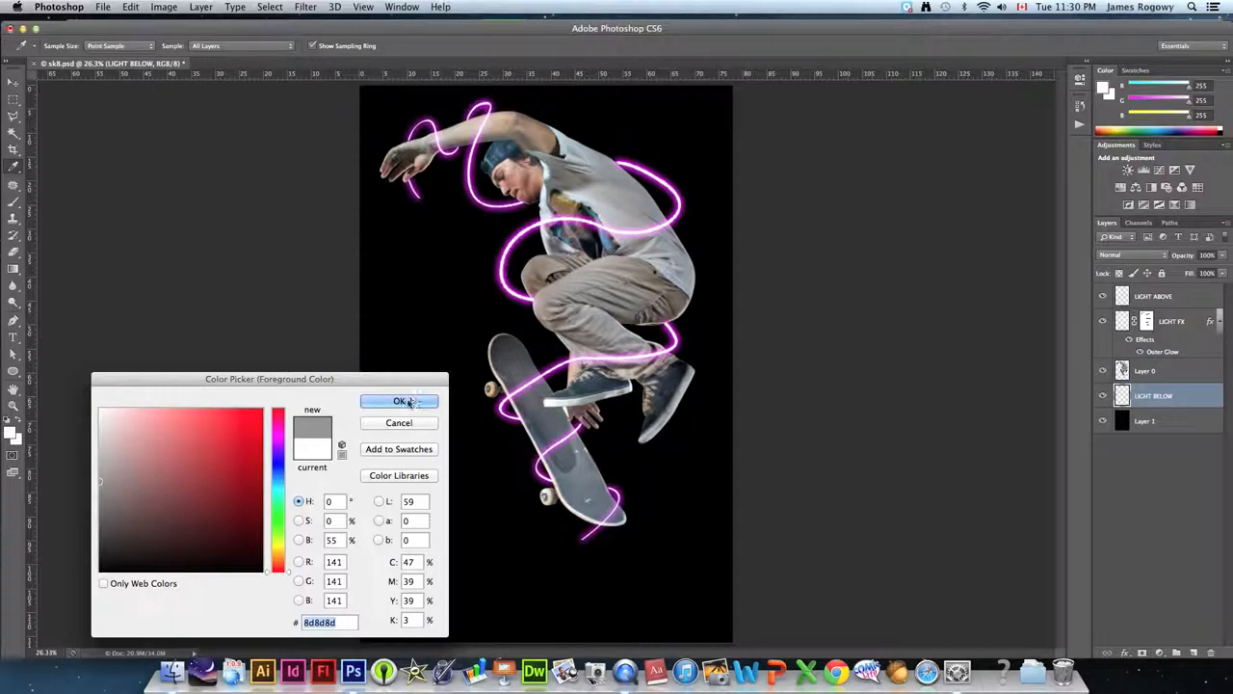
{"action": "left_click", "coordinate": [399, 401]}
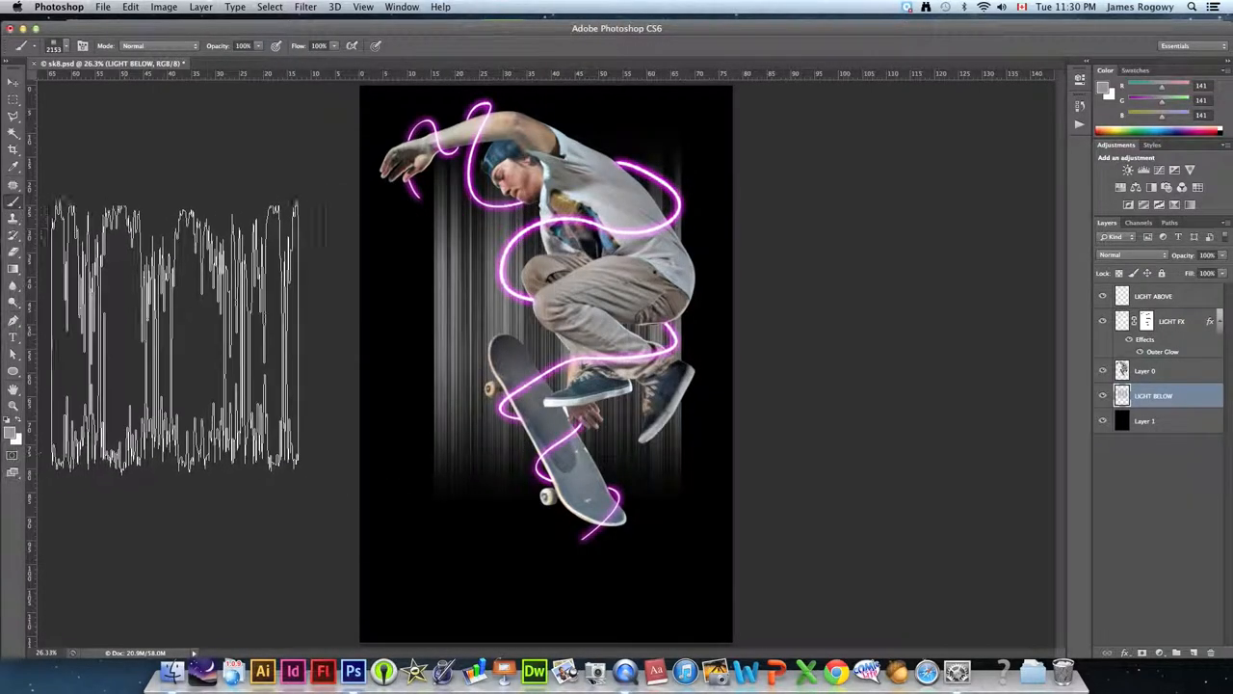
{"action": "left_click", "coordinate": [13, 99]}
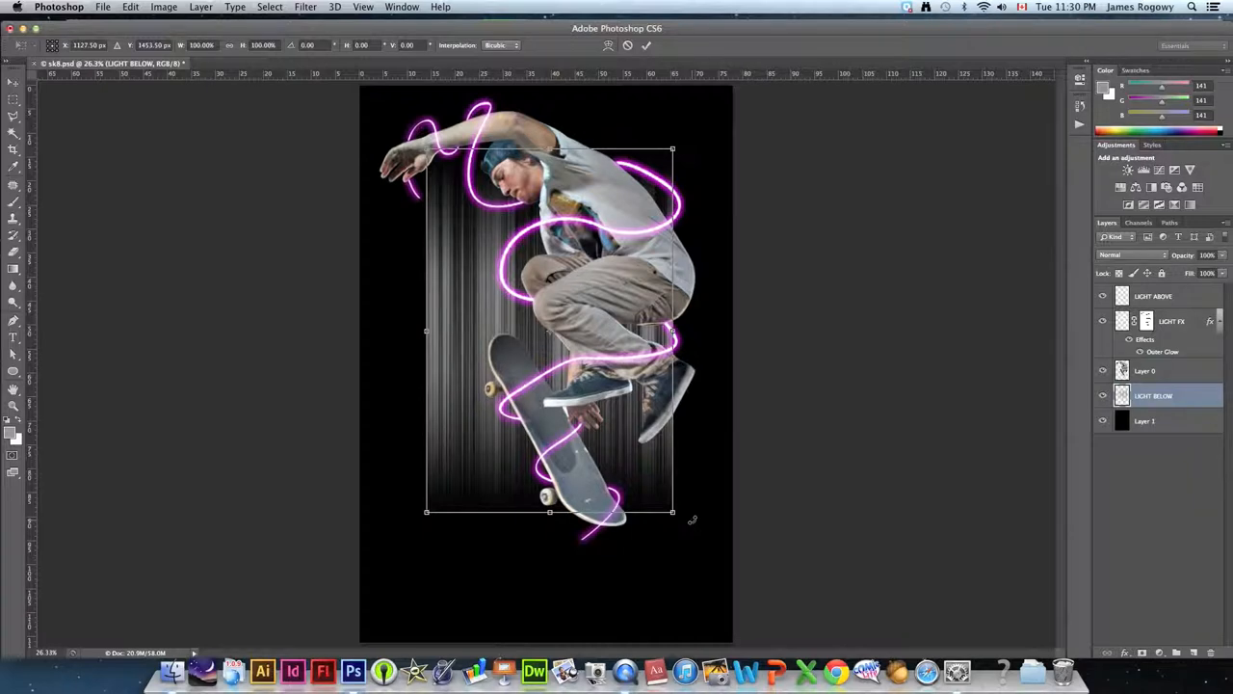
{"action": "left_click_drag", "start_coordinate": [692, 521], "coordinate": [682, 525]}
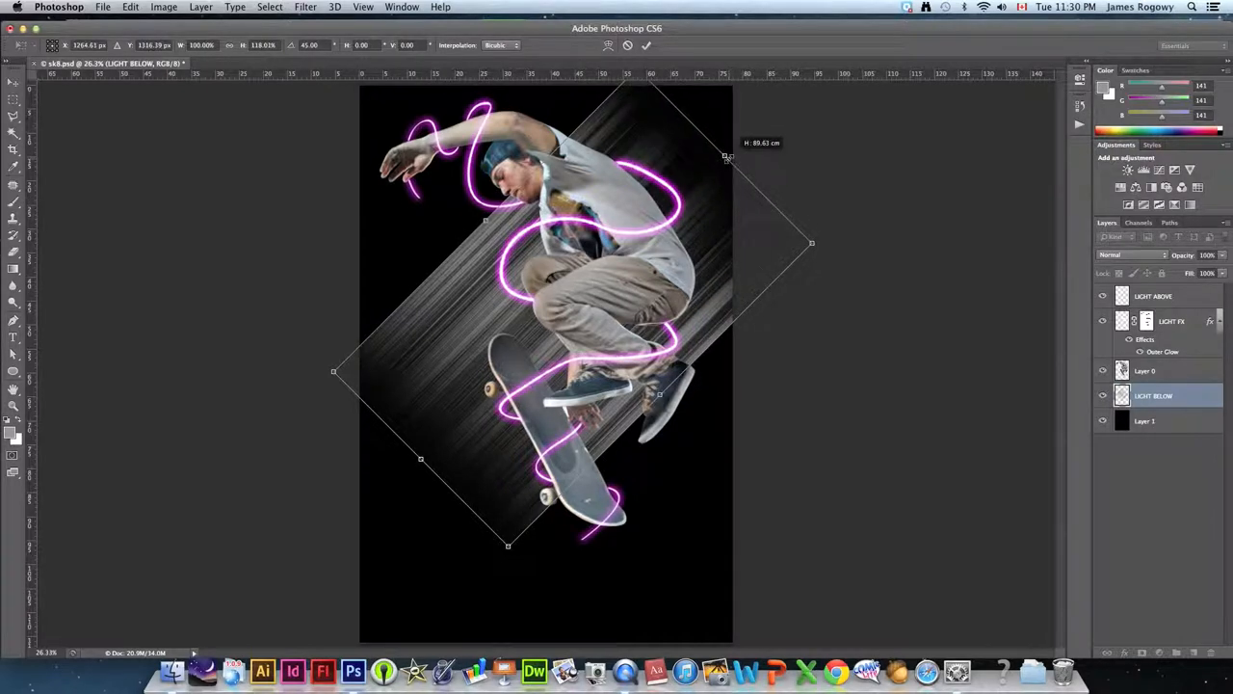
{"action": "mouse_move", "coordinate": [462, 368]}
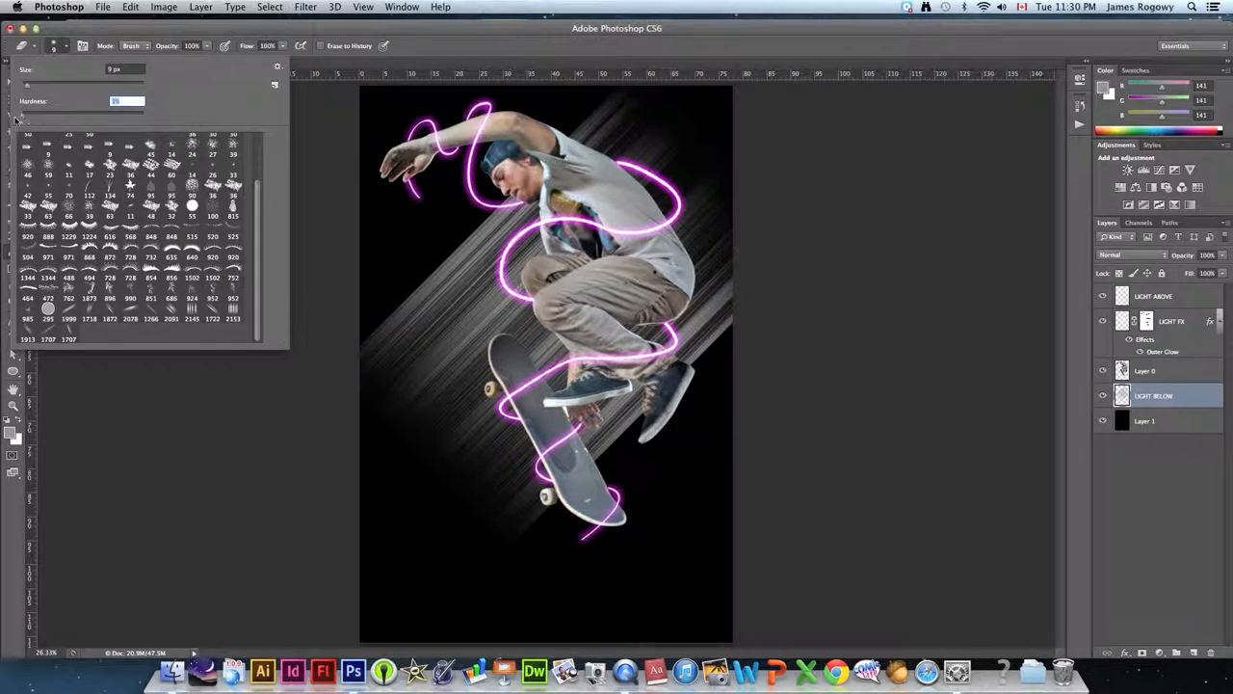
- Set the eraser brush hardness to 0% for soft edges
{"action": "left_click", "coordinate": [344, 362]}
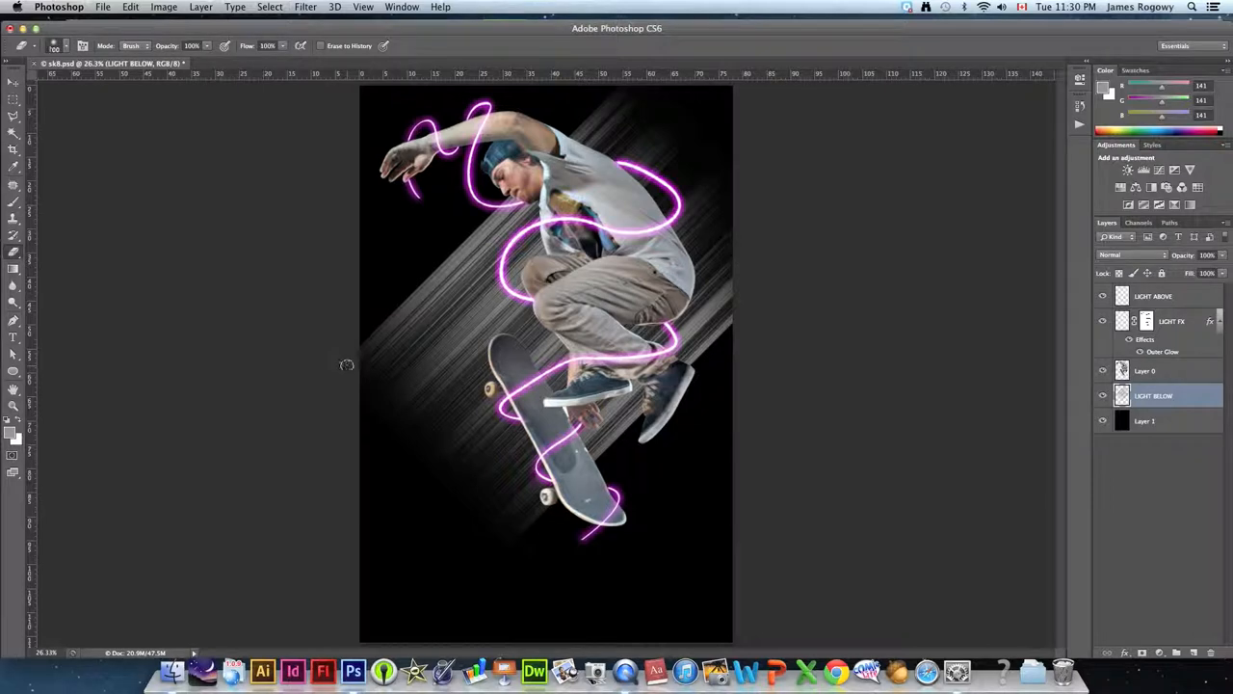
{"action": "mouse_move", "coordinate": [347, 364]}
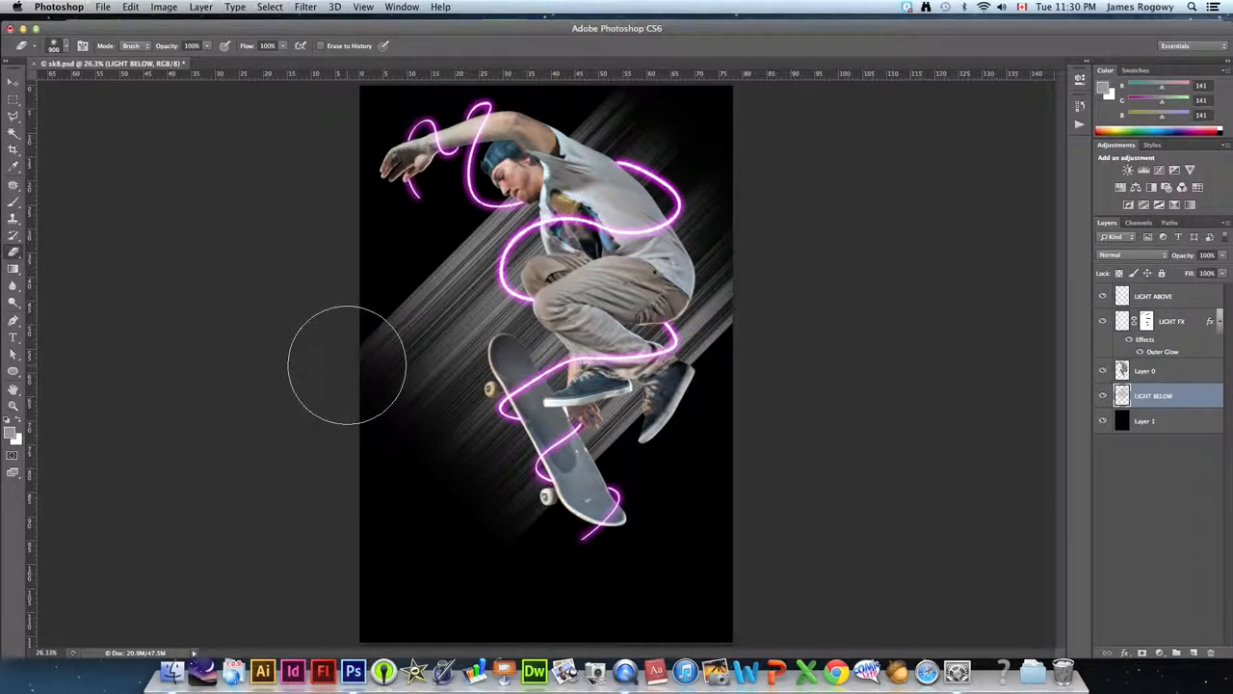
{"action": "mouse_move", "coordinate": [374, 398]}
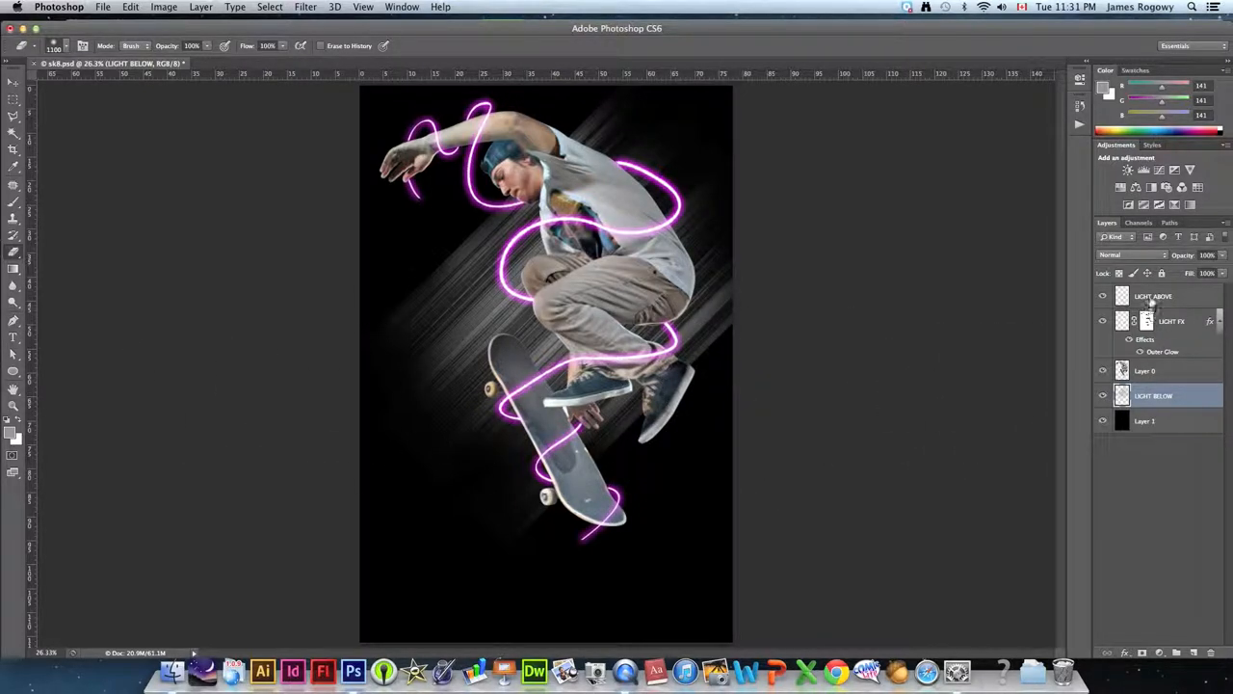
- On LIGHT ABOVE, paint white light rays, rotate them 45° and reposition them over the skater
{"action": "left_click", "coordinate": [1161, 296]}
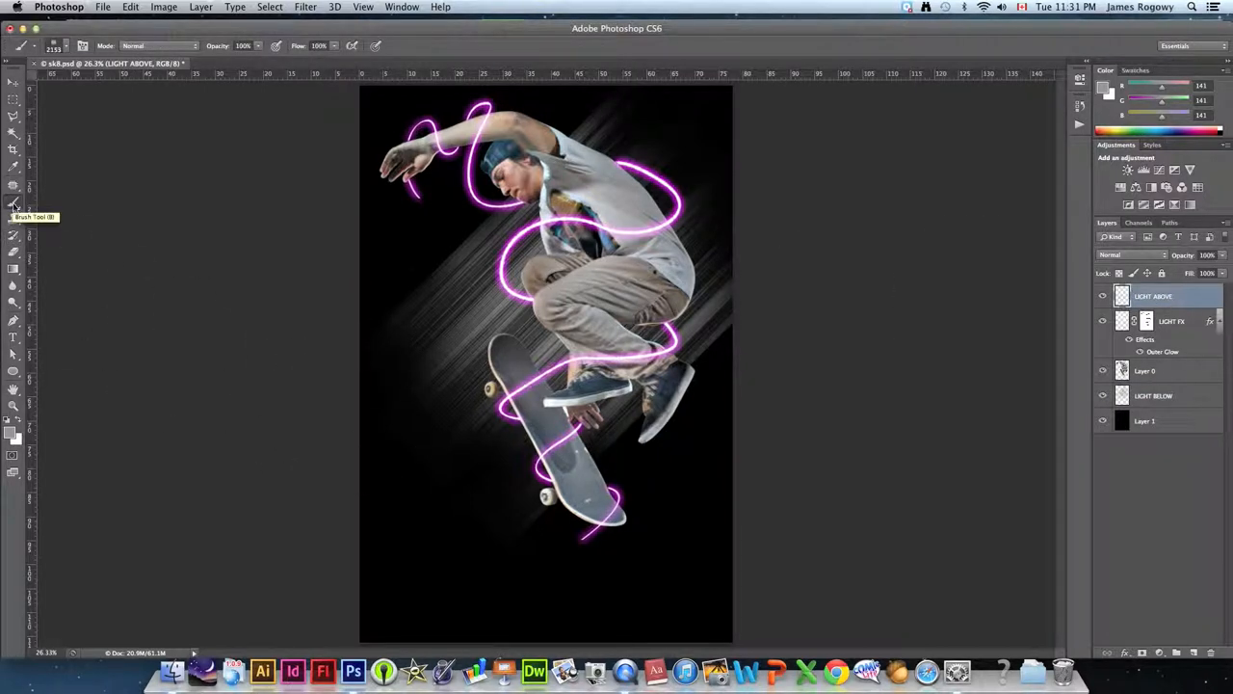
{"action": "left_click", "coordinate": [83, 46]}
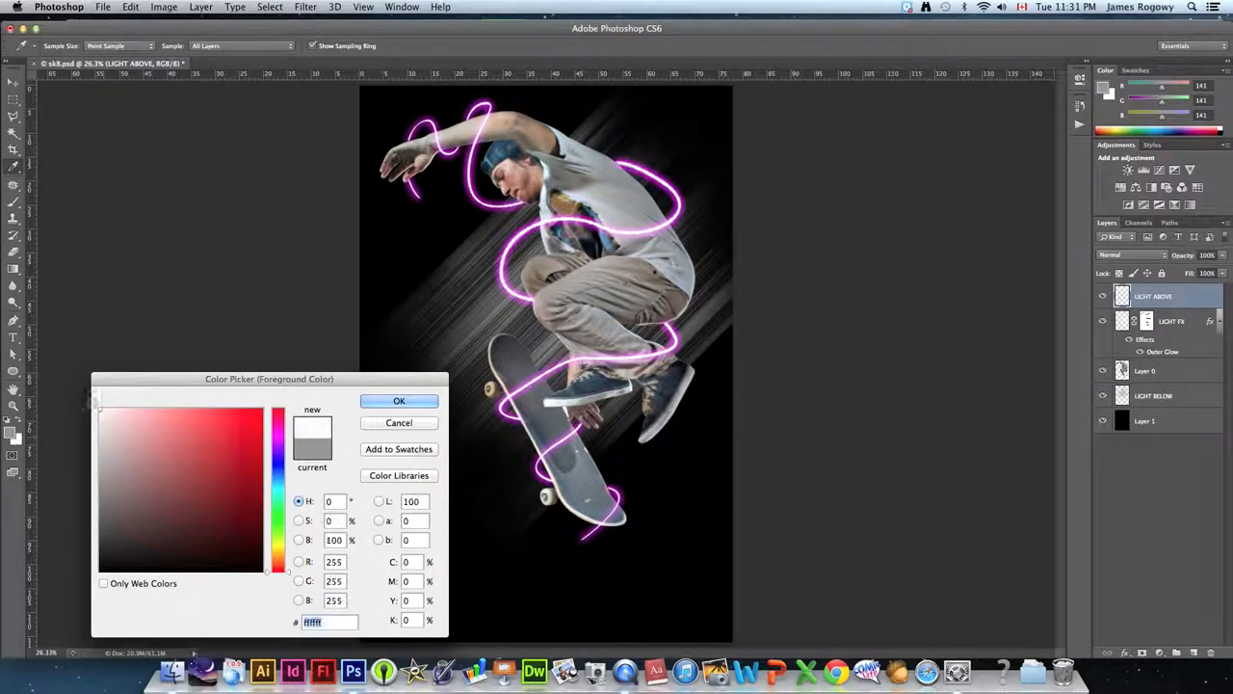
{"action": "left_click", "coordinate": [399, 401]}
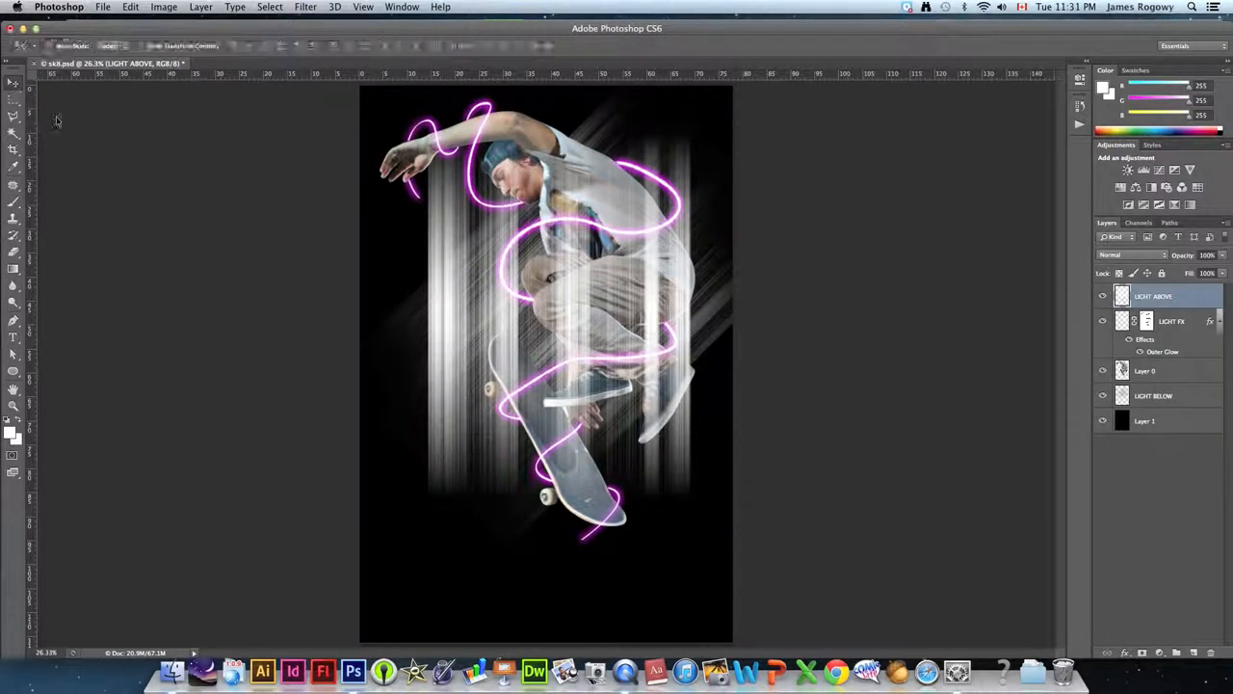
{"action": "left_click", "coordinate": [13, 82]}
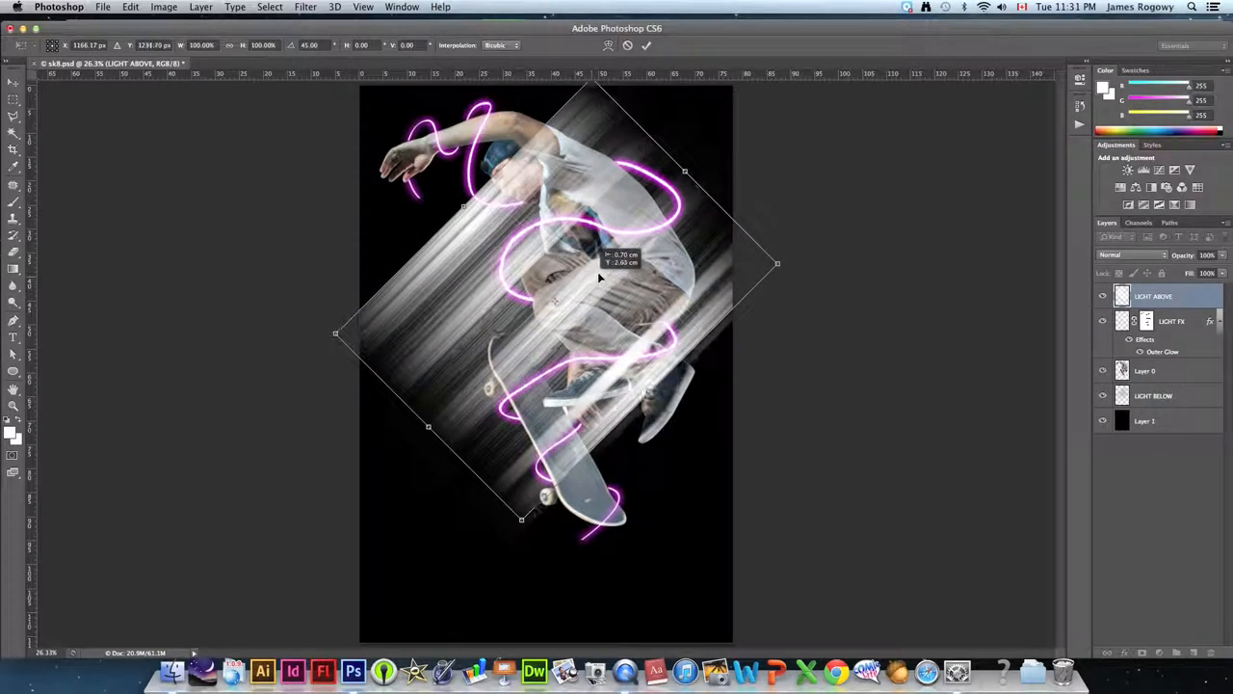
{"action": "left_click_drag", "start_coordinate": [598, 279], "coordinate": [578, 255]}
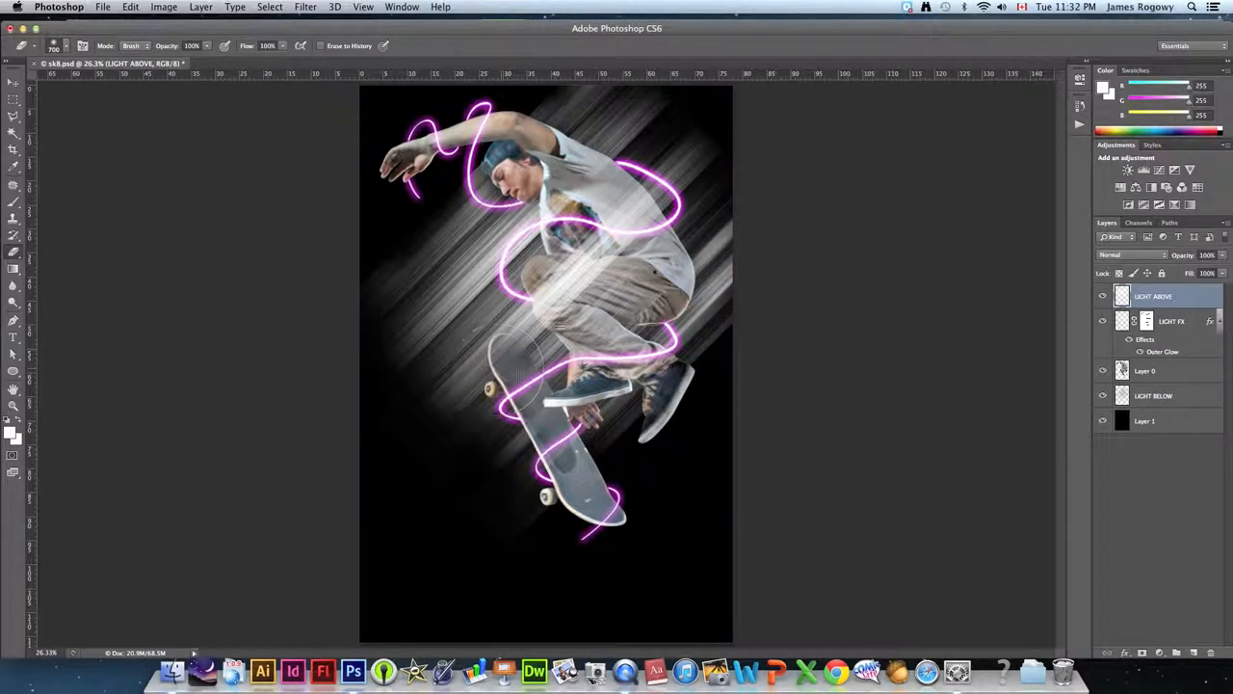
{"action": "mouse_move", "coordinate": [837, 369]}
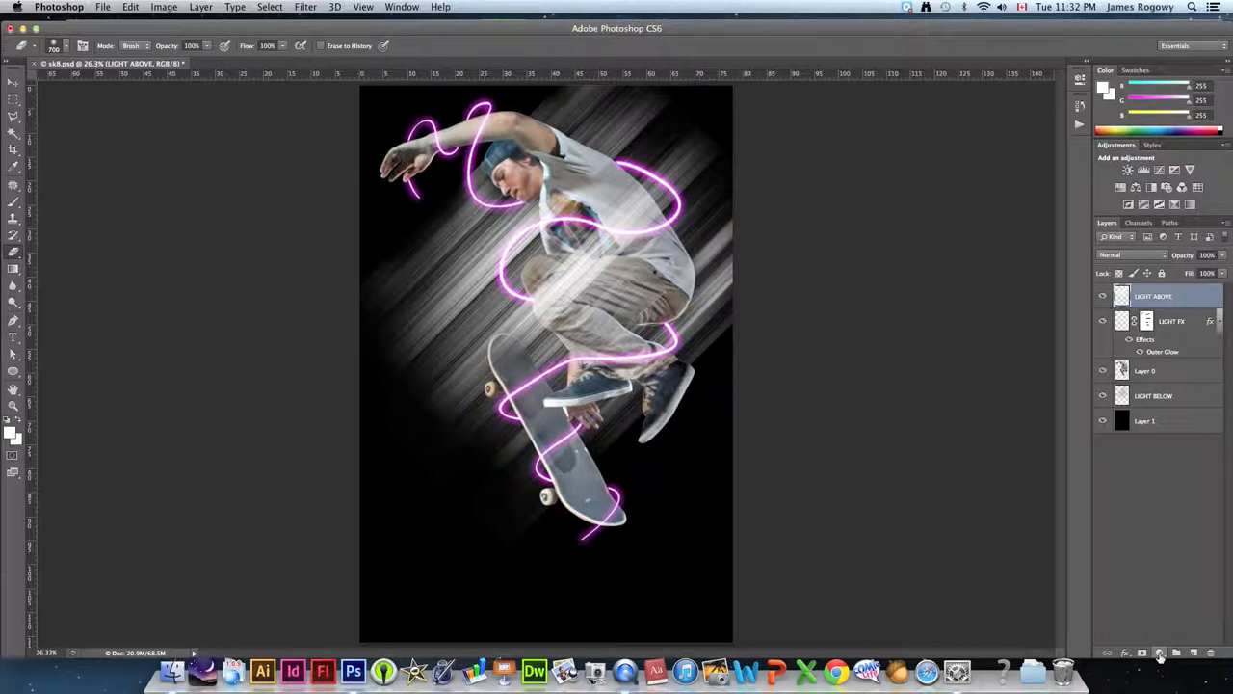
- Add a Gradient Map adjustment layer using the purple-to-orange gradient preset
{"action": "left_click", "coordinate": [1159, 654]}
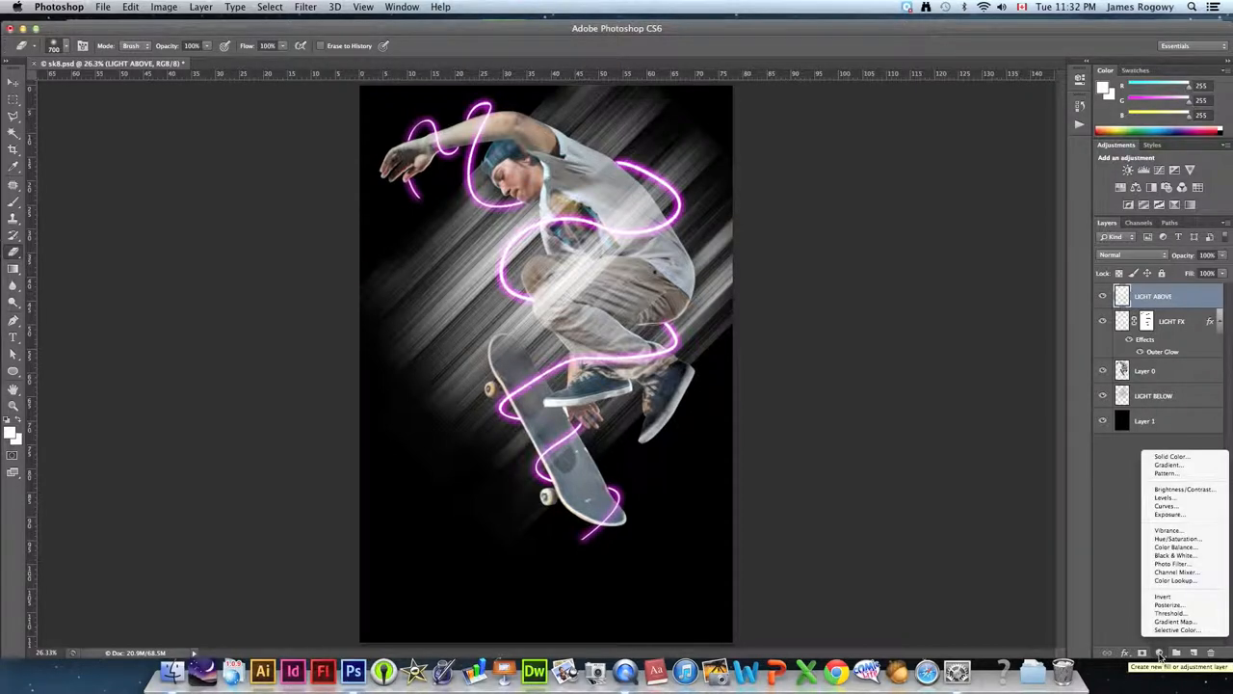
{"action": "mouse_move", "coordinate": [1174, 621]}
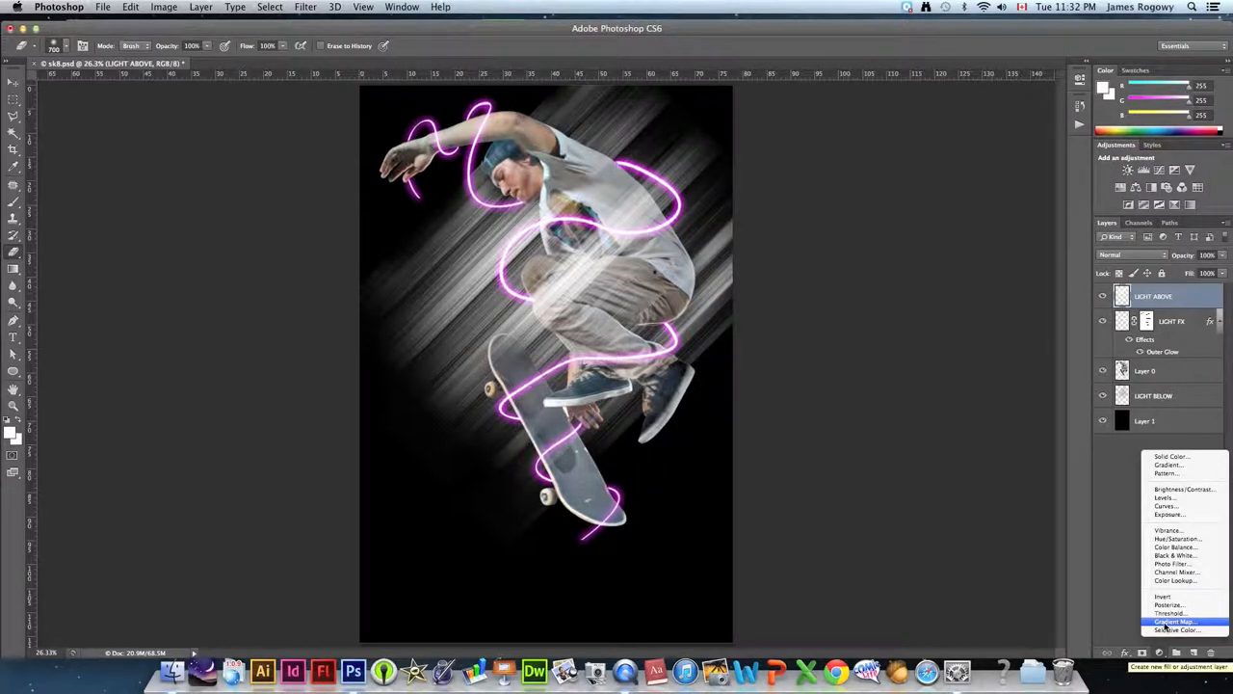
{"action": "left_click", "coordinate": [1173, 622]}
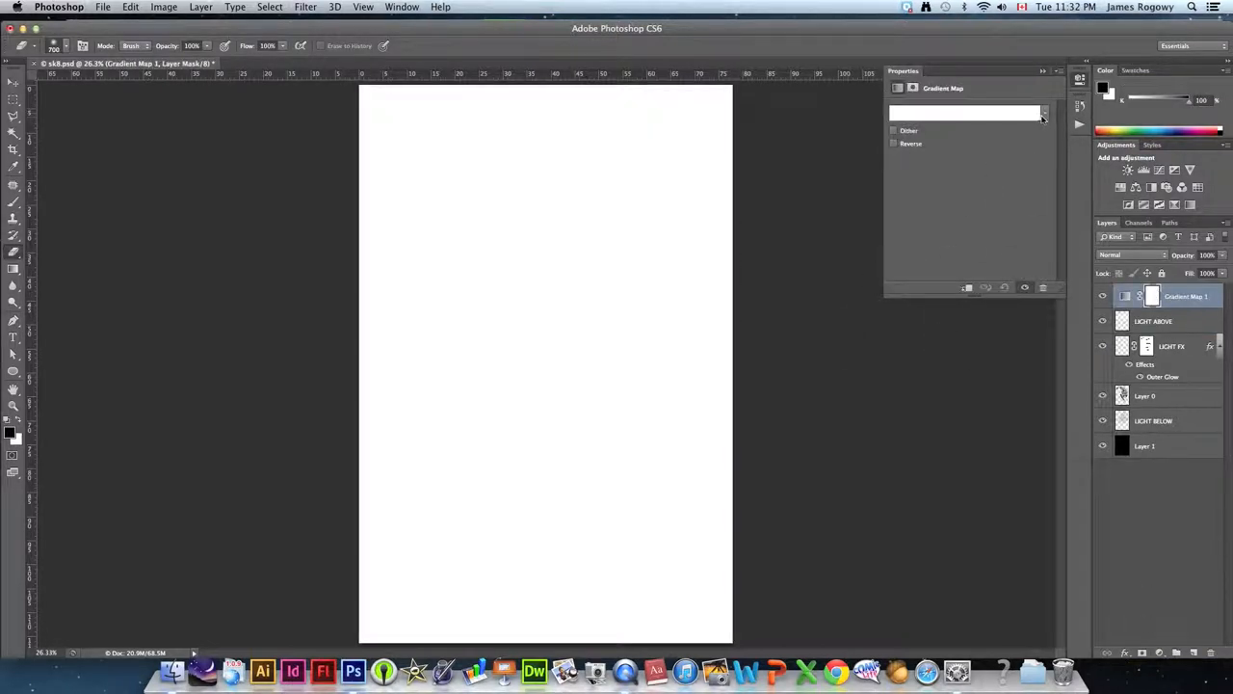
{"action": "mouse_move", "coordinate": [1043, 113]}
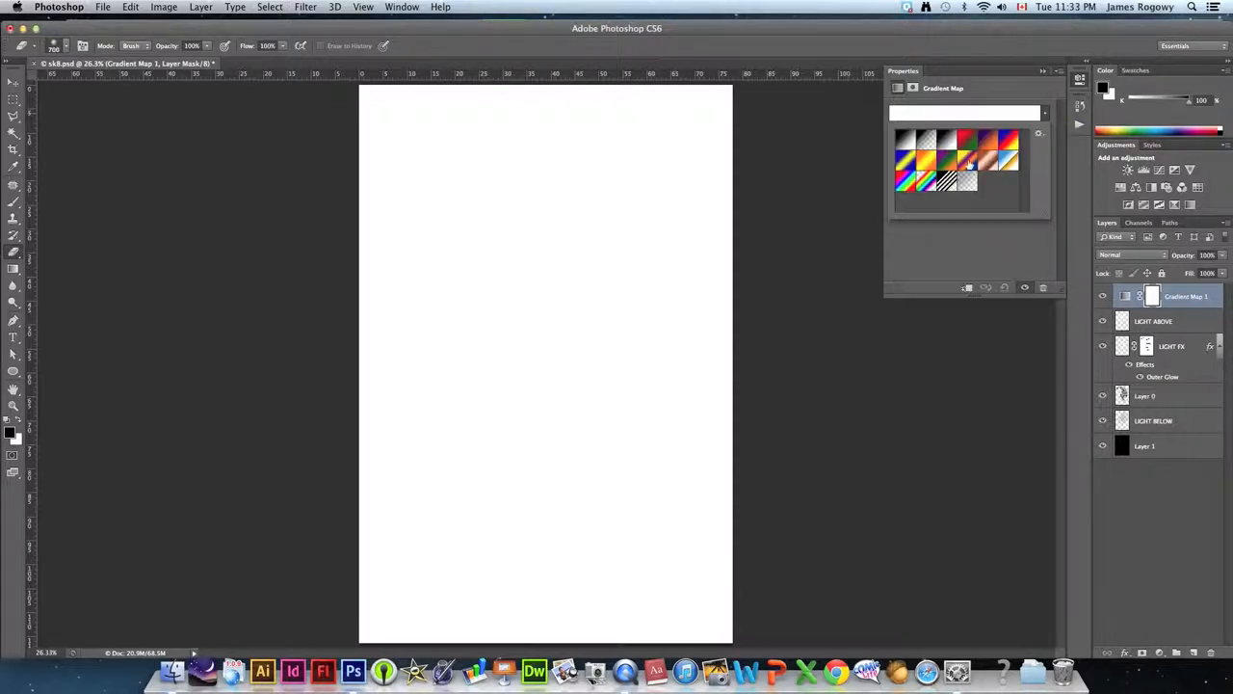
{"action": "left_click", "coordinate": [985, 163]}
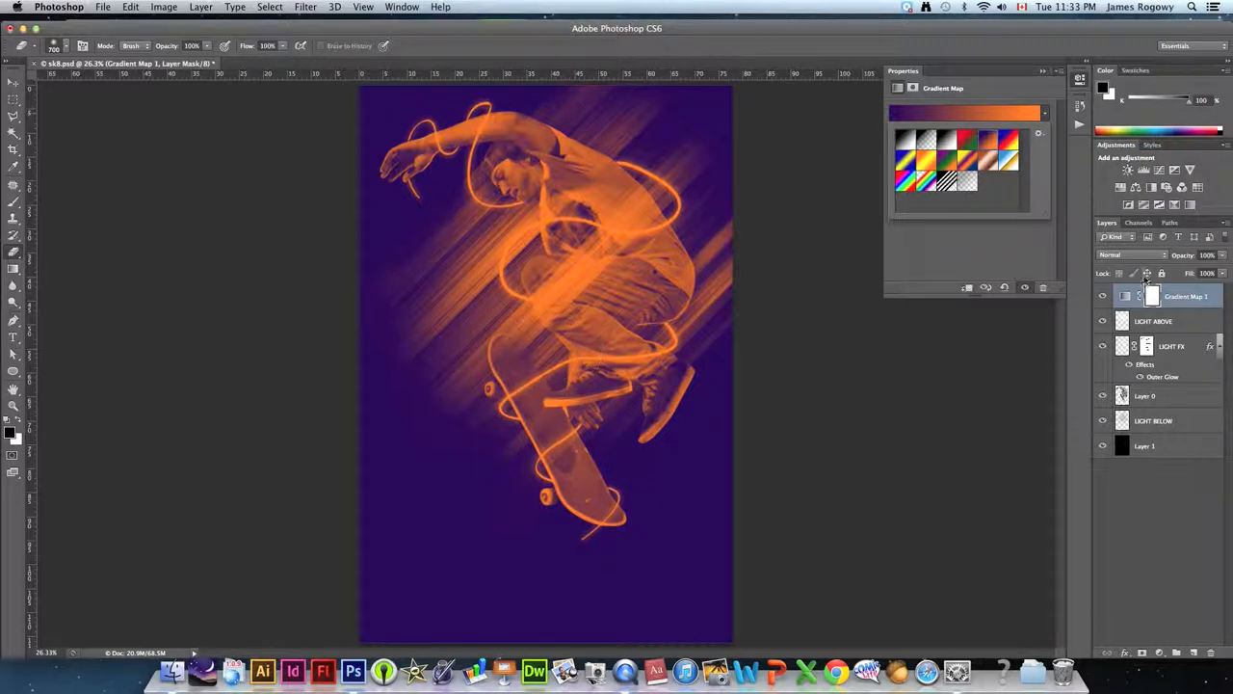
- Set the gradient map's blend mode to Overlay, after trying Multiply and Soft Light
{"action": "left_click", "coordinate": [1125, 255]}
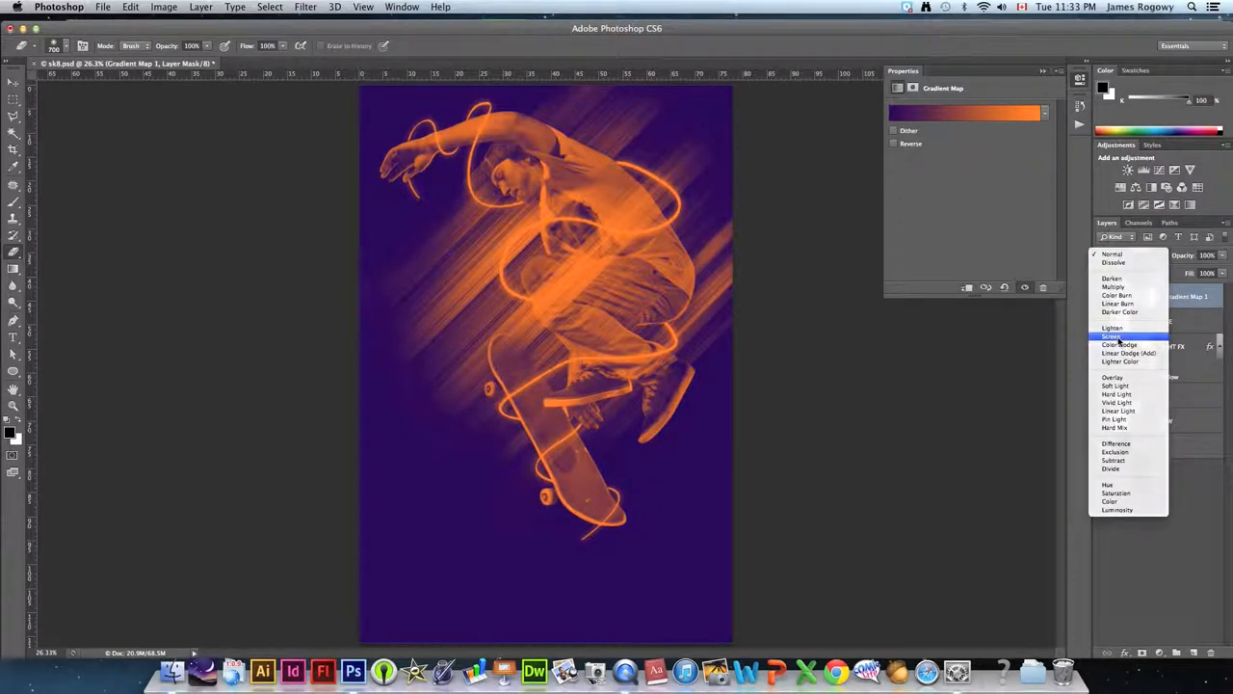
{"action": "left_click", "coordinate": [1121, 262]}
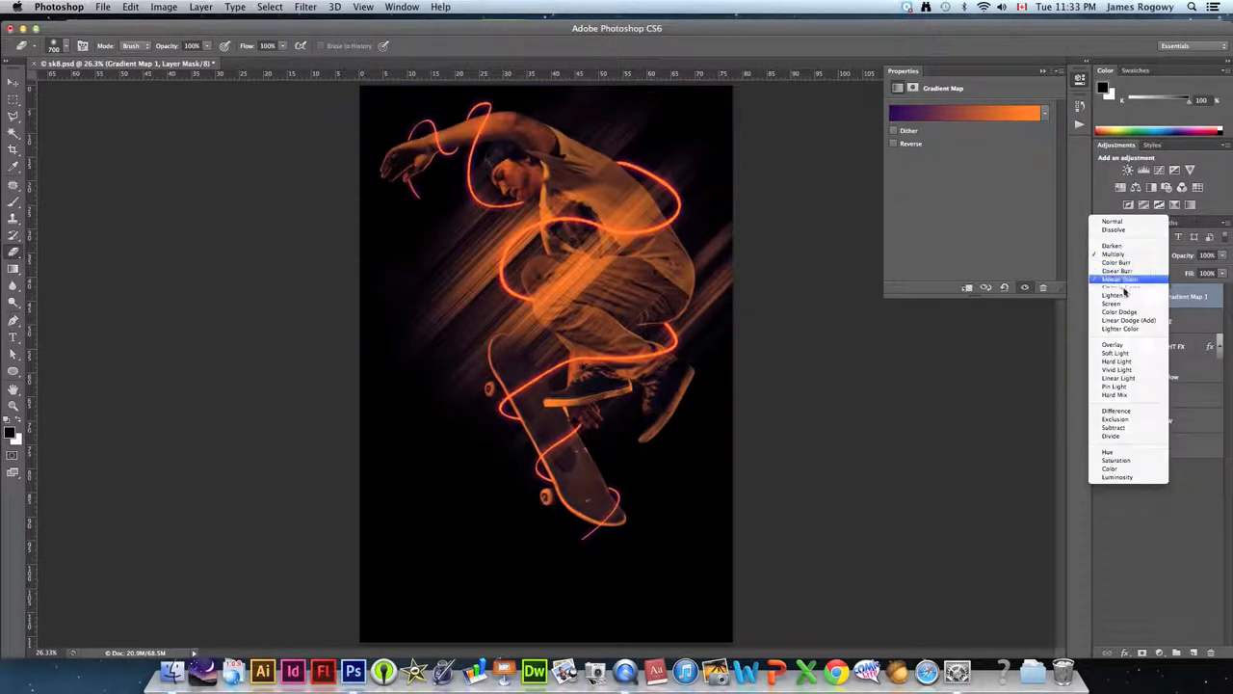
{"action": "left_click", "coordinate": [1115, 353]}
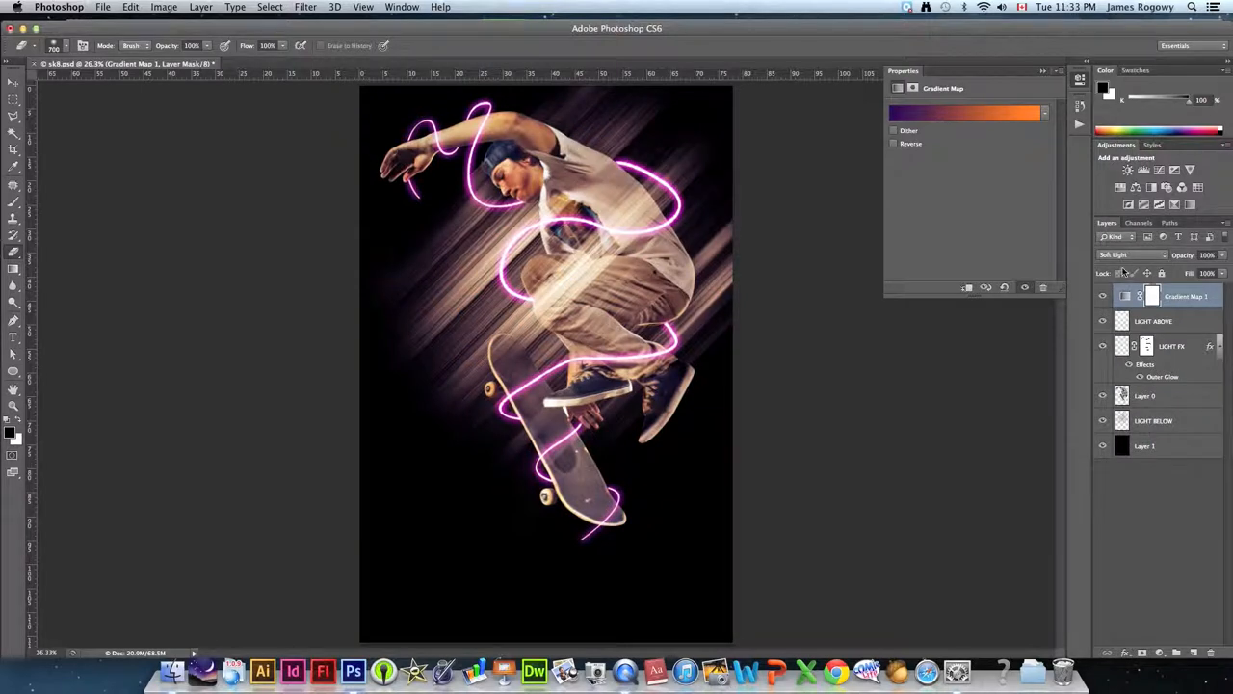
{"action": "left_click", "coordinate": [1132, 254]}
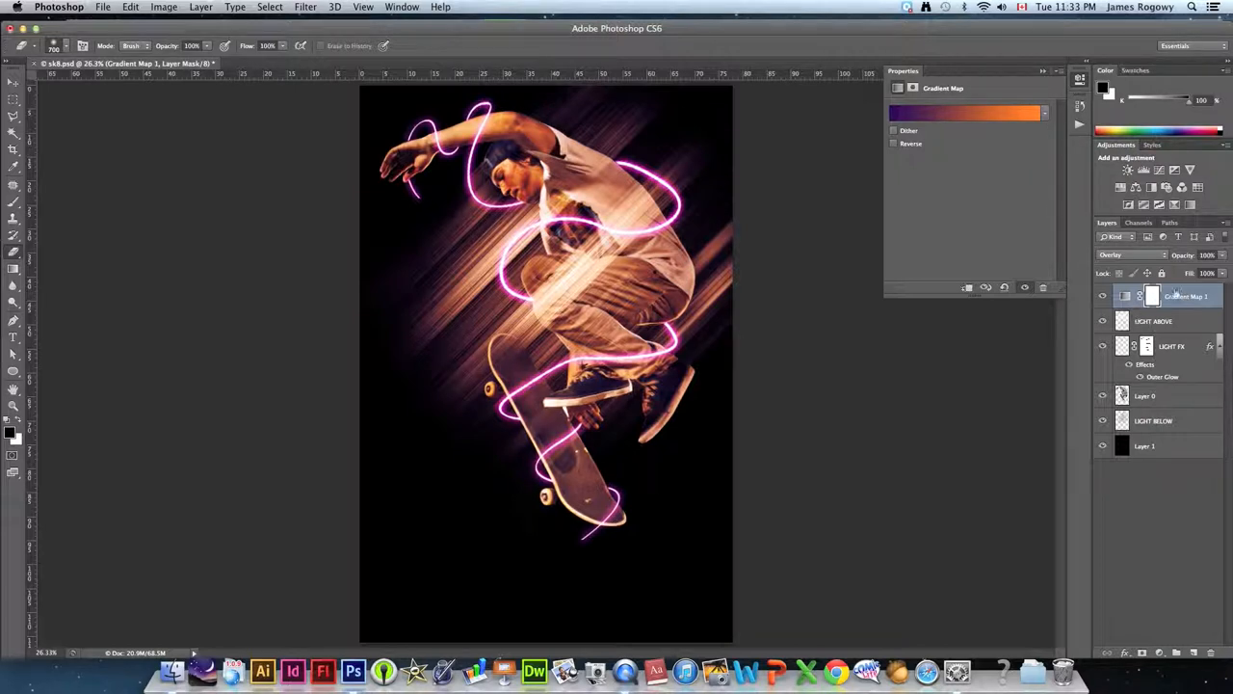
{"action": "mouse_move", "coordinate": [395, 145]}
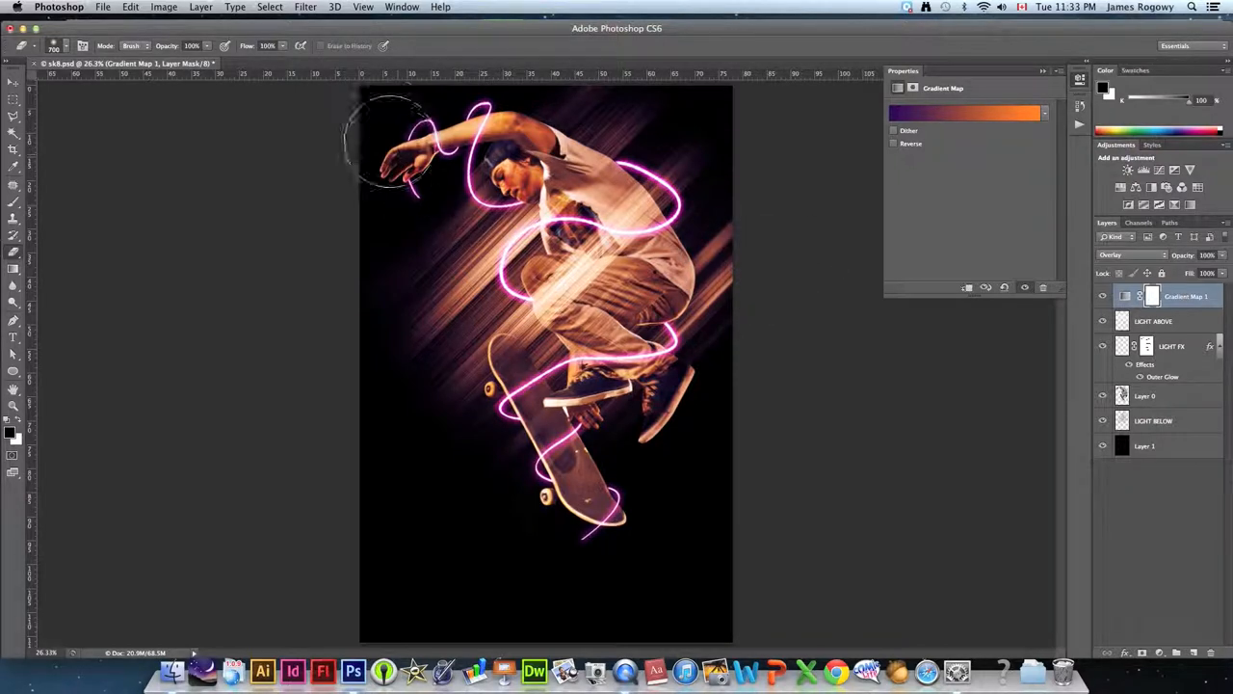
{"action": "mouse_move", "coordinate": [723, 429]}
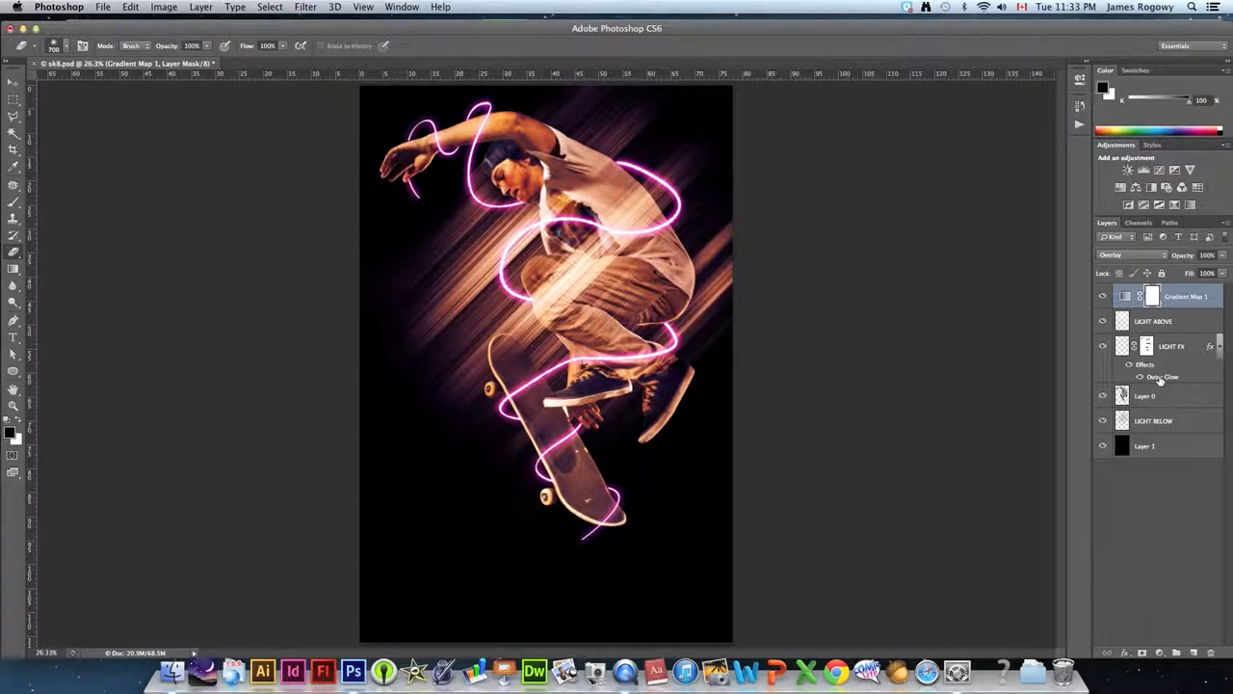
- Change the LIGHT FX outer glow colour from pink to orange #ffb006
{"action": "double_click", "coordinate": [1163, 377]}
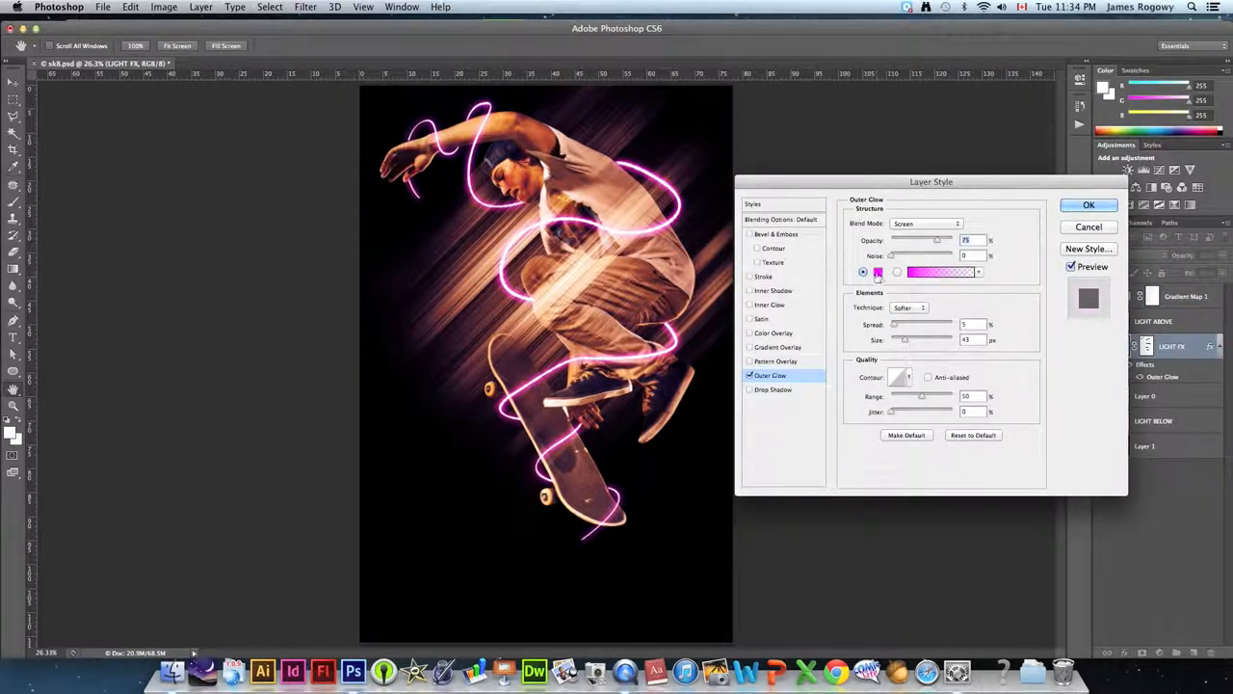
{"action": "left_click", "coordinate": [878, 272]}
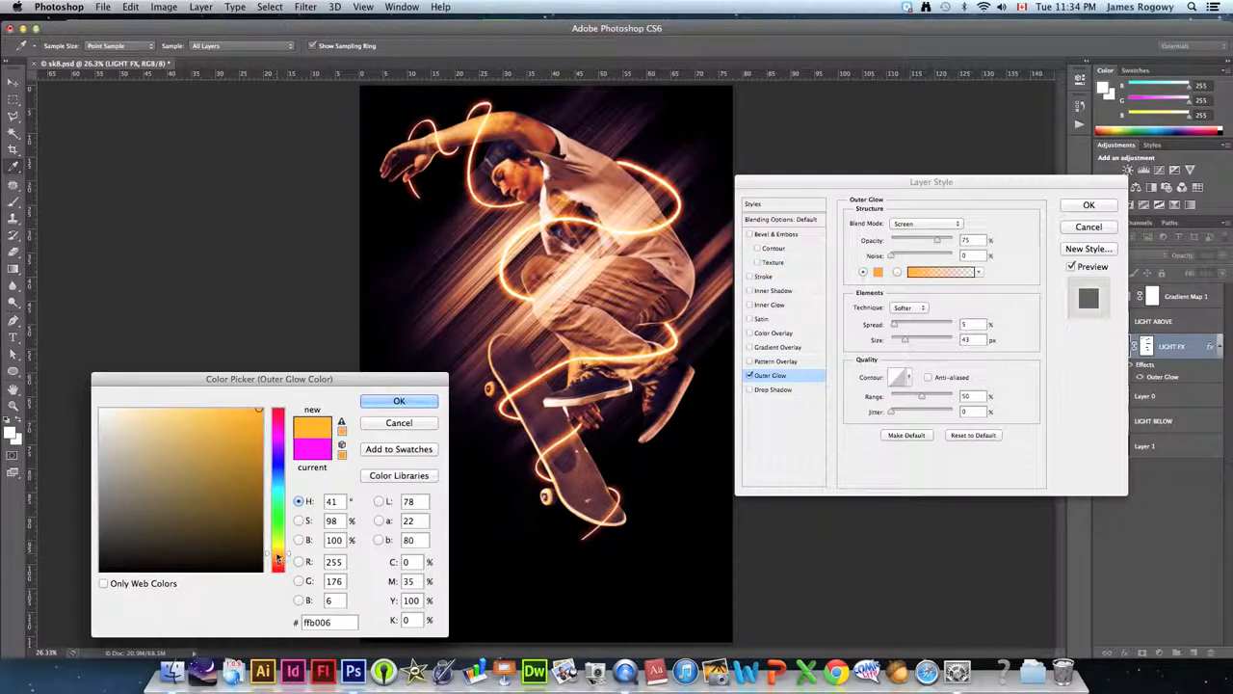
{"action": "left_click", "coordinate": [399, 401]}
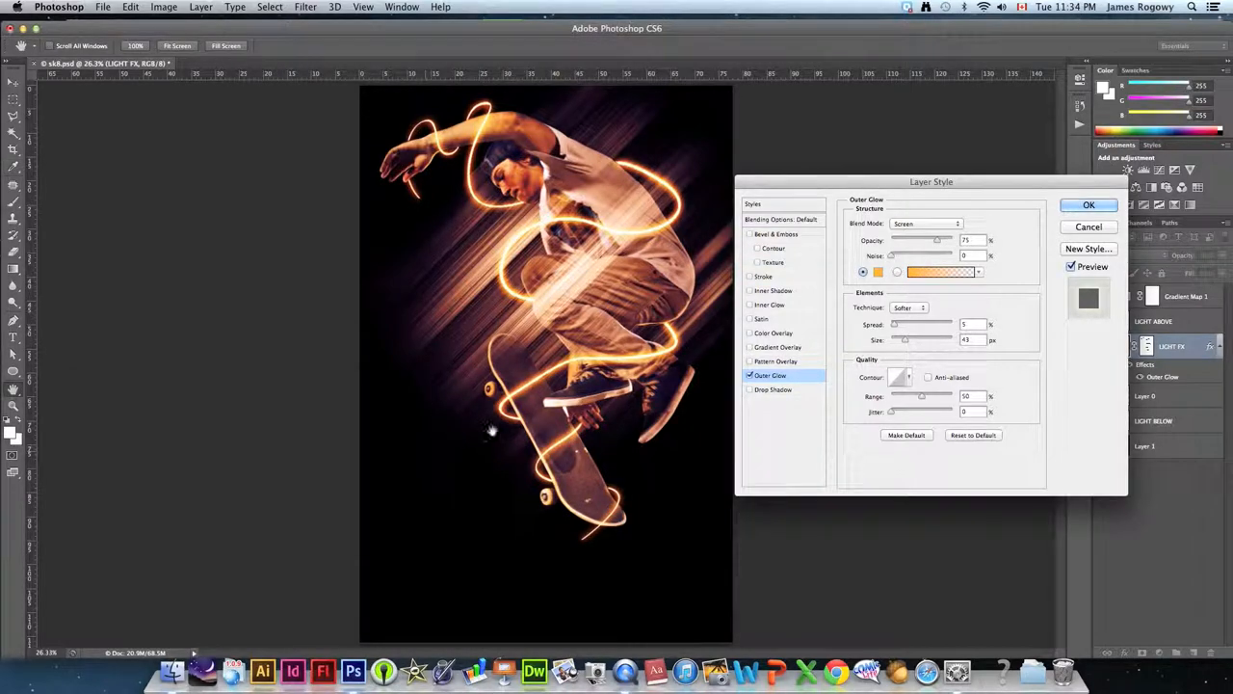
{"action": "left_click", "coordinate": [1088, 204]}
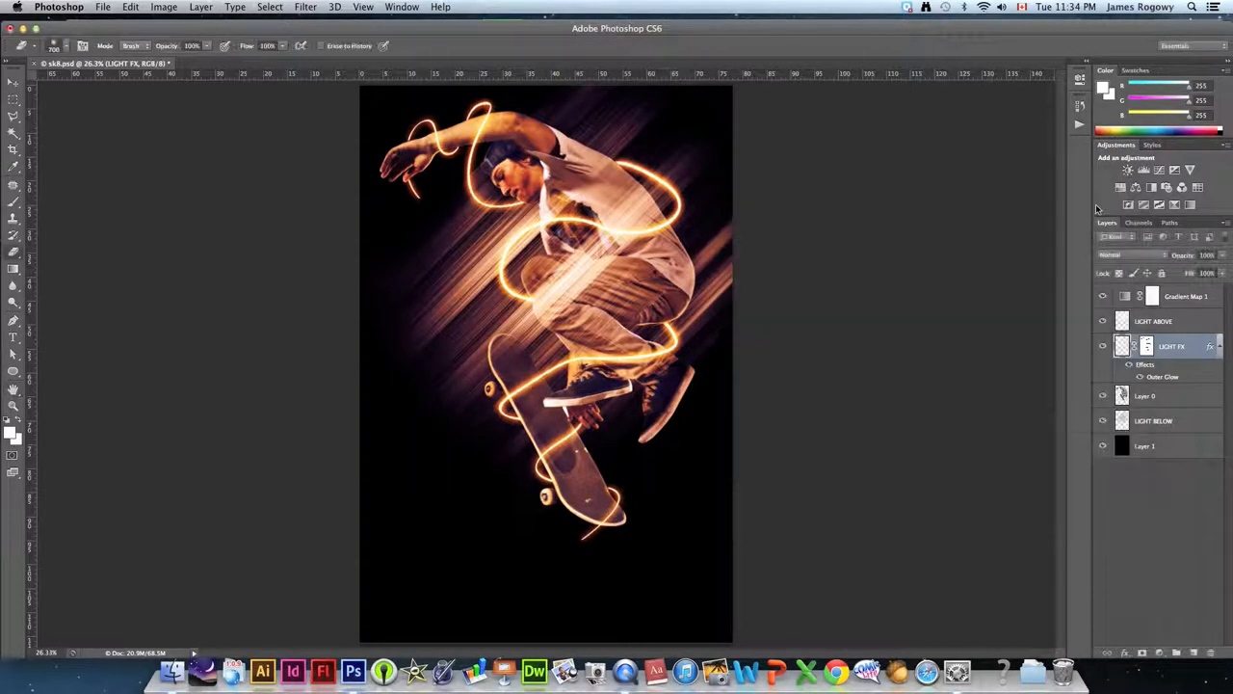
{"action": "left_click", "coordinate": [102, 7]}
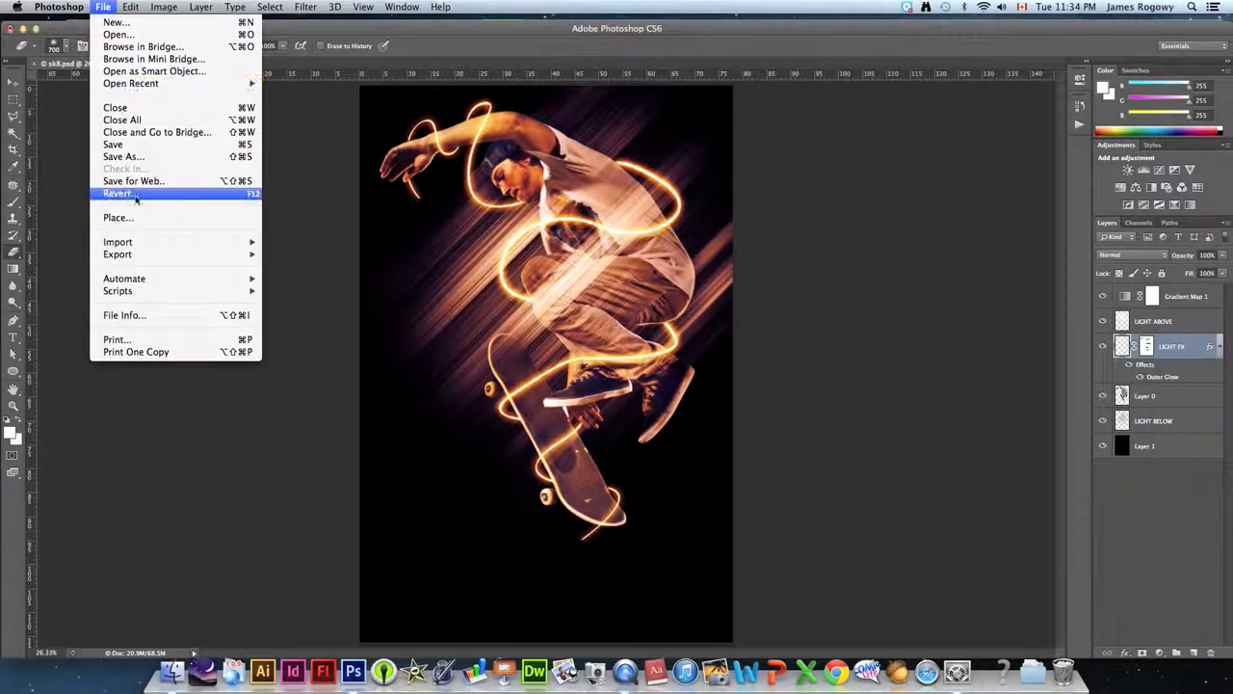
- Save the composition as sk8.psd on the Desktop in Photoshop format
{"action": "left_click", "coordinate": [123, 156]}
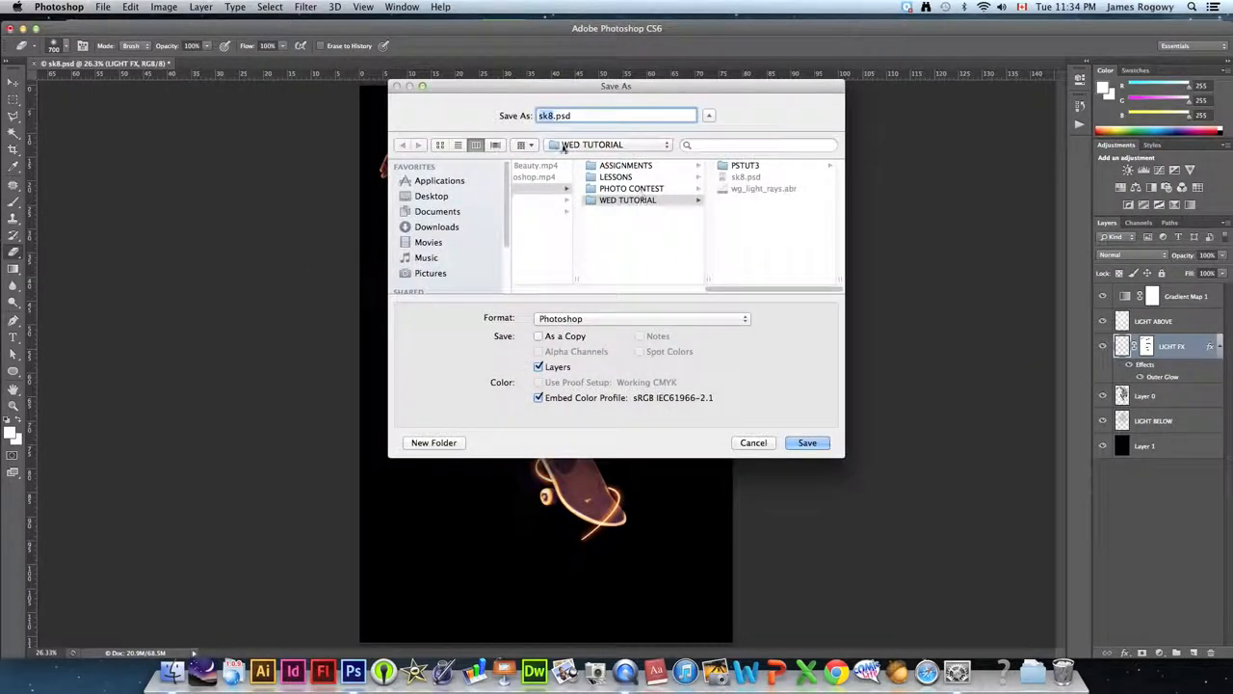
{"action": "left_click", "coordinate": [433, 196]}
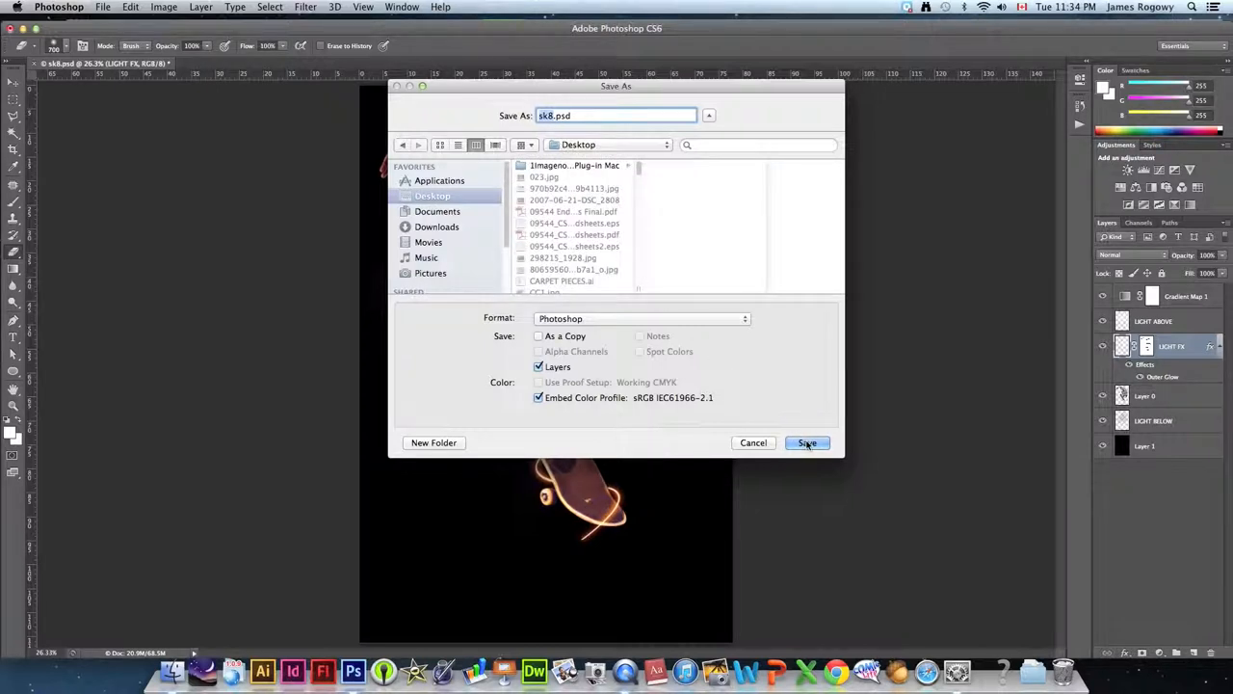
{"action": "left_click", "coordinate": [807, 442]}
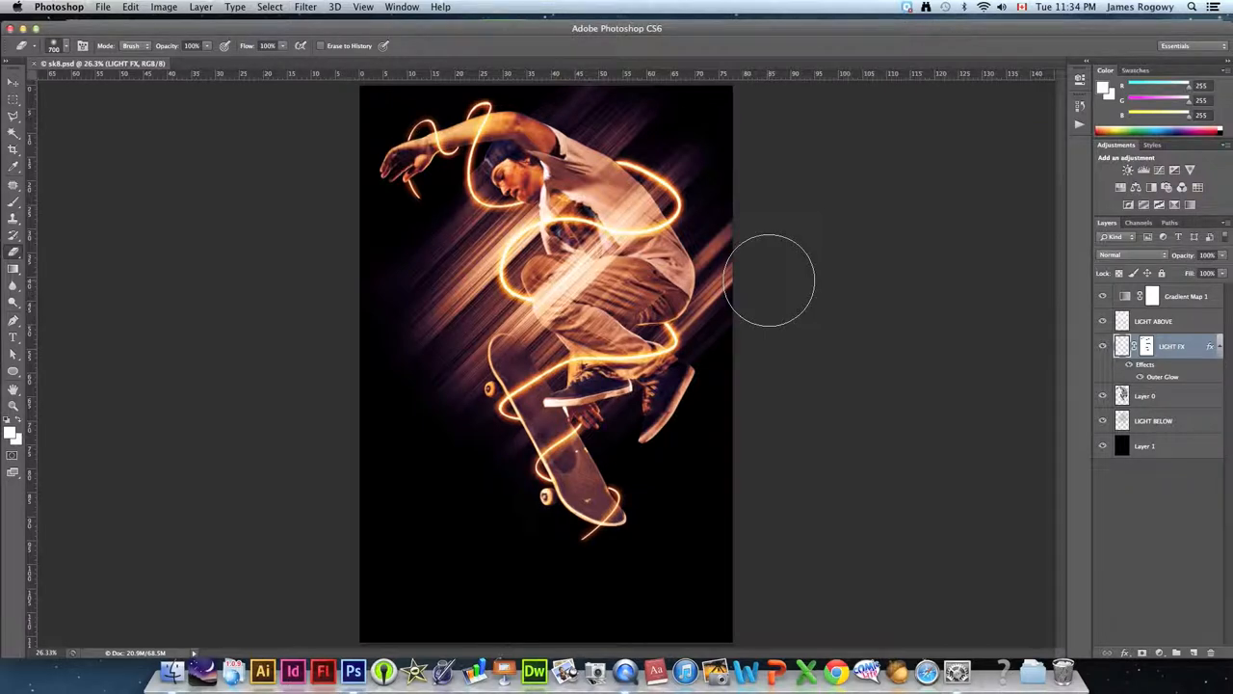
{"action": "mouse_move", "coordinate": [746, 284]}
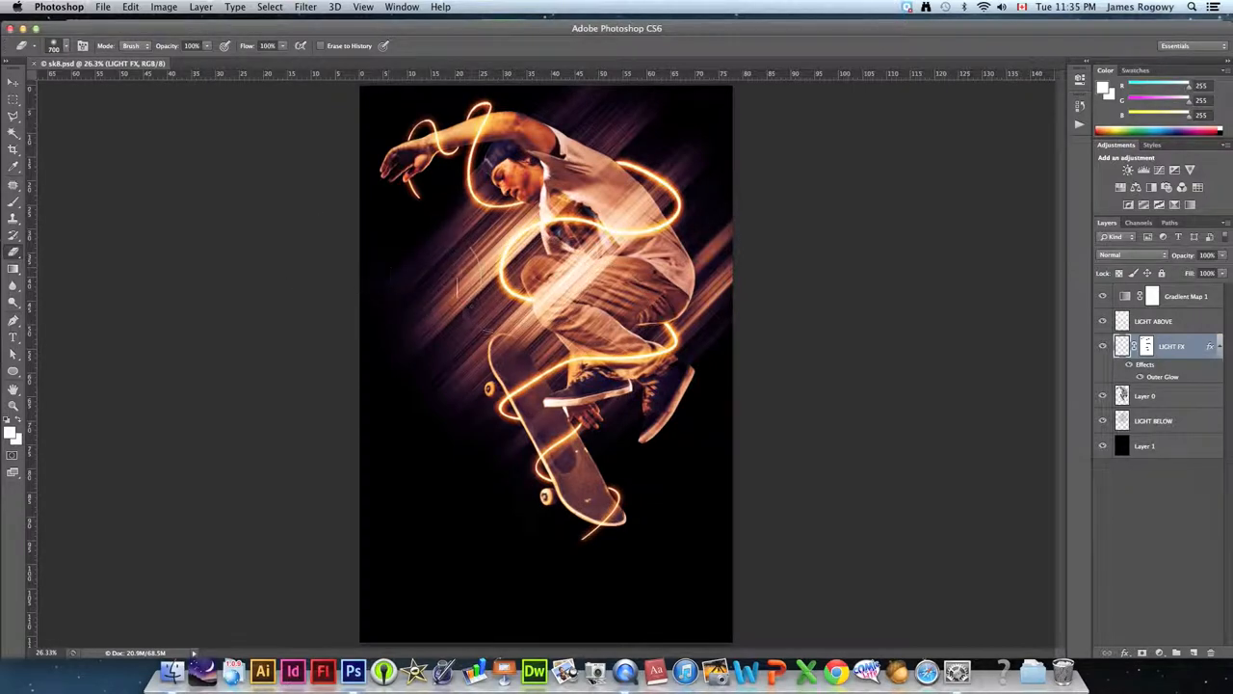
{"action": "mouse_move", "coordinate": [212, 222]}
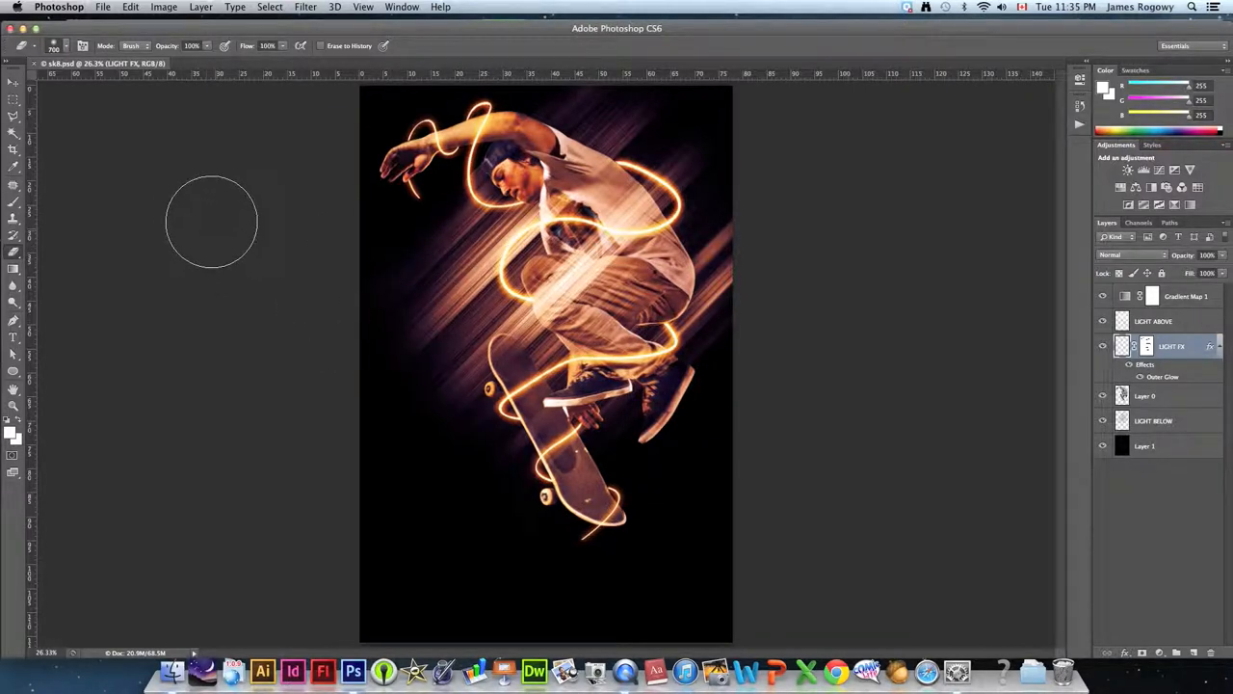
{"action": "mouse_move", "coordinate": [148, 146]}
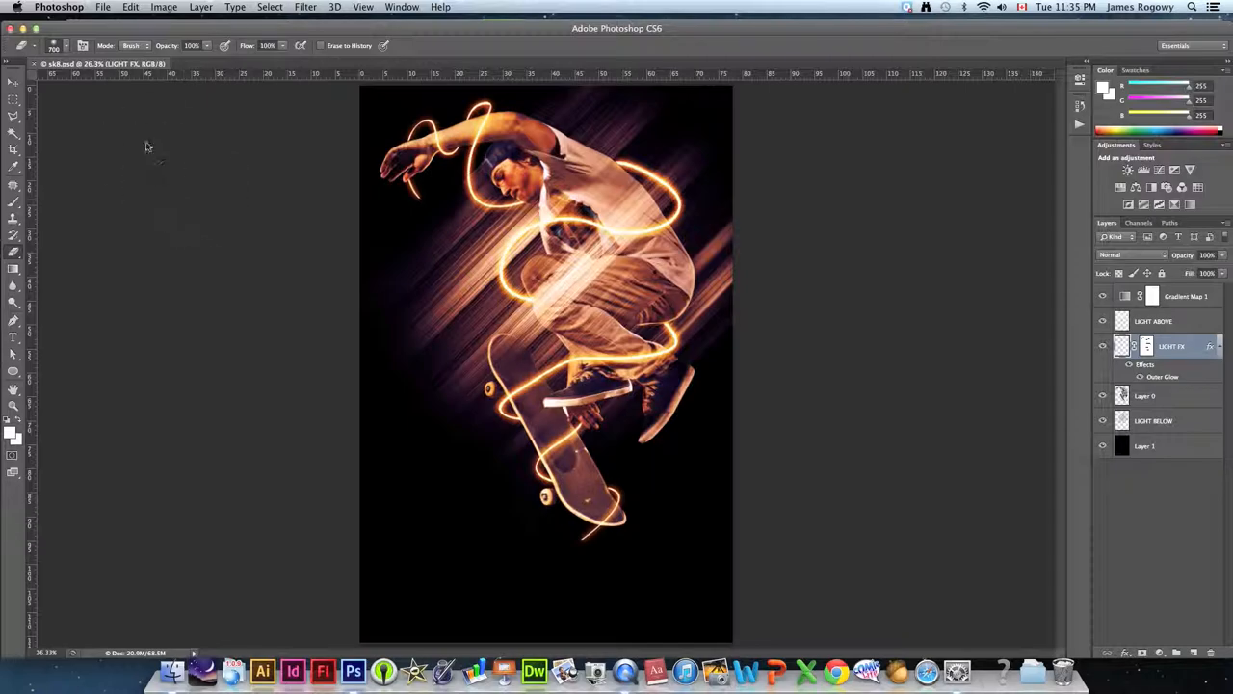